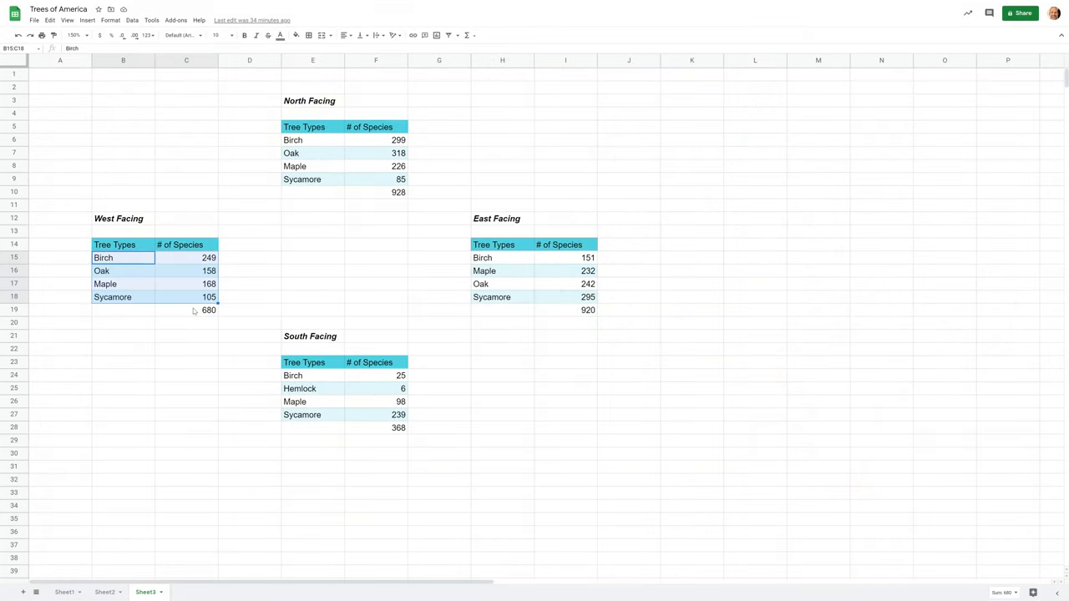
# Step: Select B14:C18, the West Facing tree types and counts without the 680 total
pyautogui.click(187, 309)
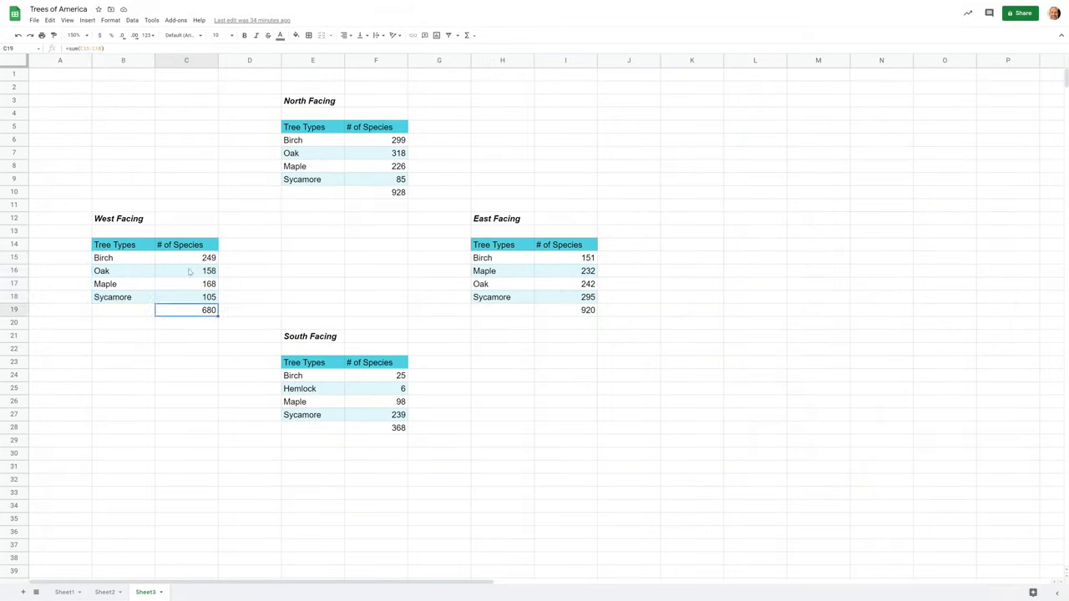
pyautogui.click(187, 257)
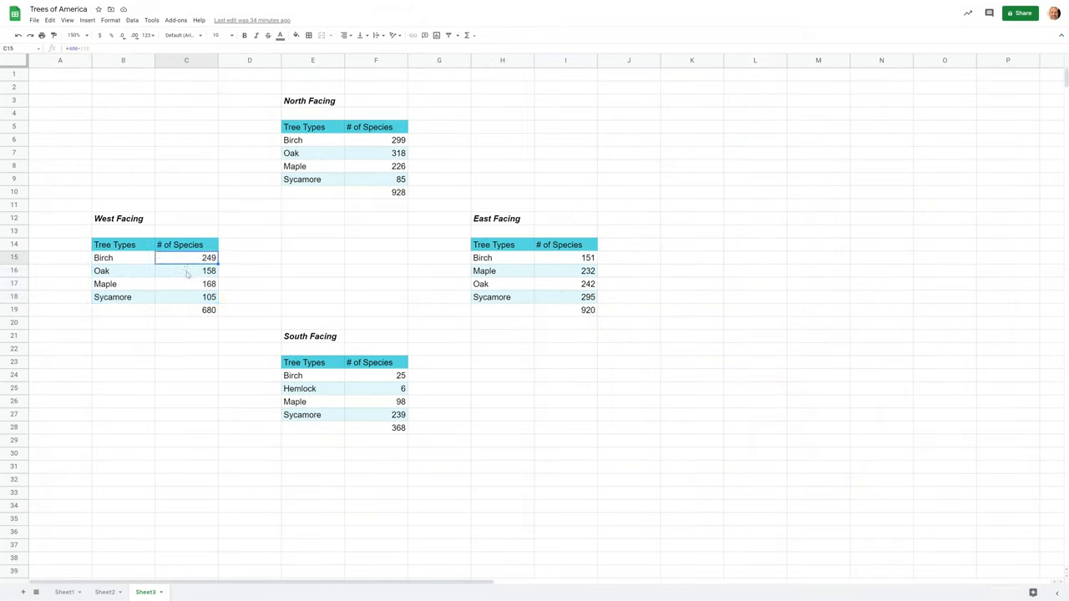
pyautogui.moveTo(123, 258); pyautogui.dragTo(207, 309)
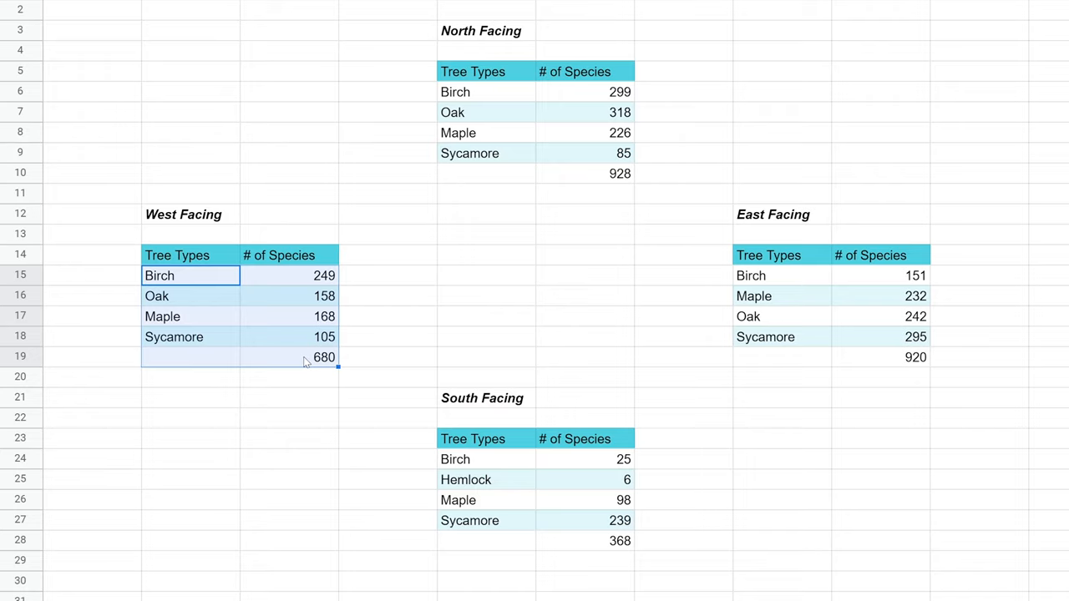
pyautogui.moveTo(251, 314)
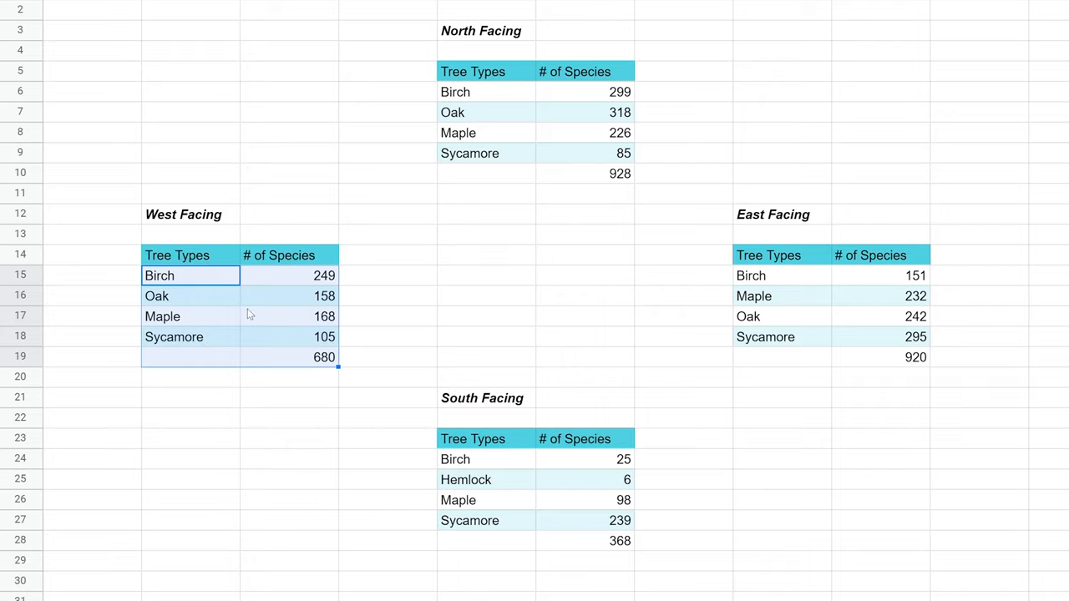
pyautogui.moveTo(183, 261)
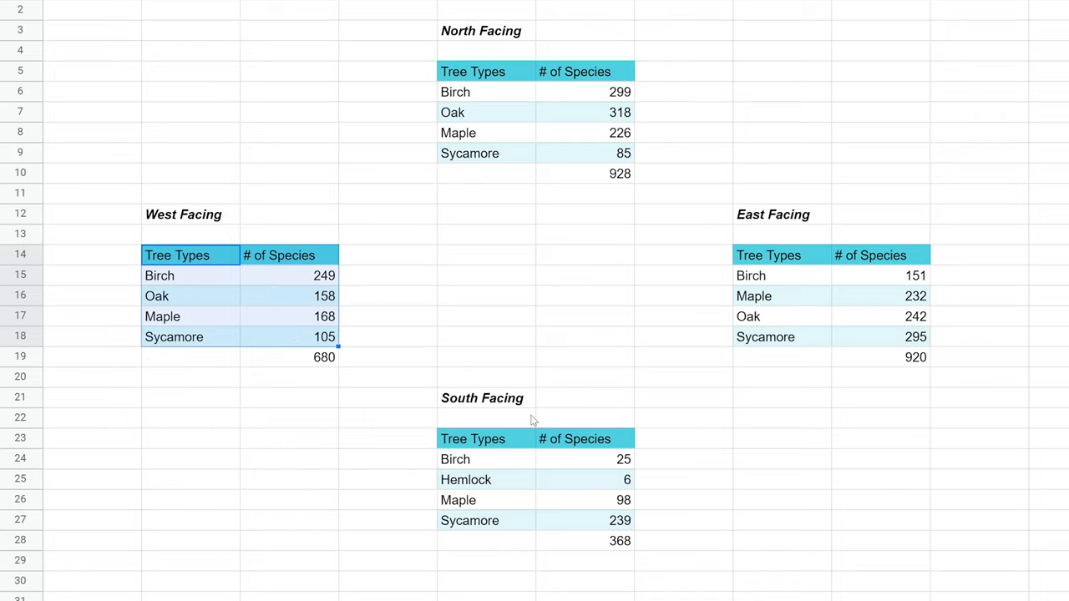
pyautogui.moveTo(367, 287)
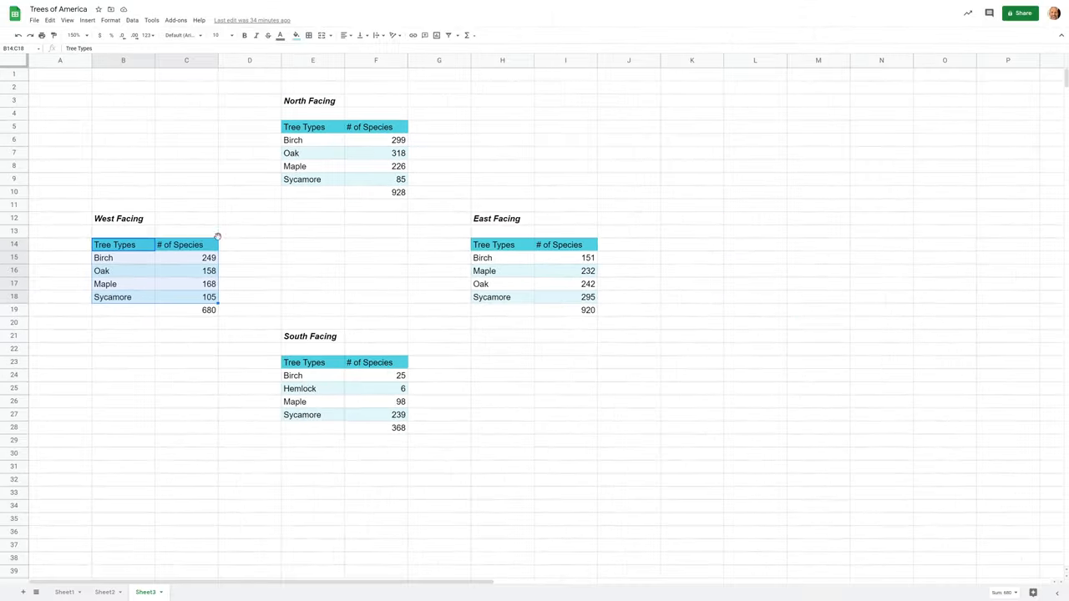
pyautogui.moveTo(130, 176)
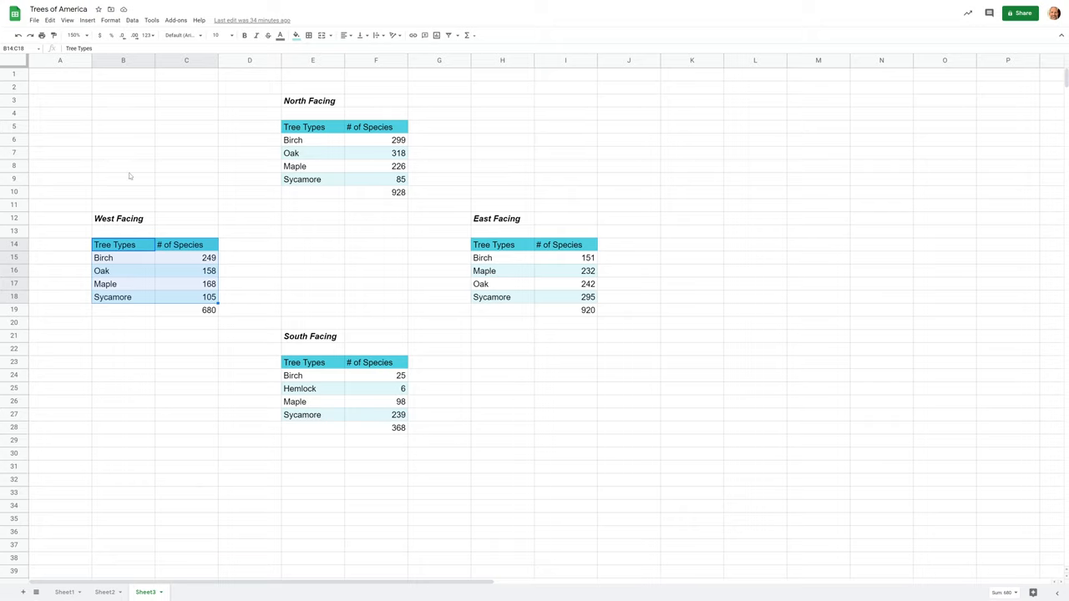
# Step: Insert a chart from the selection, producing a '# of Species' pie chart with percentage labels
pyautogui.click(87, 20)
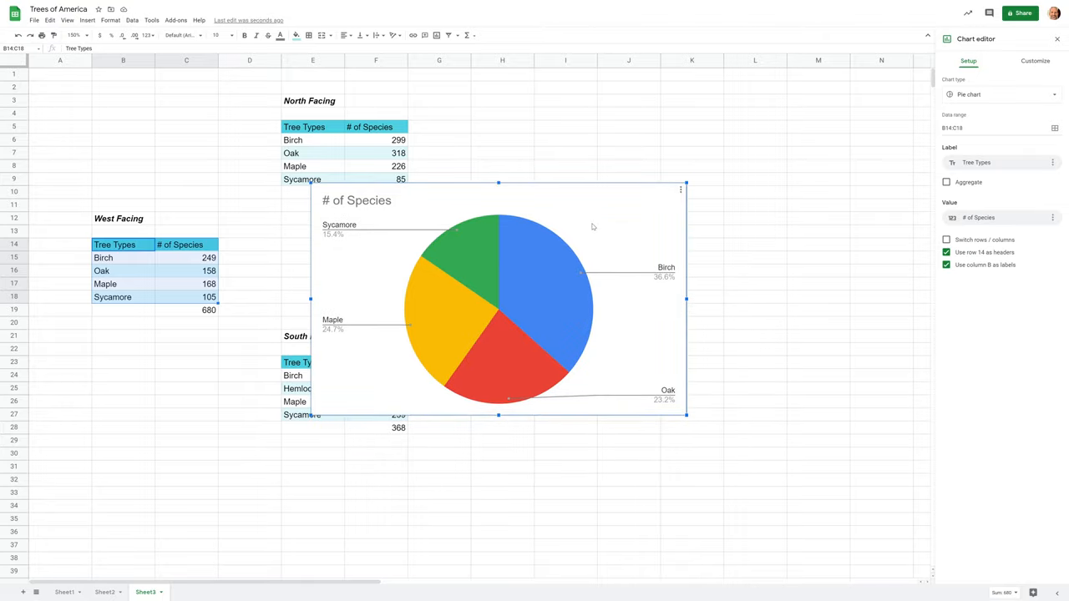
pyautogui.moveTo(511, 300)
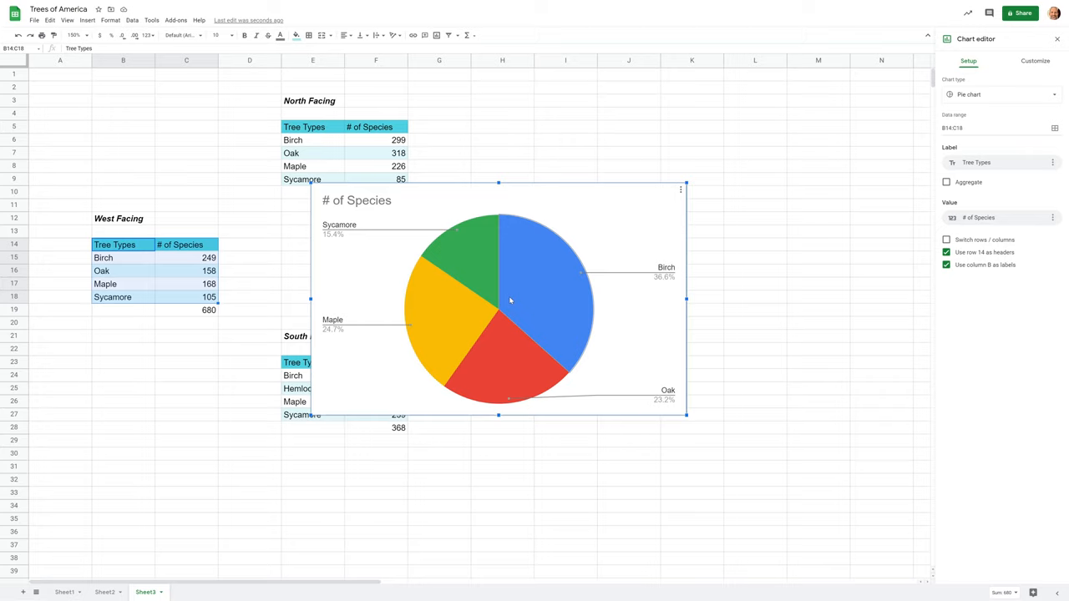
pyautogui.moveTo(494, 358)
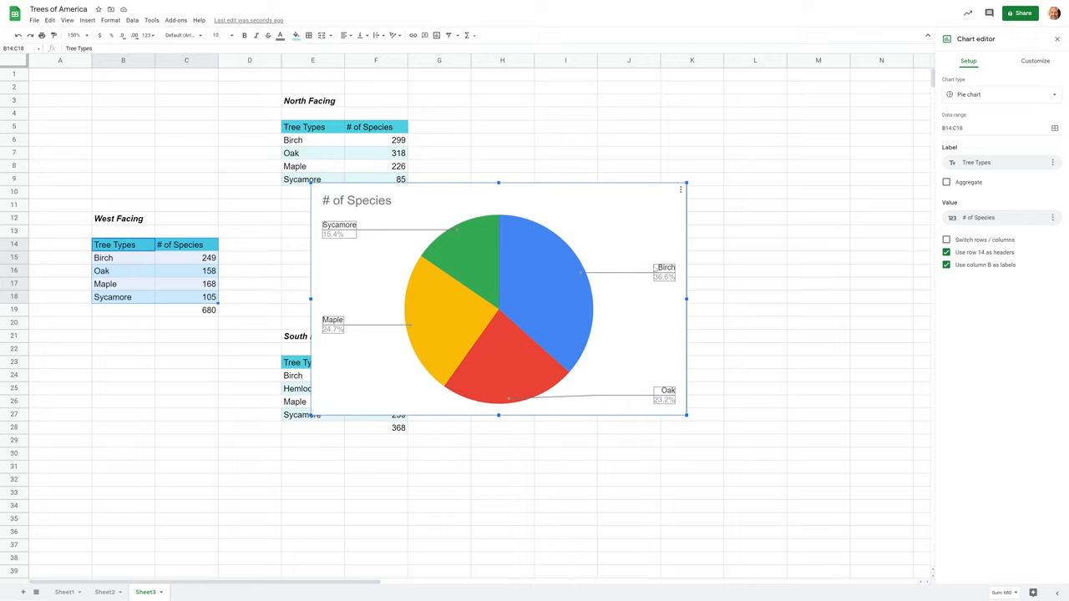
pyautogui.moveTo(421, 218)
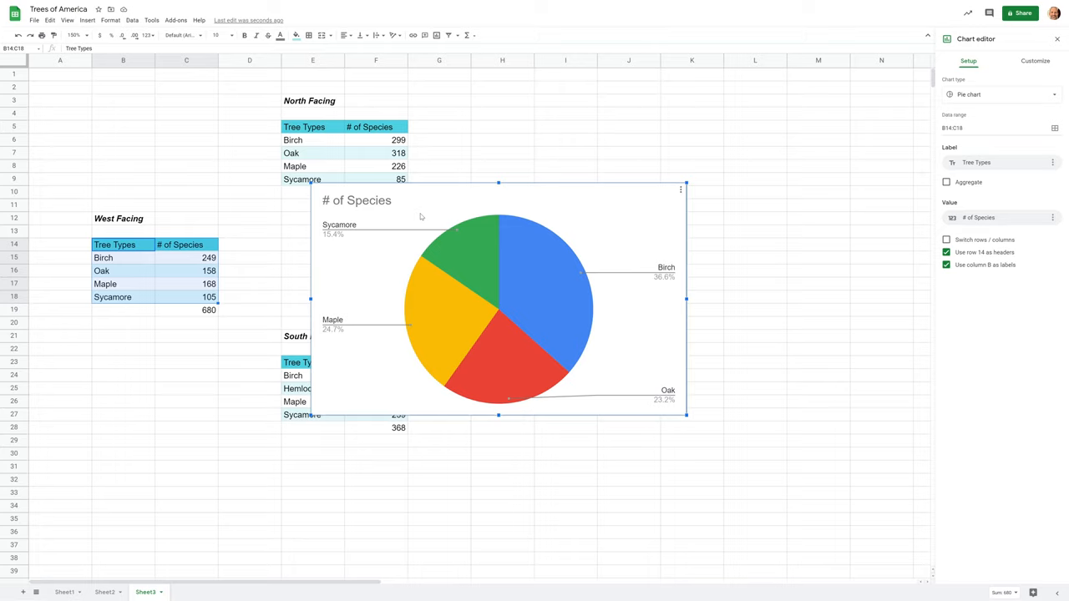
pyautogui.click(357, 200)
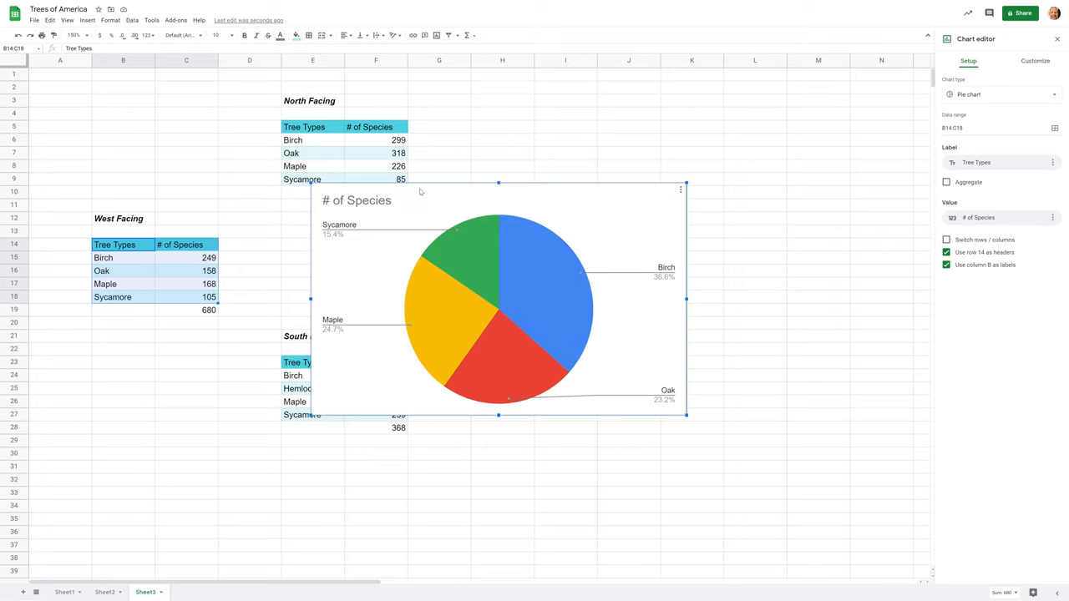
pyautogui.moveTo(231, 309)
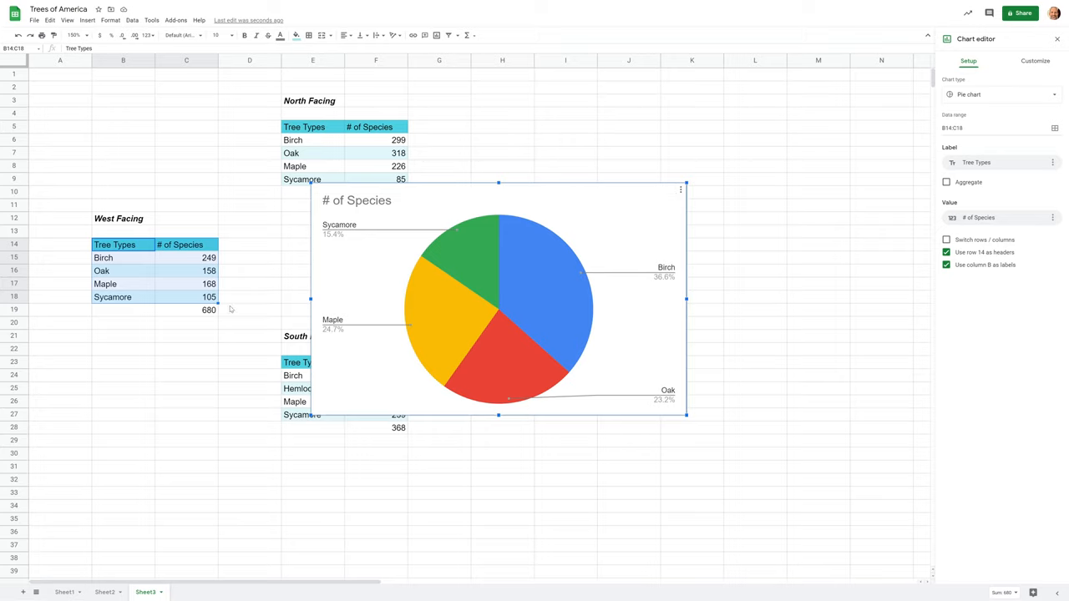
pyautogui.click(356, 200)
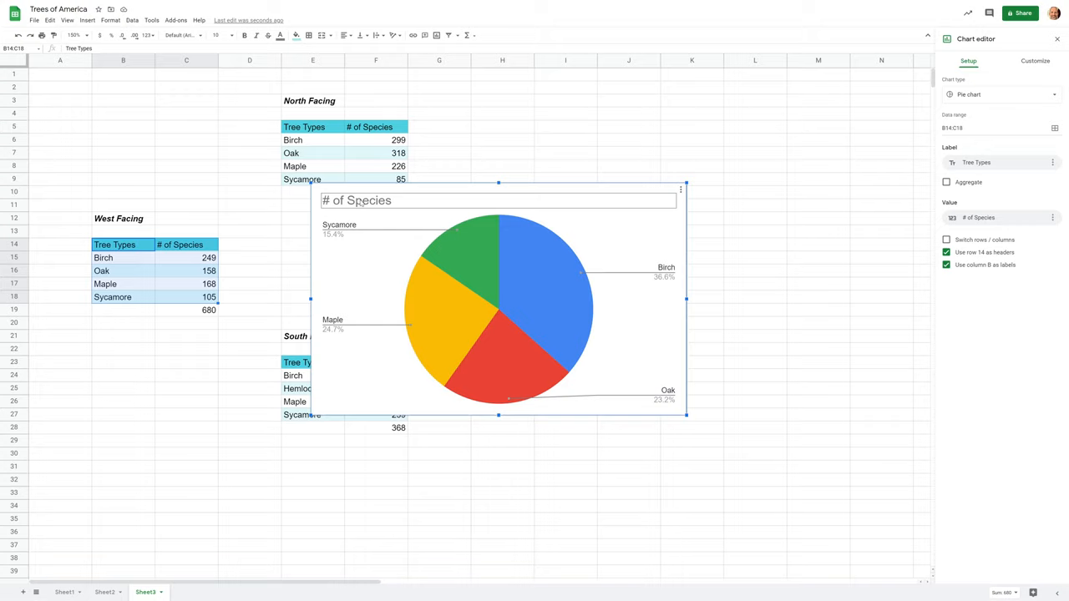
# Step: Replace the chart title '# of Species' with 'West Facing'
pyautogui.click(1036, 60)
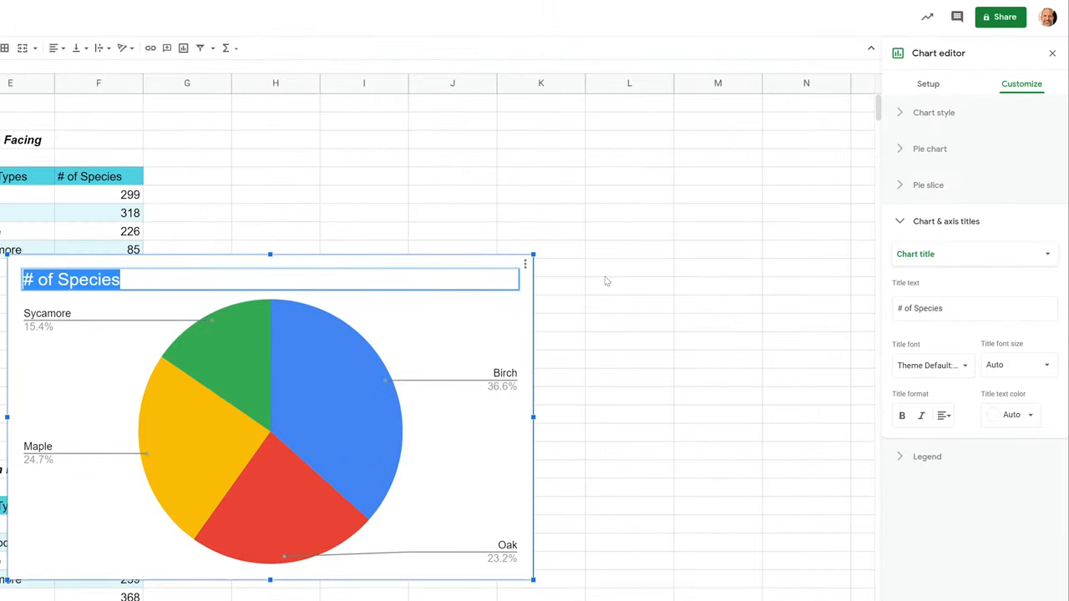
pyautogui.click(974, 307)
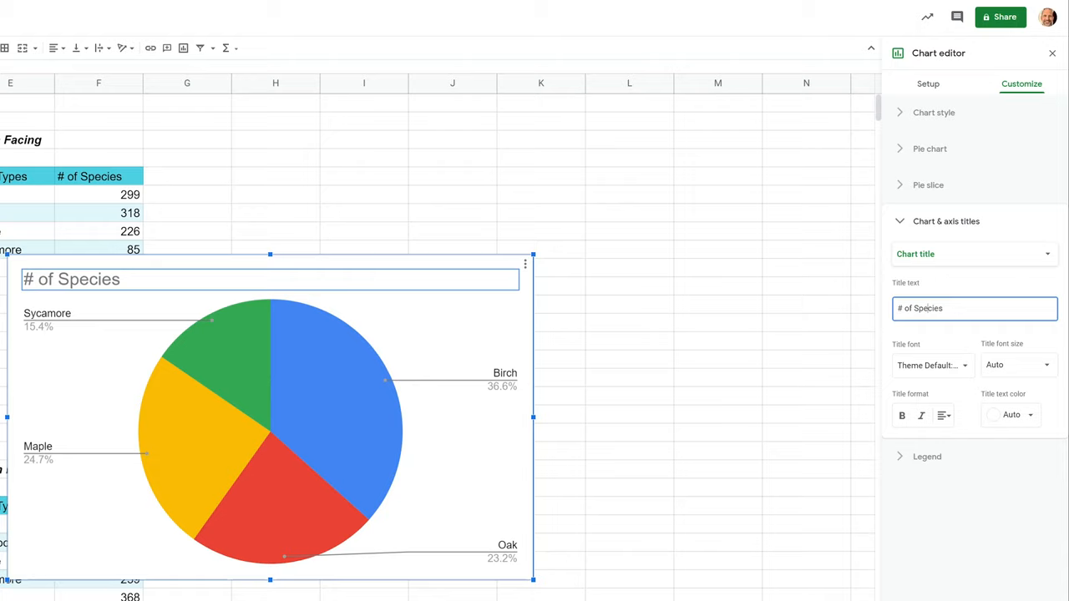
pyautogui.tripleClick(976, 307)
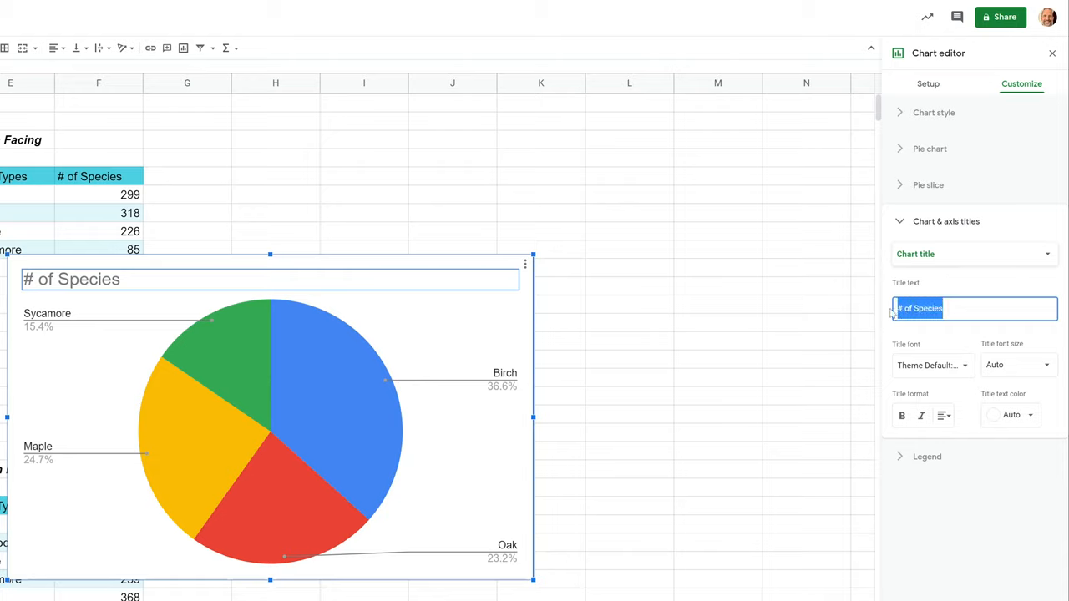
pyautogui.write('W')
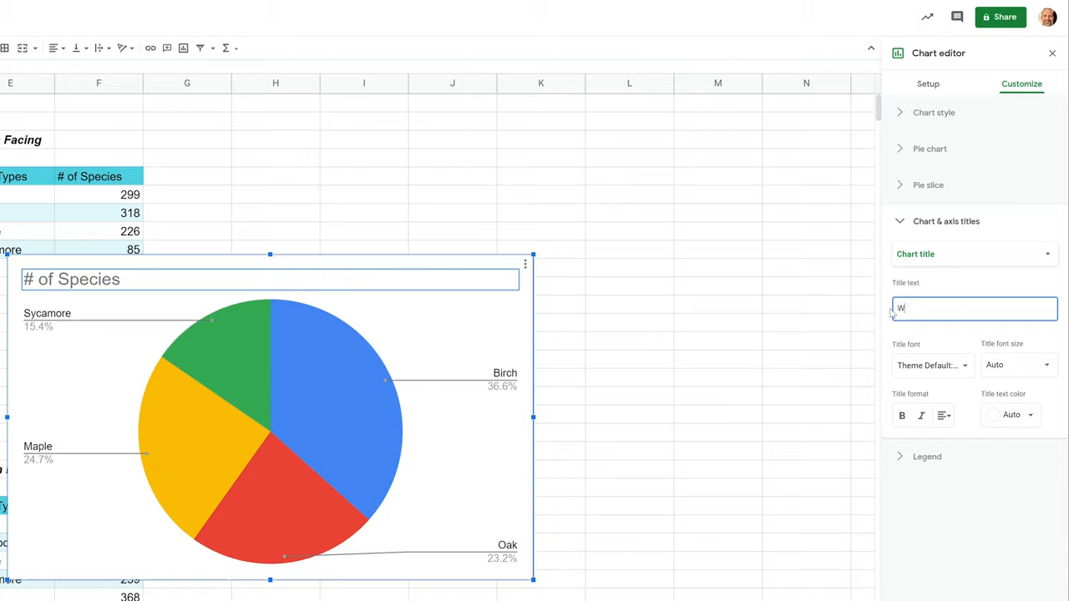
pyautogui.write('est Facing')
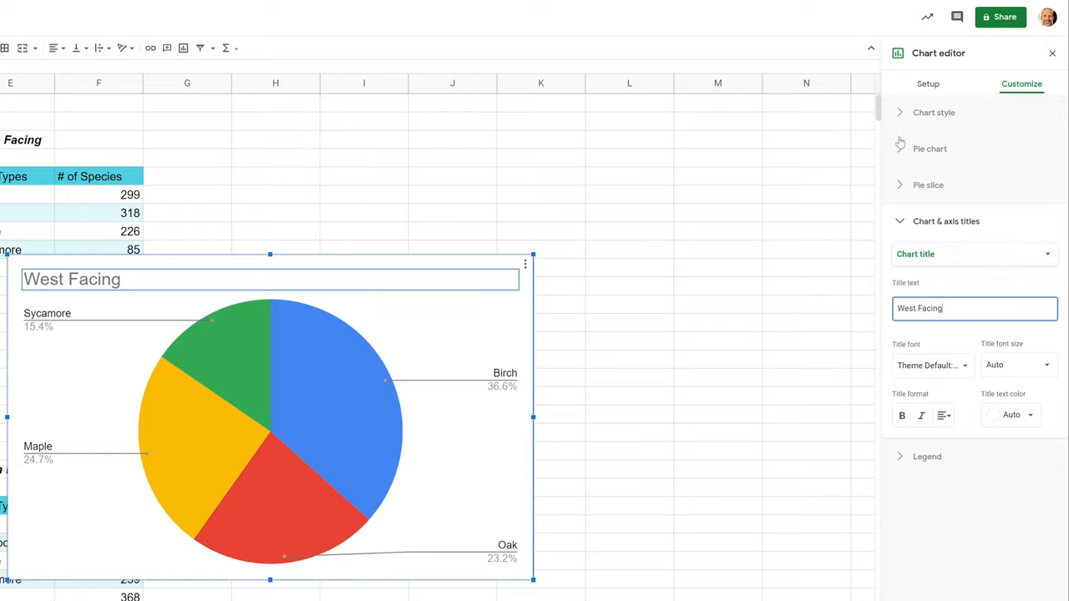
pyautogui.click(929, 83)
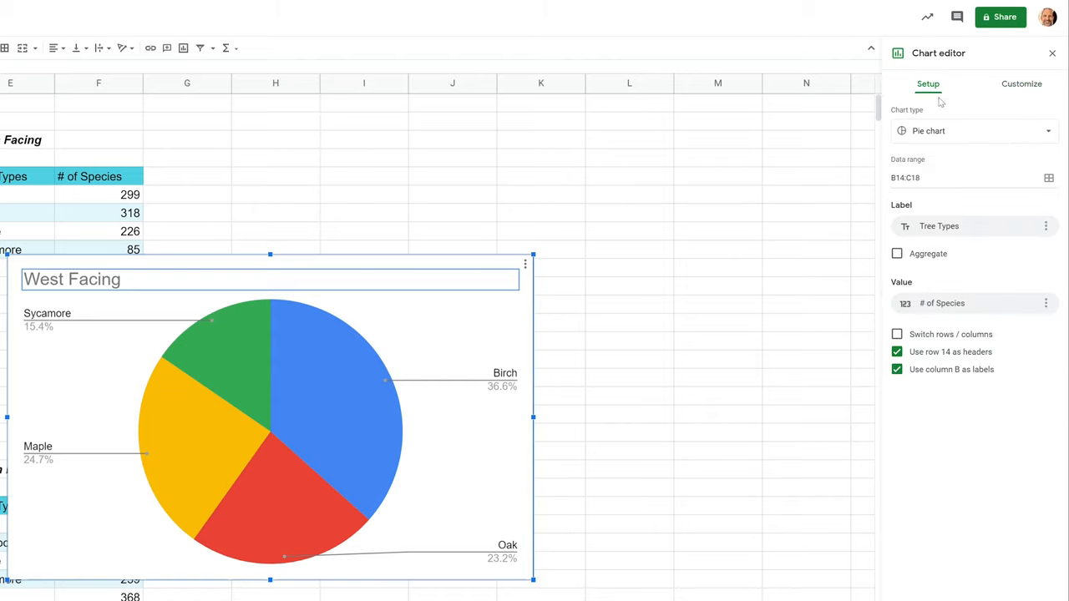
pyautogui.click(972, 130)
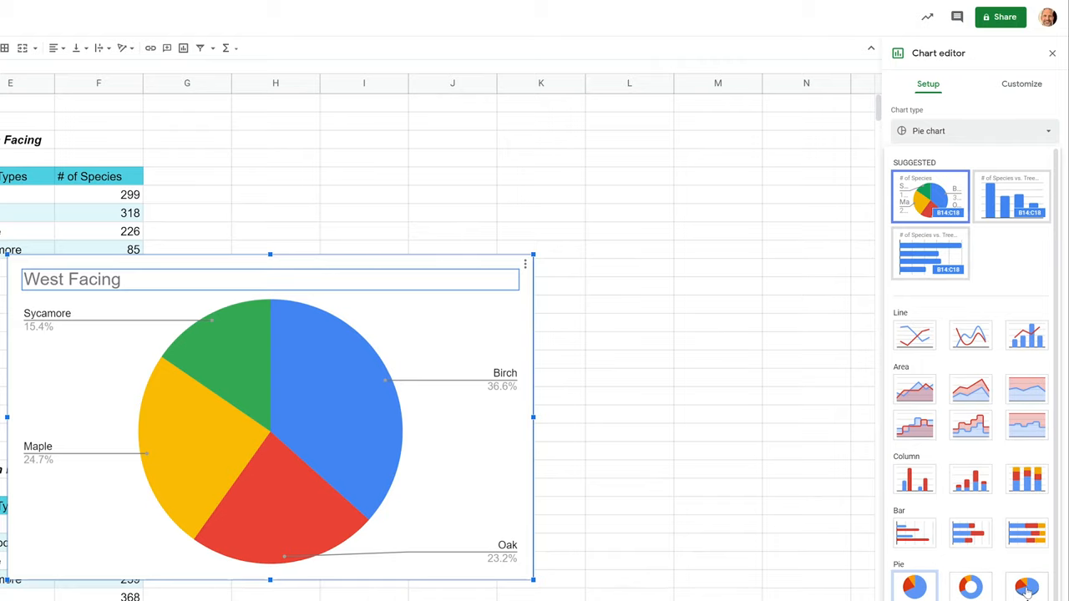
pyautogui.click(1026, 588)
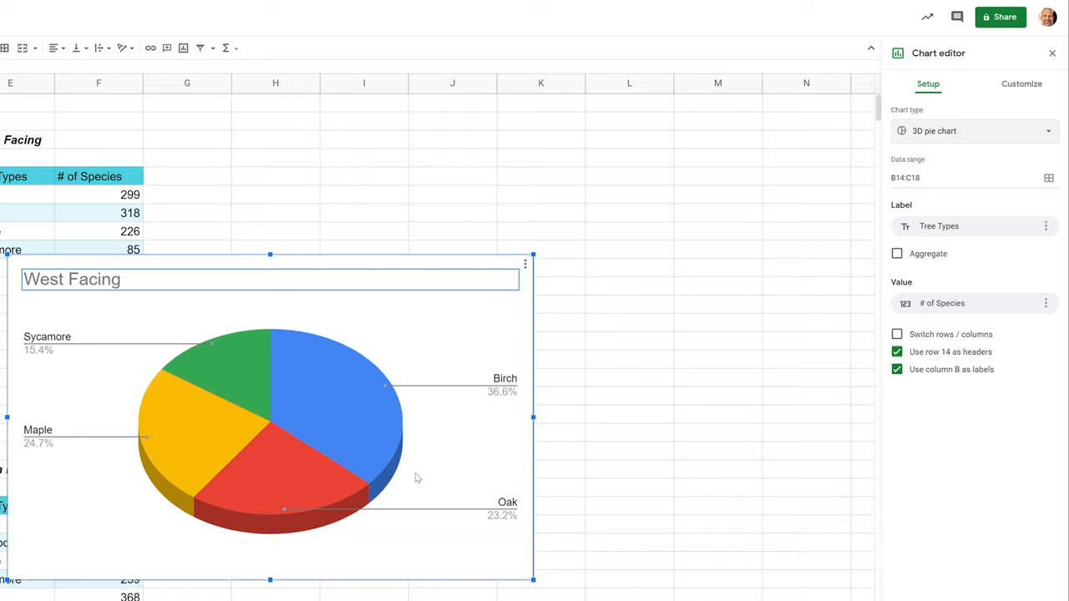
pyautogui.click(972, 130)
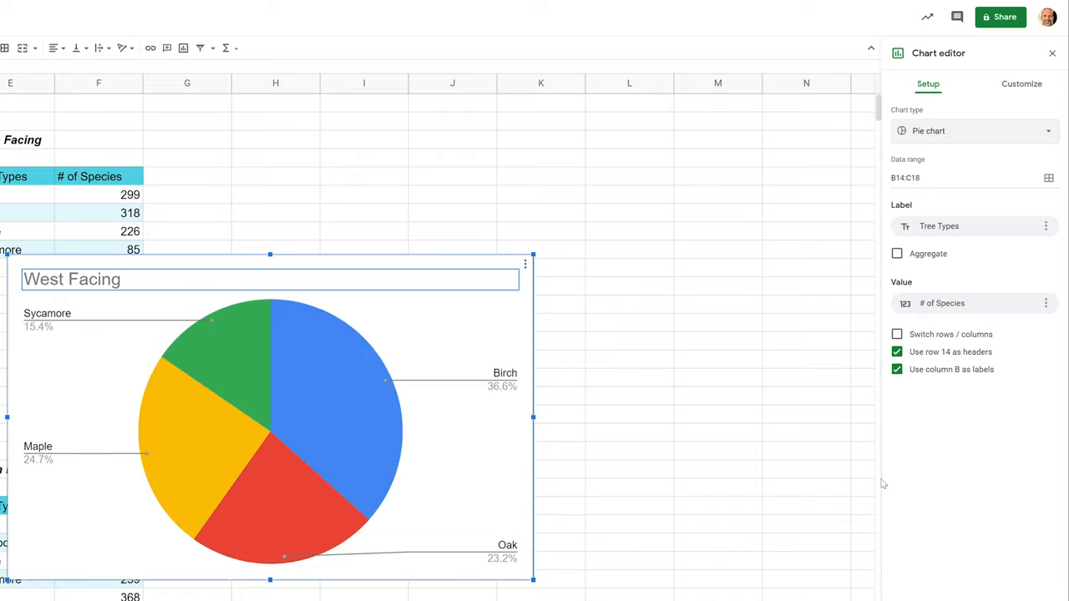
pyautogui.moveTo(895, 417)
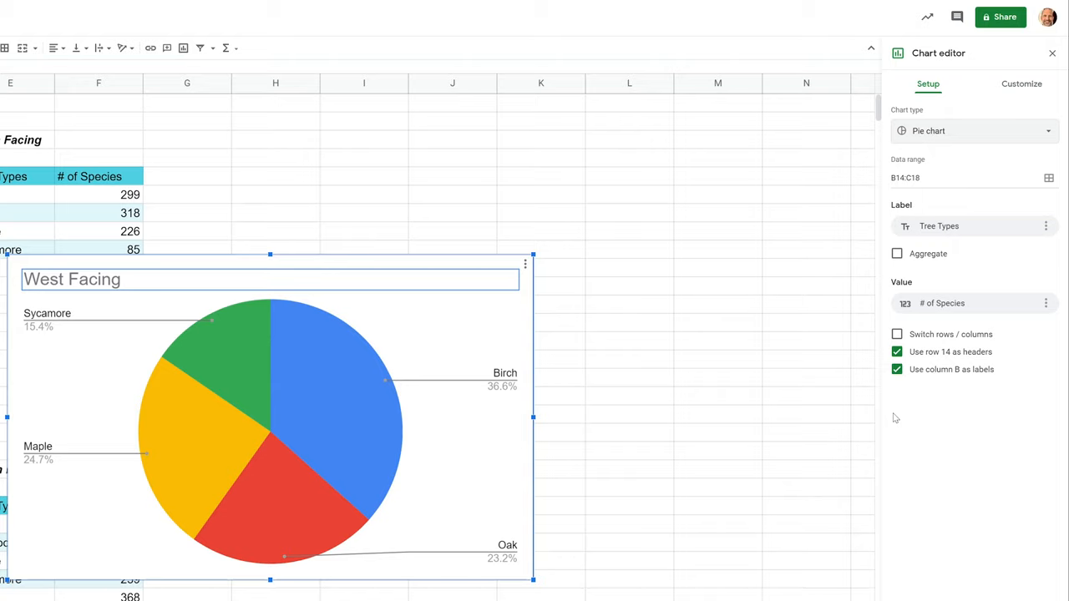
pyautogui.moveTo(326, 209)
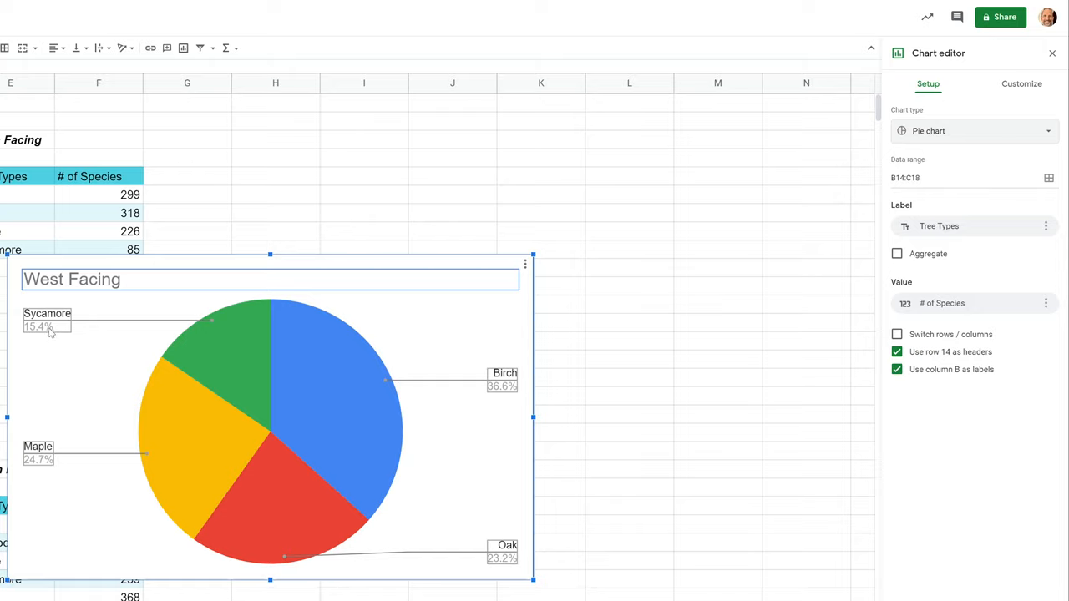
# Step: Switch the chart editor to Customize and collapse the Chart style section
pyautogui.click(1022, 84)
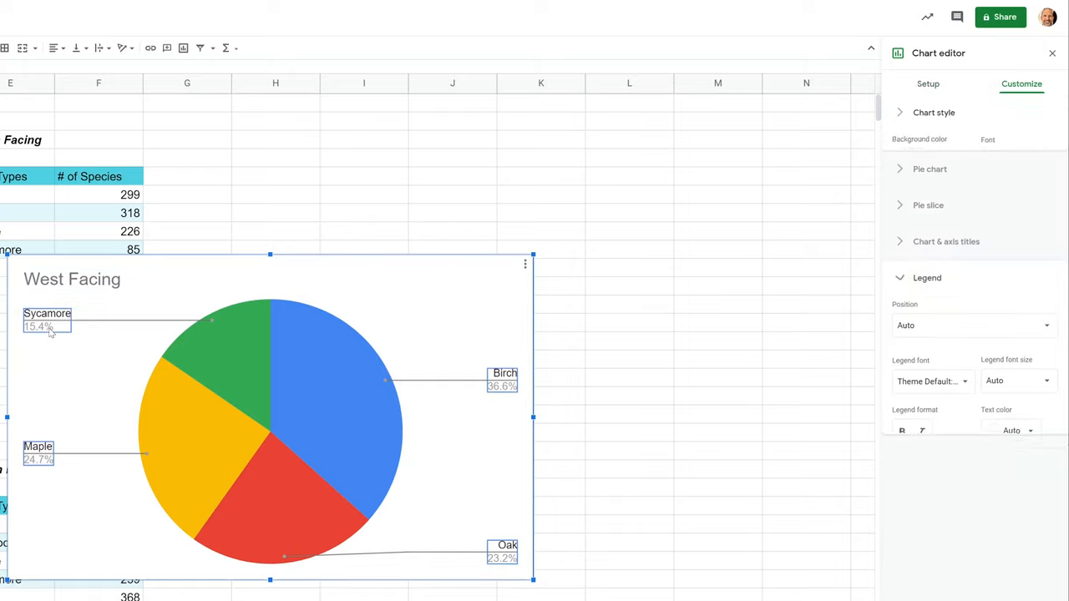
pyautogui.click(934, 112)
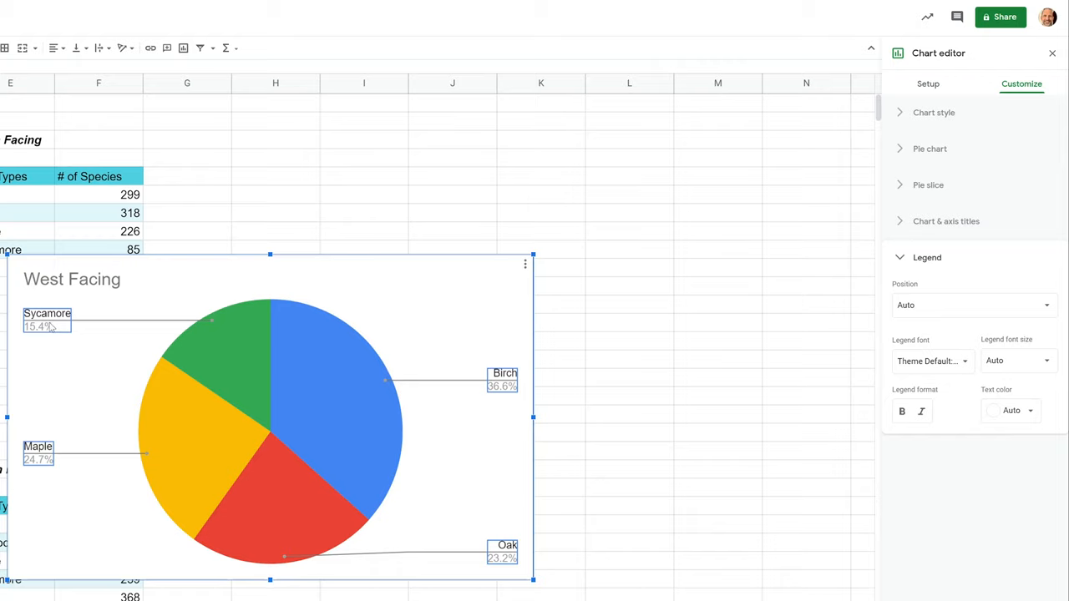
pyautogui.moveTo(67, 344)
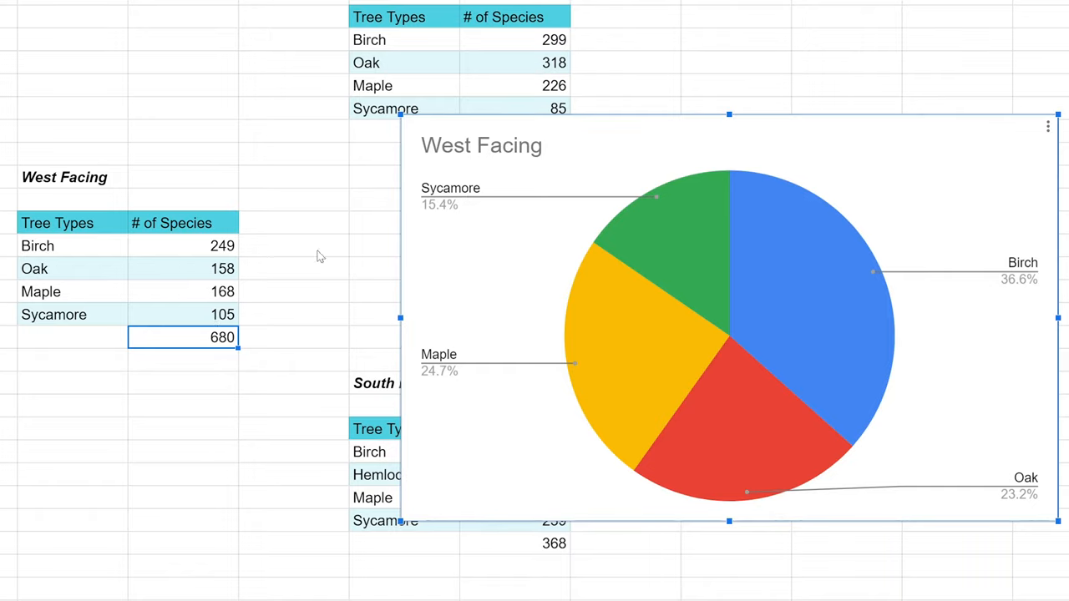
pyautogui.moveTo(436, 214)
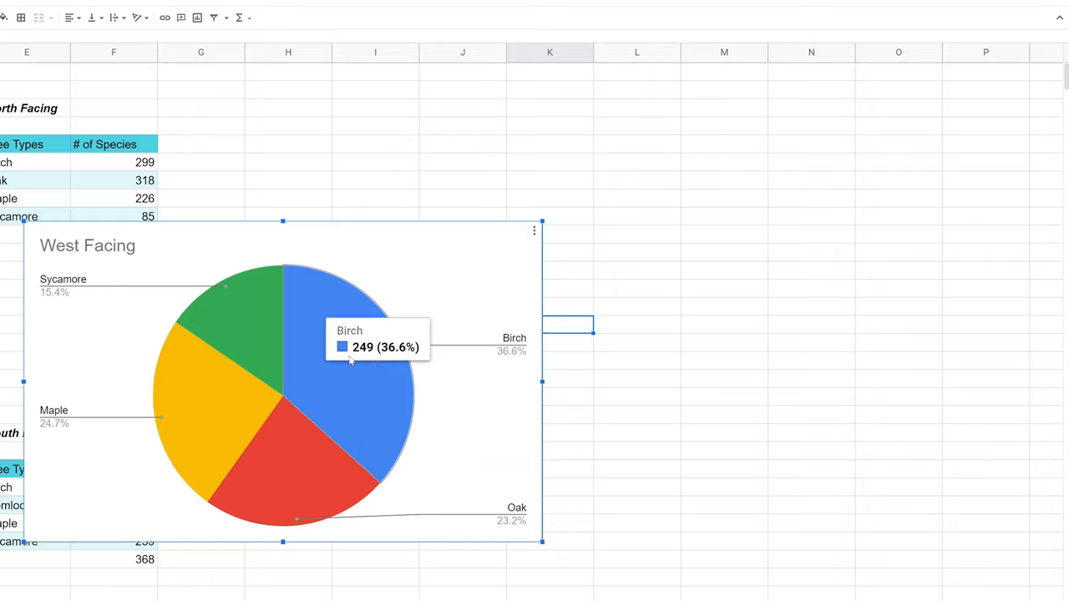
pyautogui.moveTo(371, 360)
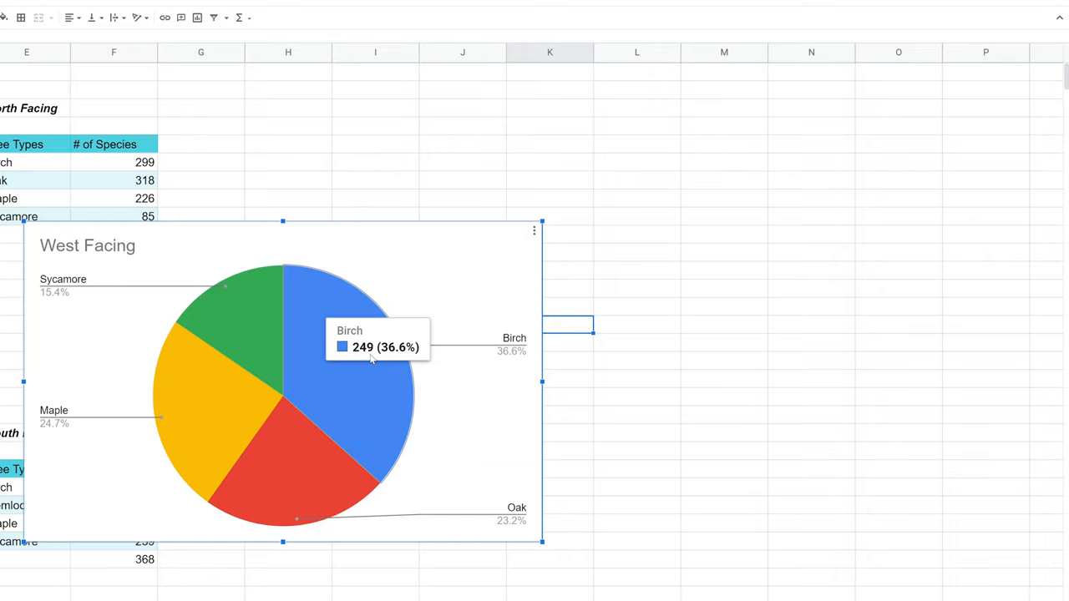
pyautogui.moveTo(499, 358)
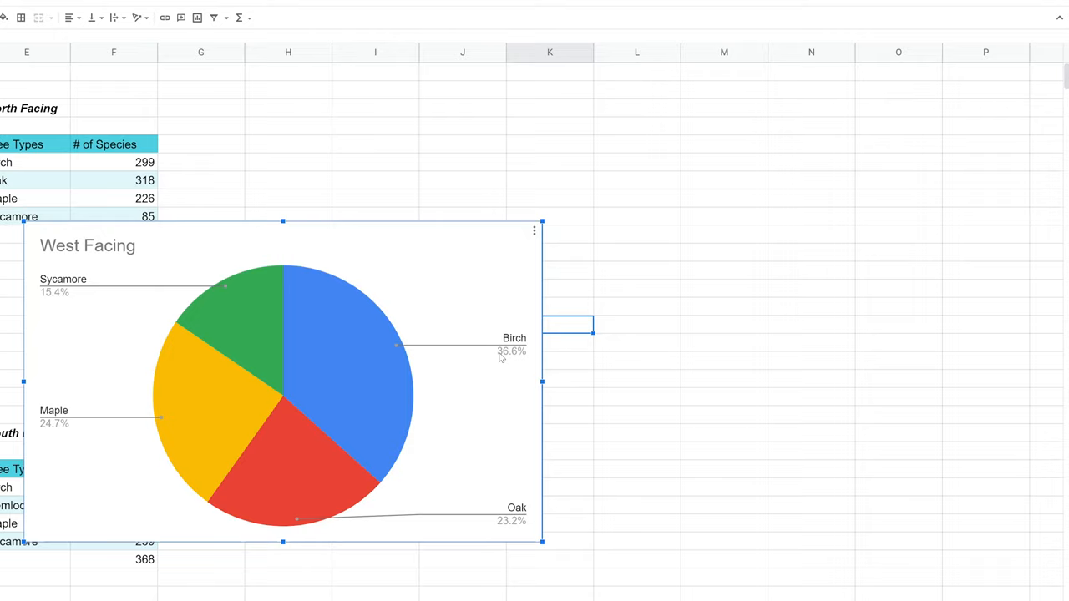
# Step: Edit the West Facing chart and set the Pie chart slice label to Value
pyautogui.click(535, 230)
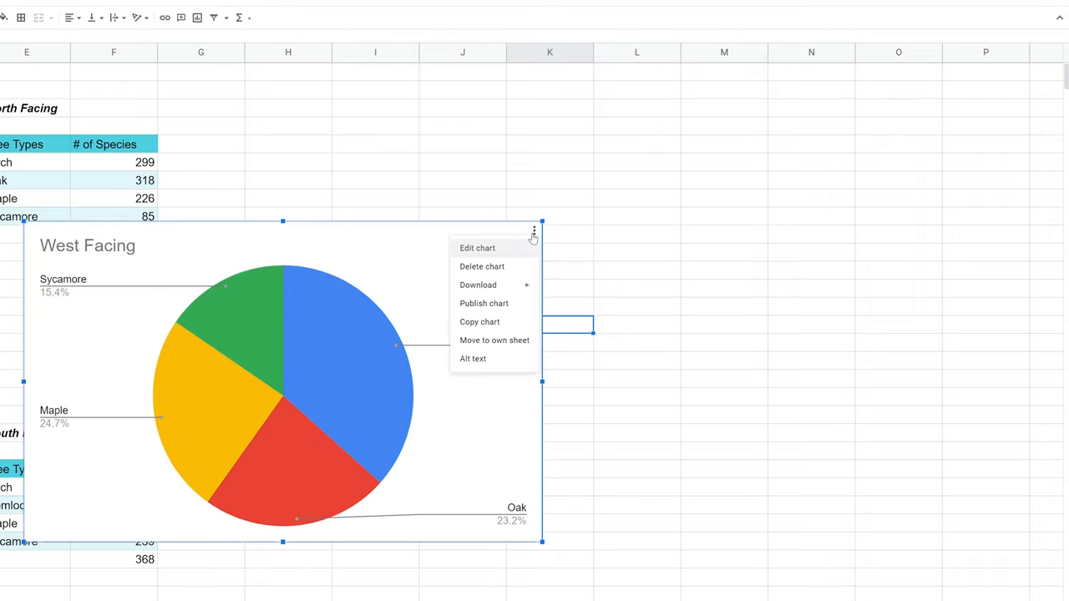
pyautogui.click(477, 247)
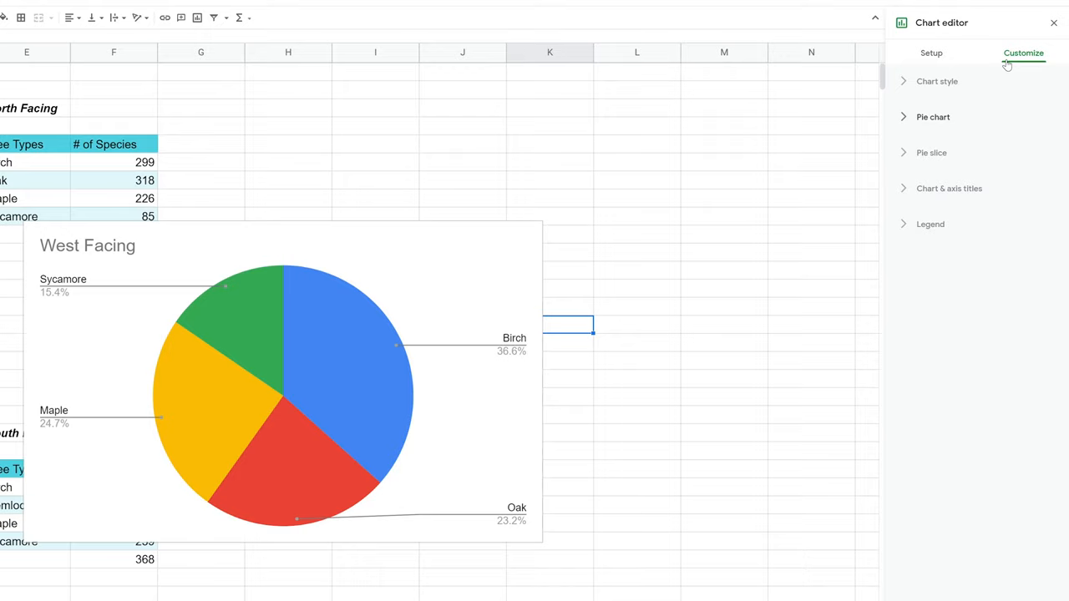
pyautogui.moveTo(902, 124)
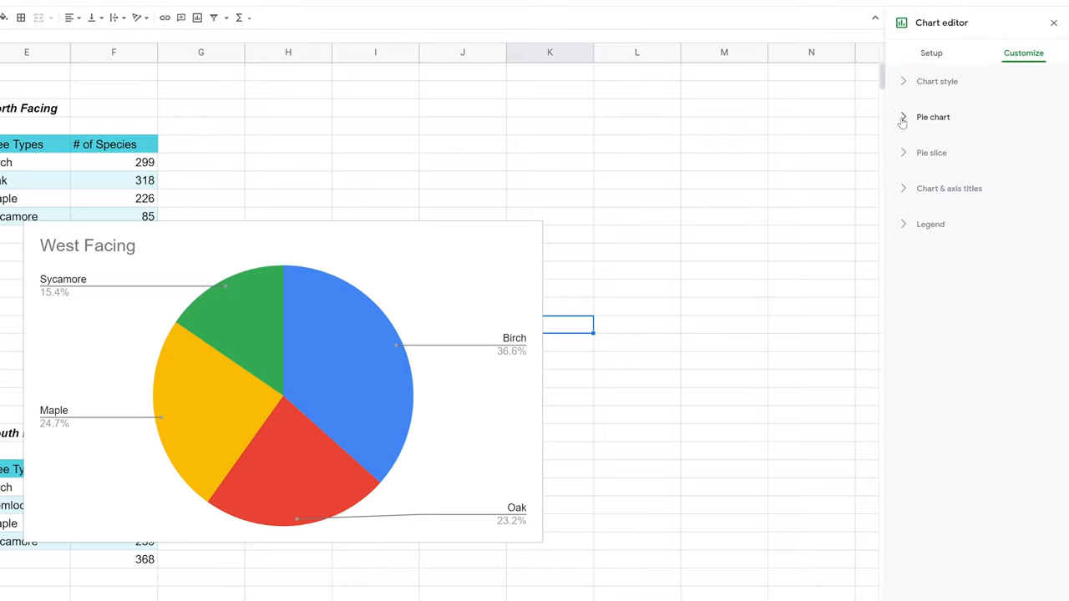
pyautogui.click(932, 117)
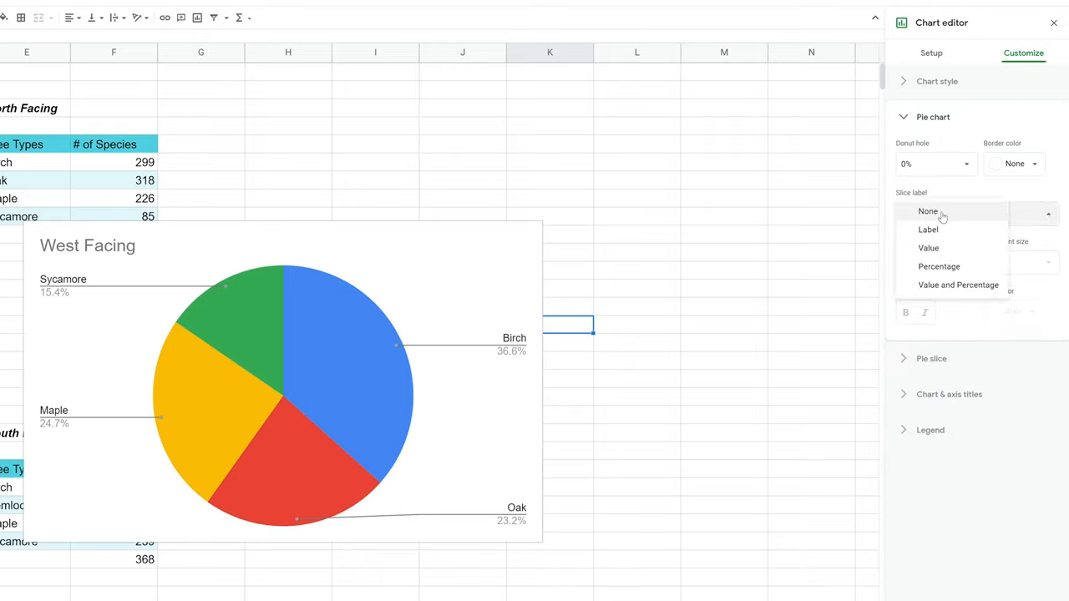
pyautogui.moveTo(929, 230)
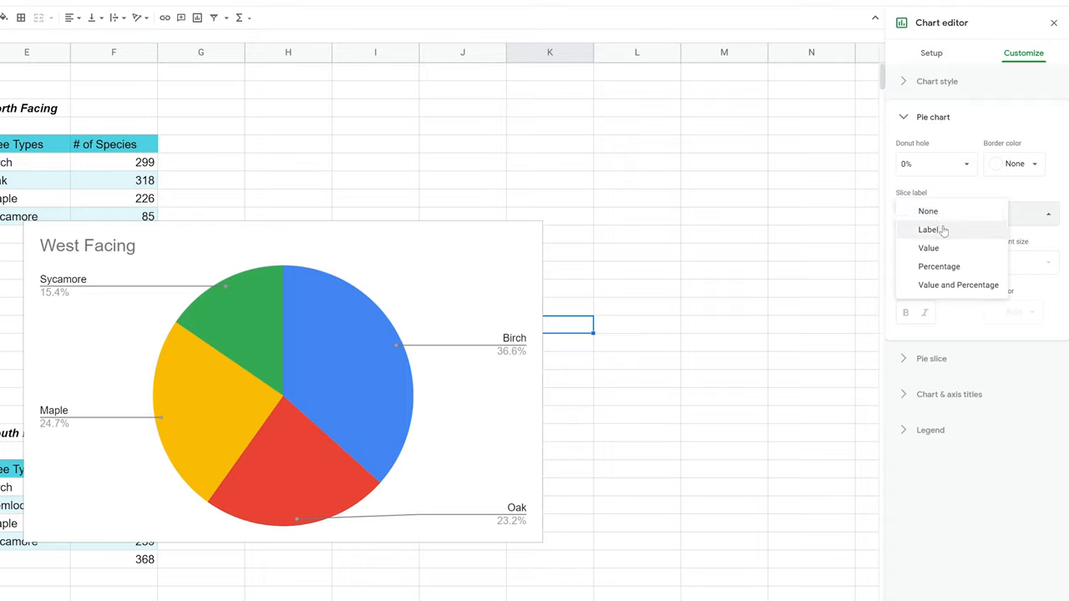
pyautogui.moveTo(939, 266)
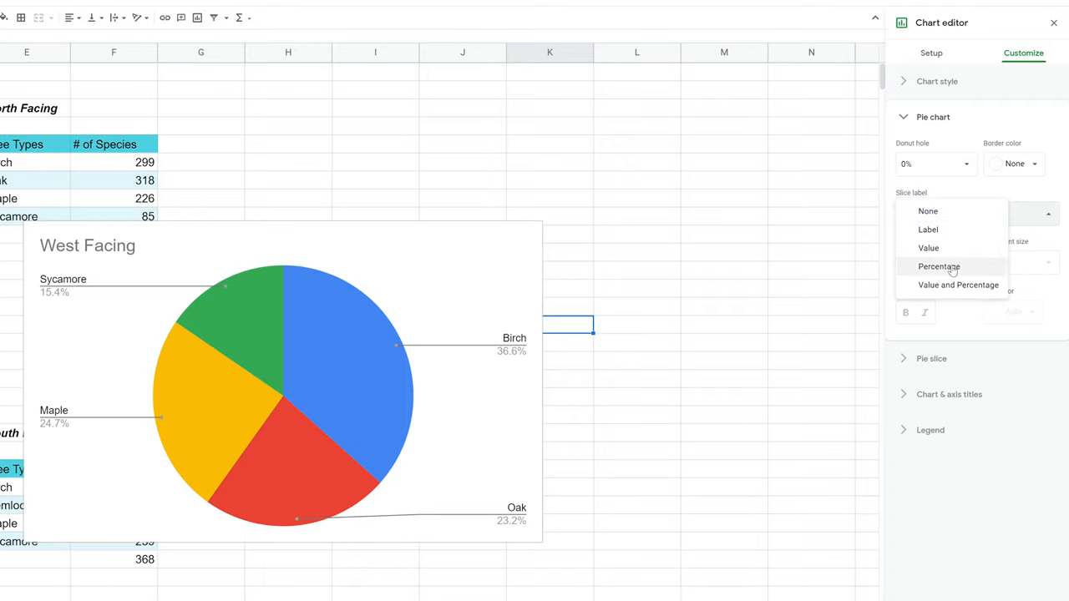
pyautogui.moveTo(959, 244)
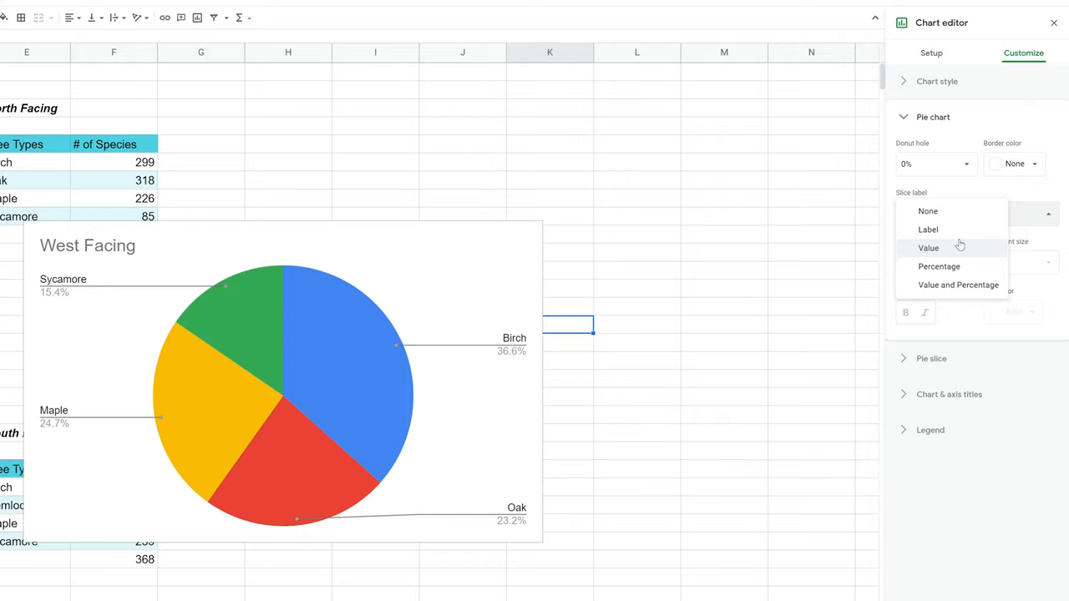
pyautogui.click(929, 248)
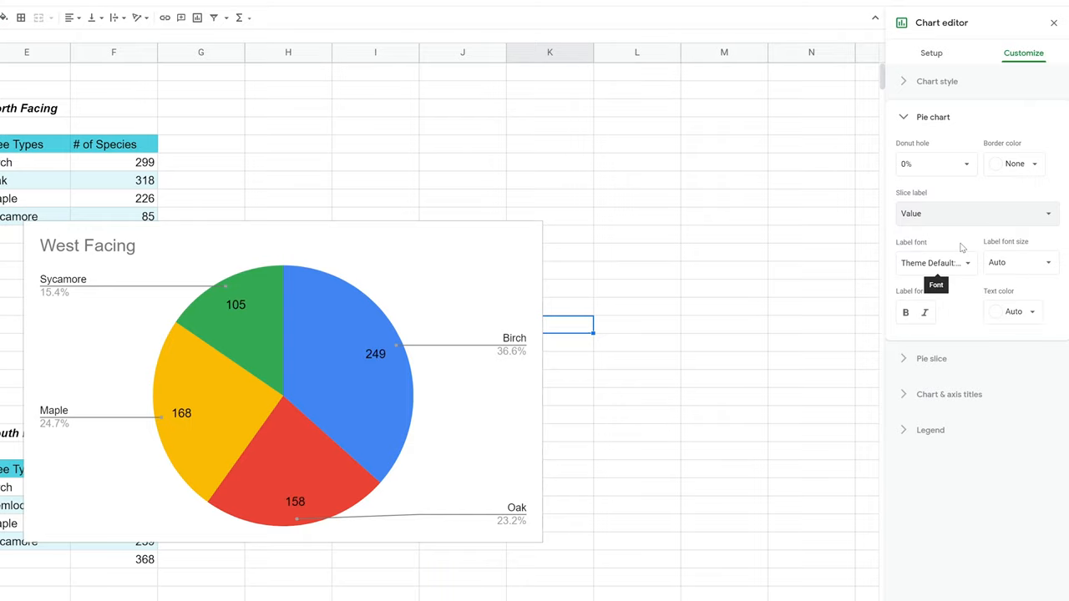
pyautogui.moveTo(544, 360)
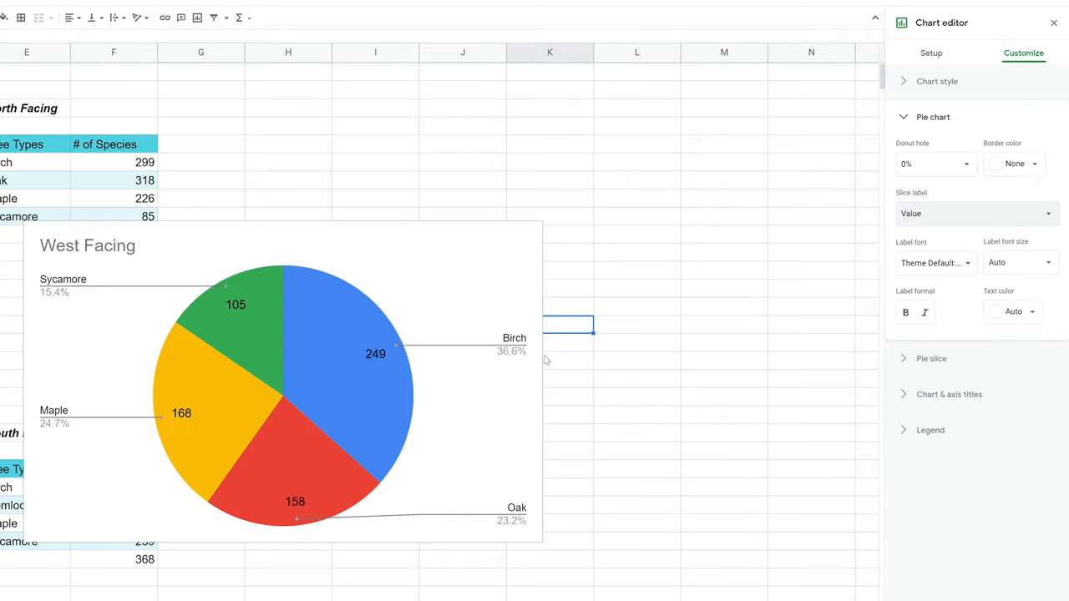
pyautogui.moveTo(668, 328)
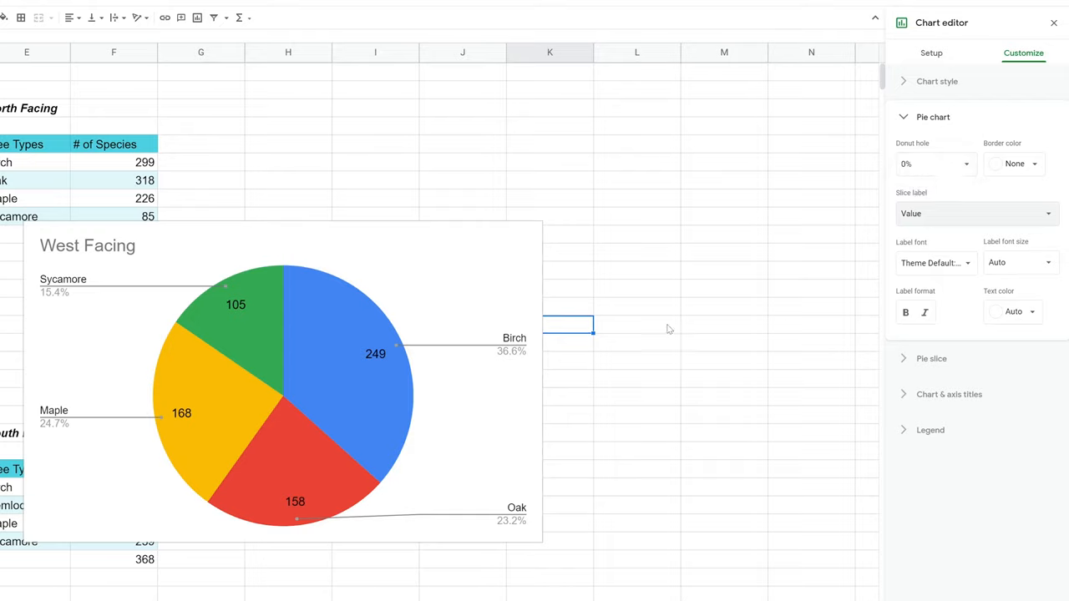
pyautogui.moveTo(364, 356)
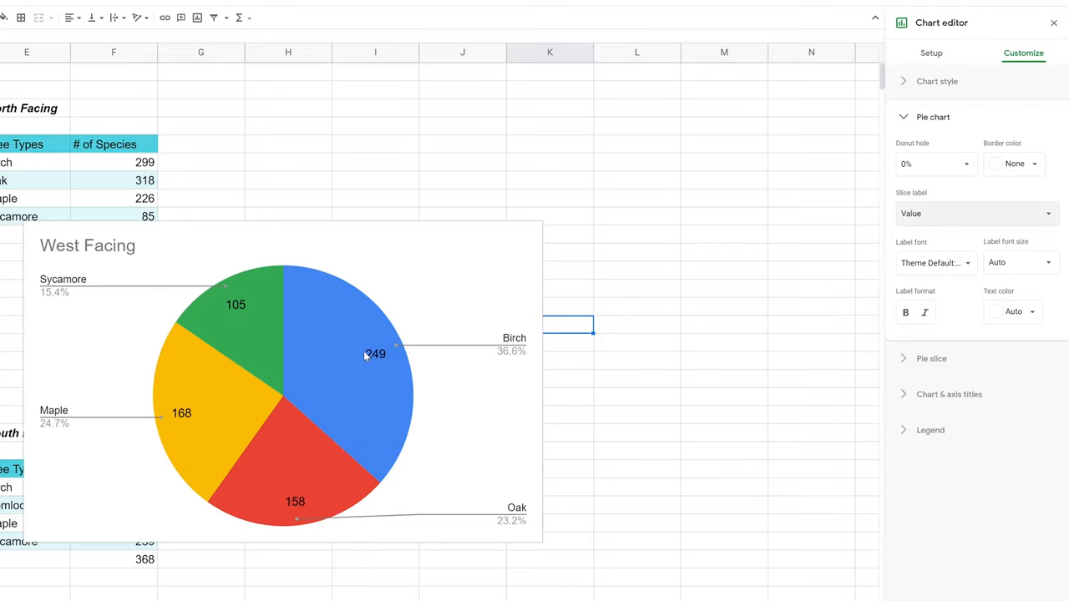
# Step: Under Pie slice, choose Oak and increase its distance from center to pull it out
pyautogui.click(303, 457)
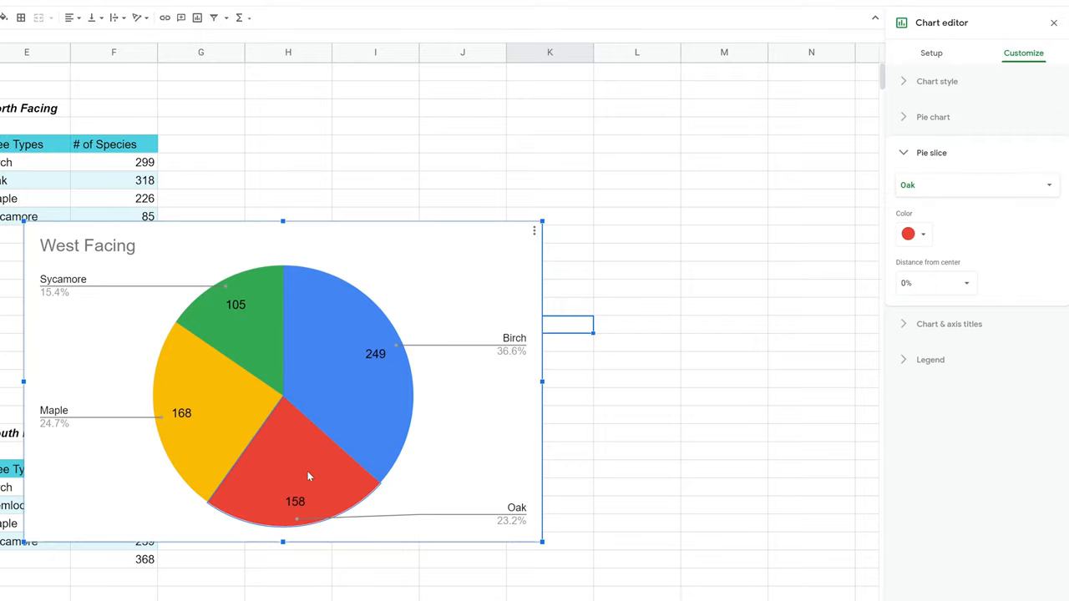
pyautogui.click(975, 184)
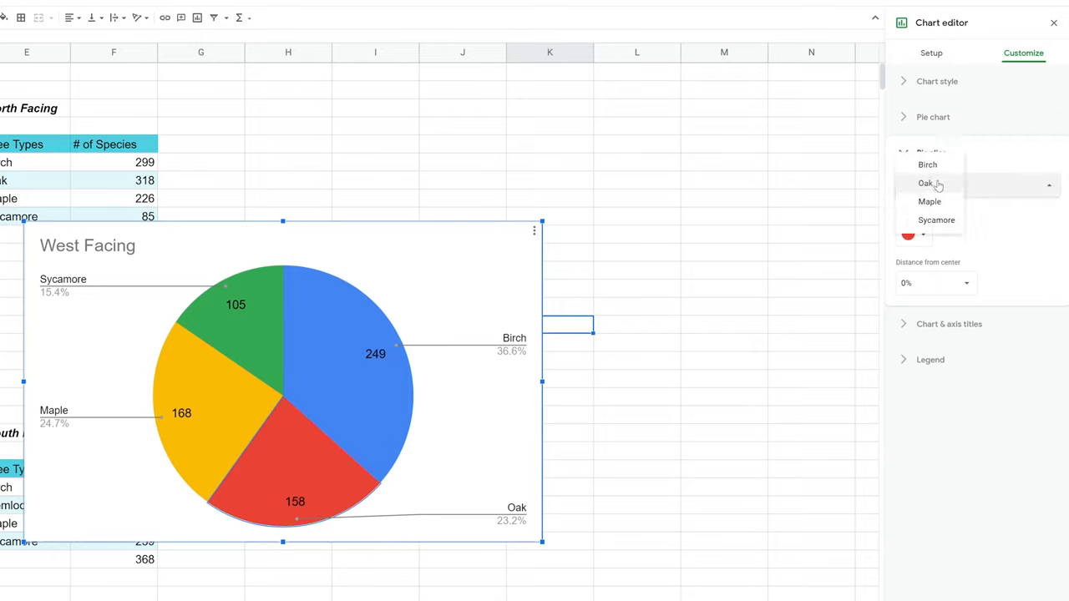
pyautogui.click(927, 182)
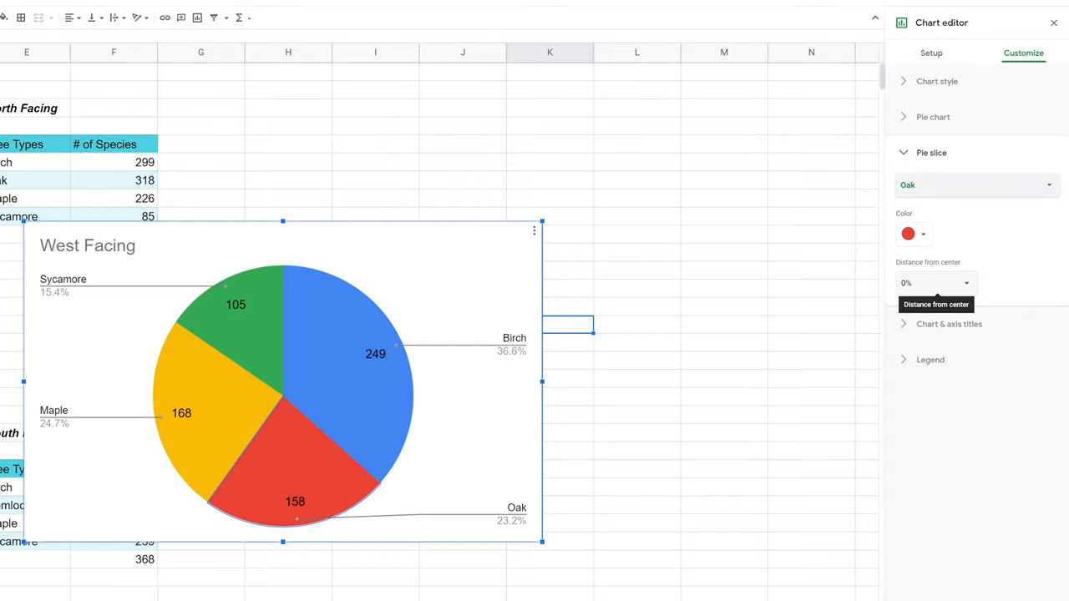
pyautogui.click(936, 283)
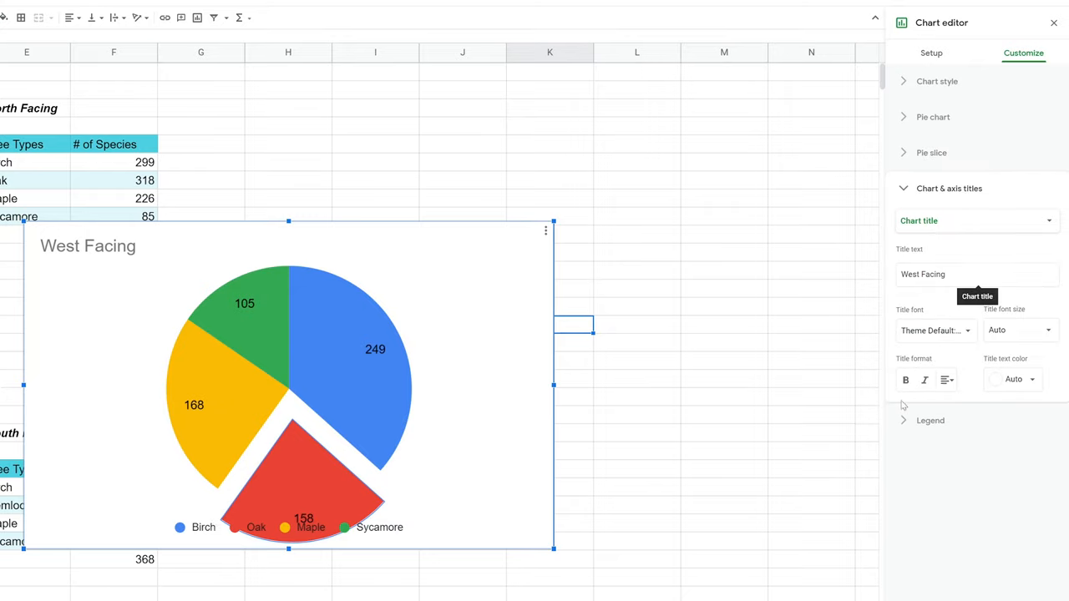
# Step: Set the legend position to Left and close the chart editor
pyautogui.click(930, 421)
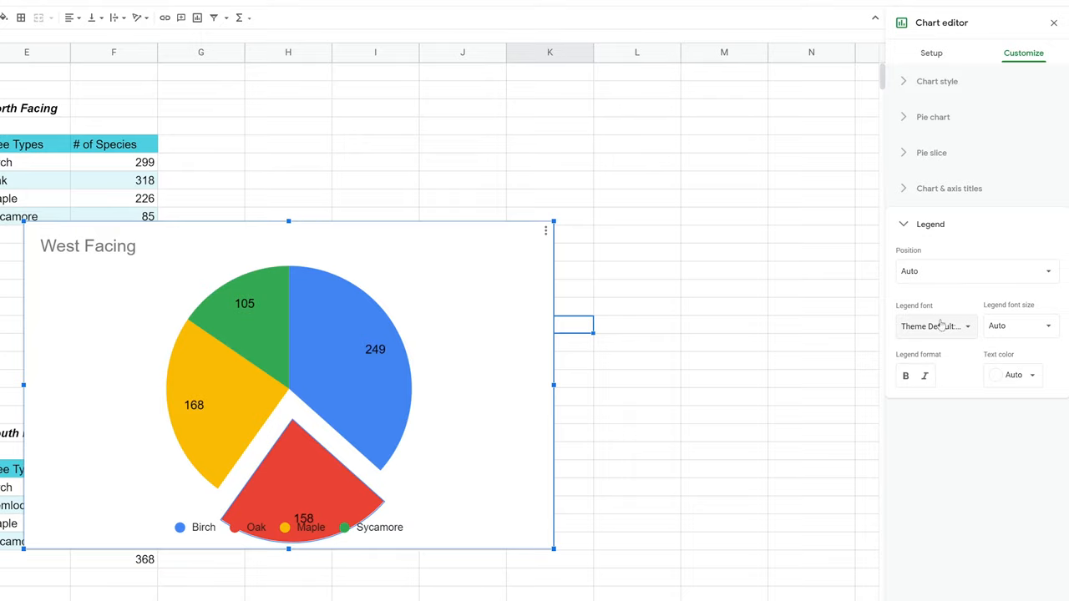
pyautogui.click(976, 271)
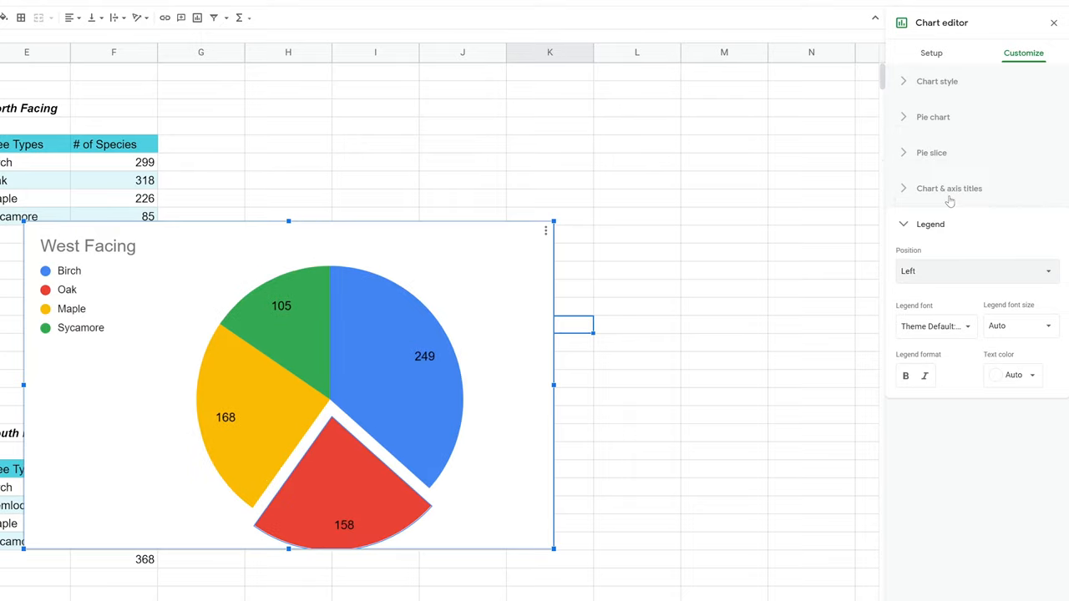
pyautogui.click(1053, 23)
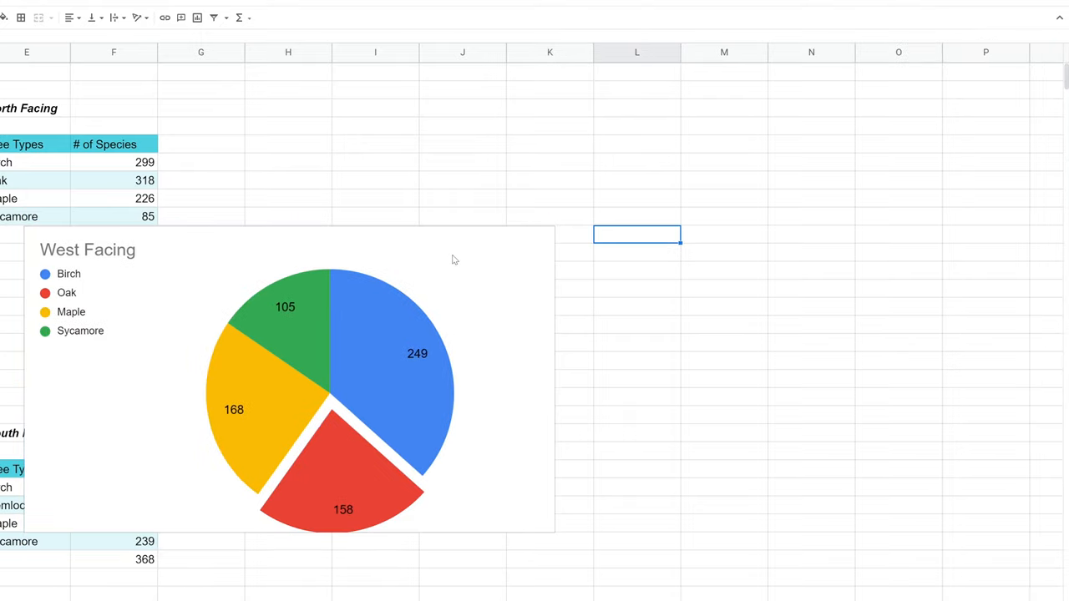
pyautogui.click(335, 376)
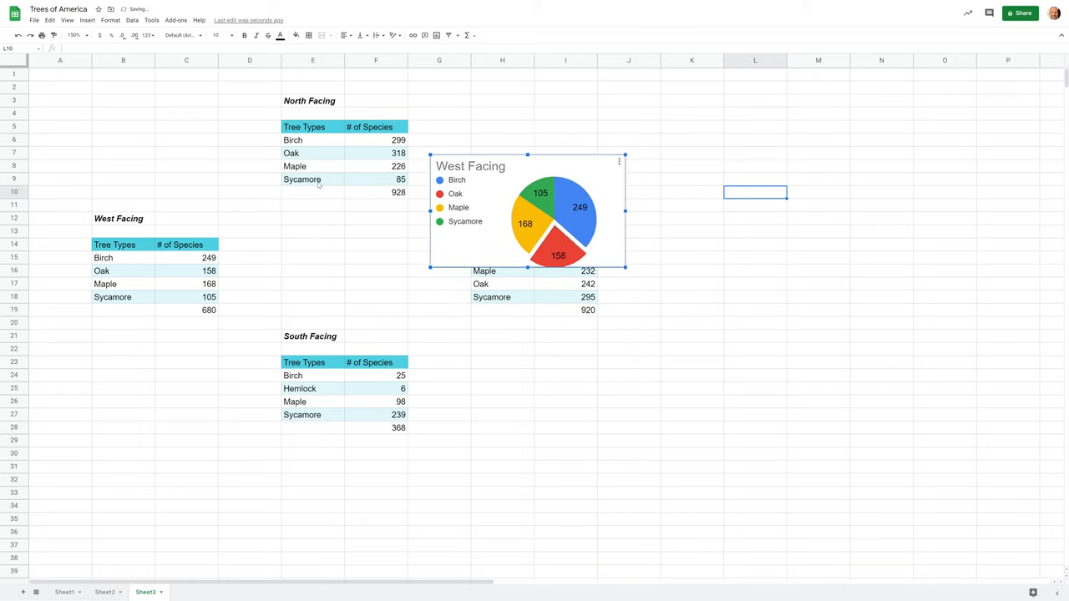
pyautogui.moveTo(558, 255)
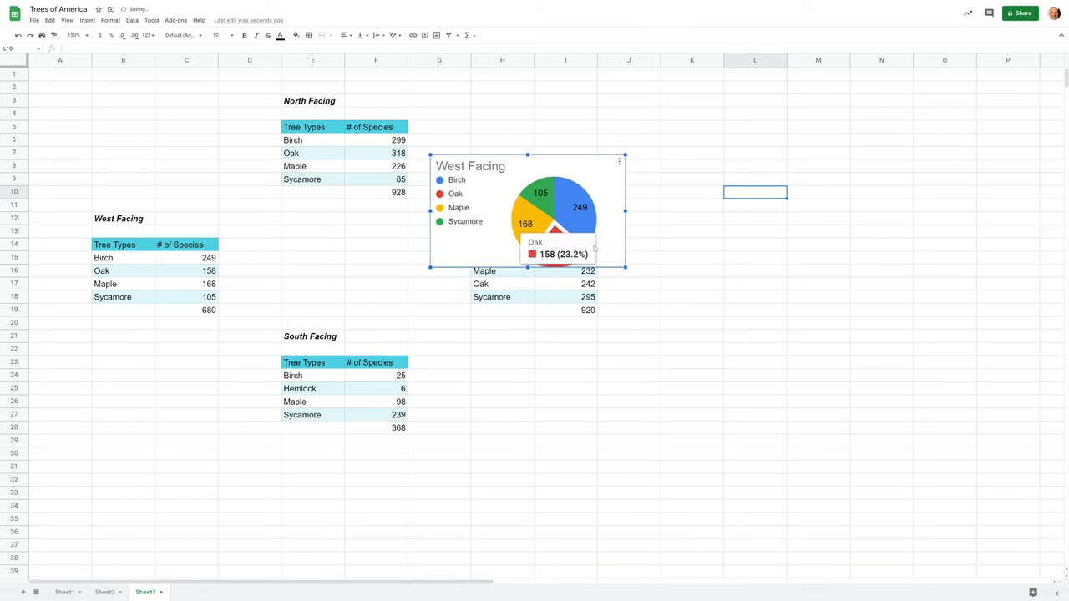
# Step: Drag the West Facing pie chart to the right of the East Facing table
pyautogui.moveTo(527, 211); pyautogui.dragTo(725, 314)
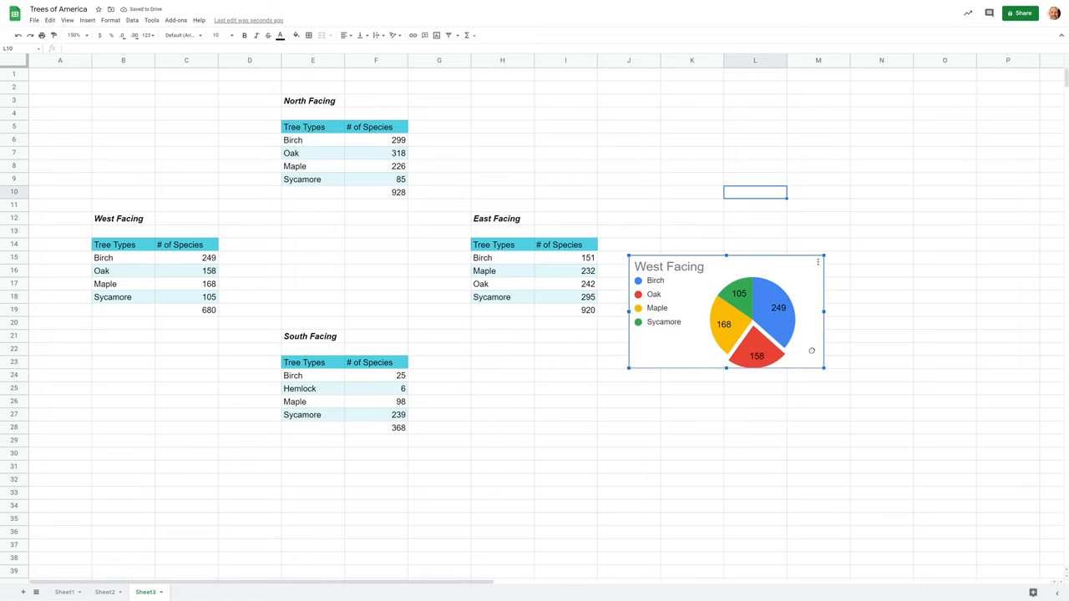
pyautogui.moveTo(727, 314); pyautogui.dragTo(725, 287)
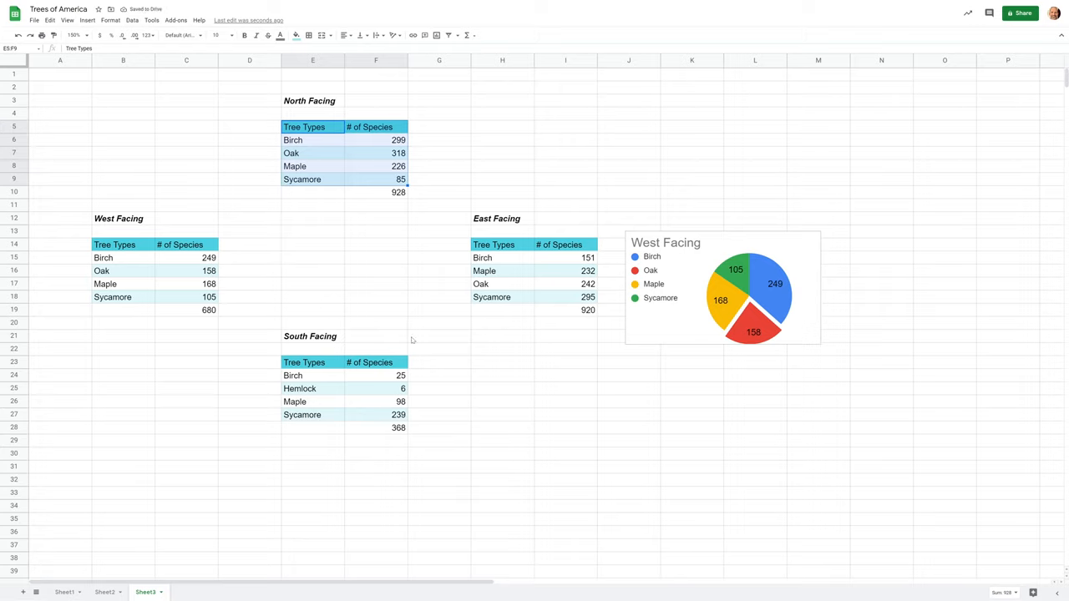
pyautogui.moveTo(458, 334)
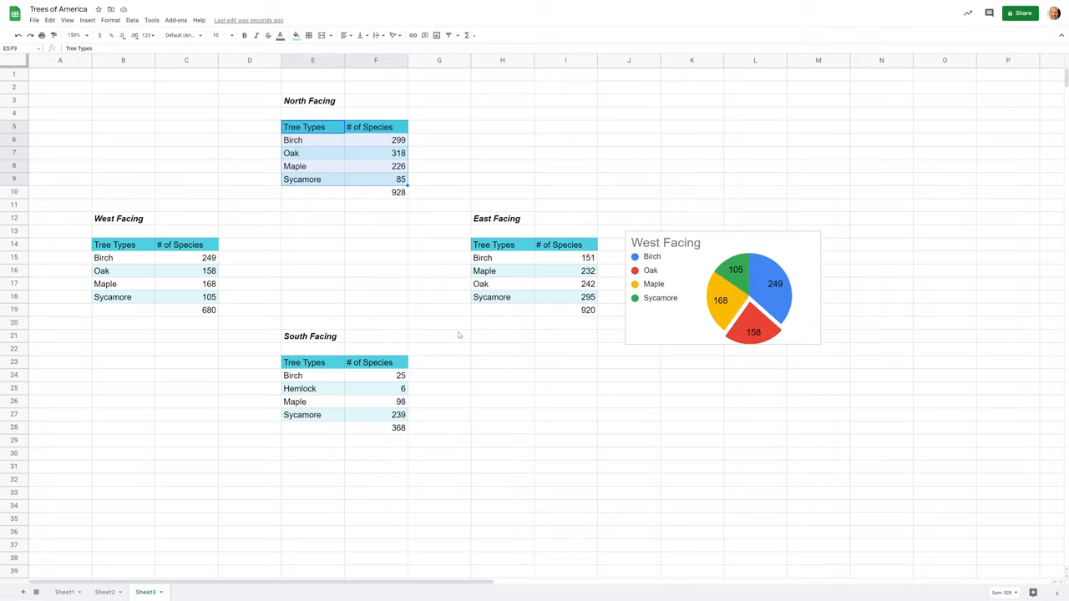
pyautogui.moveTo(717, 253)
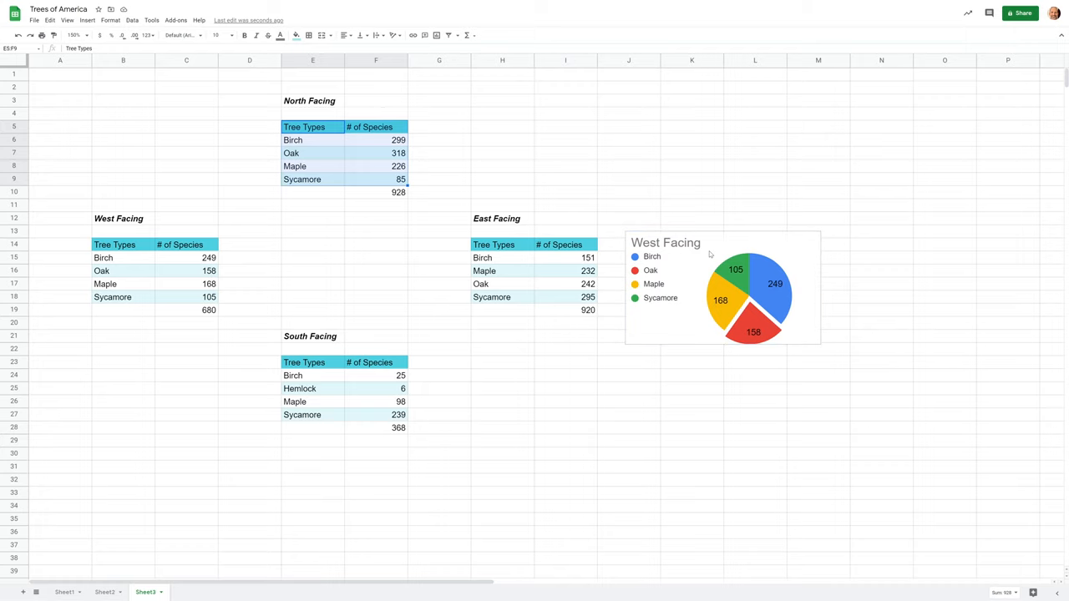
pyautogui.click(882, 179)
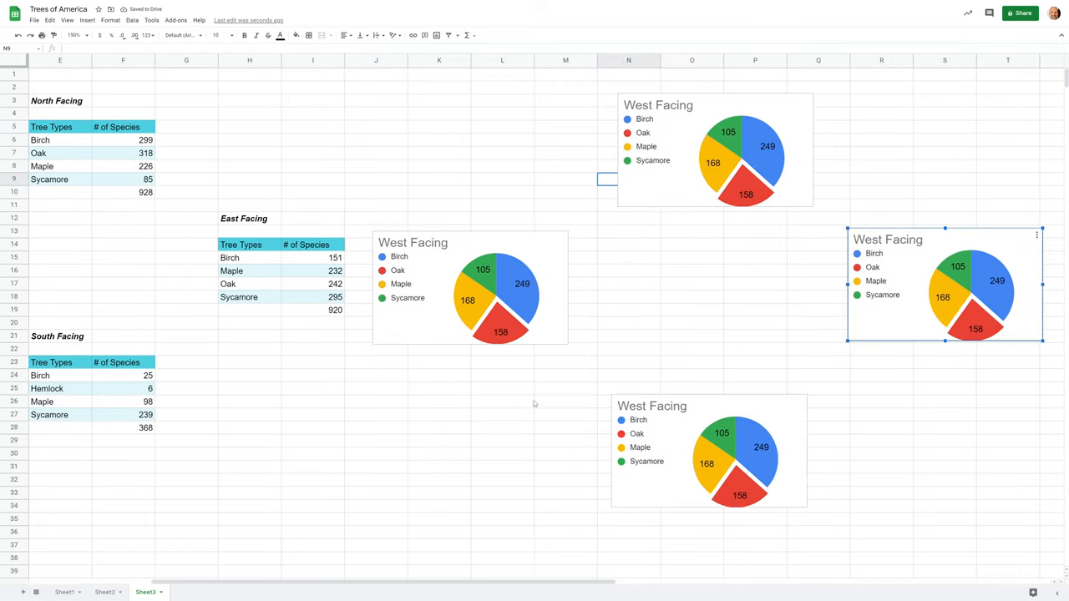
pyautogui.click(472, 287)
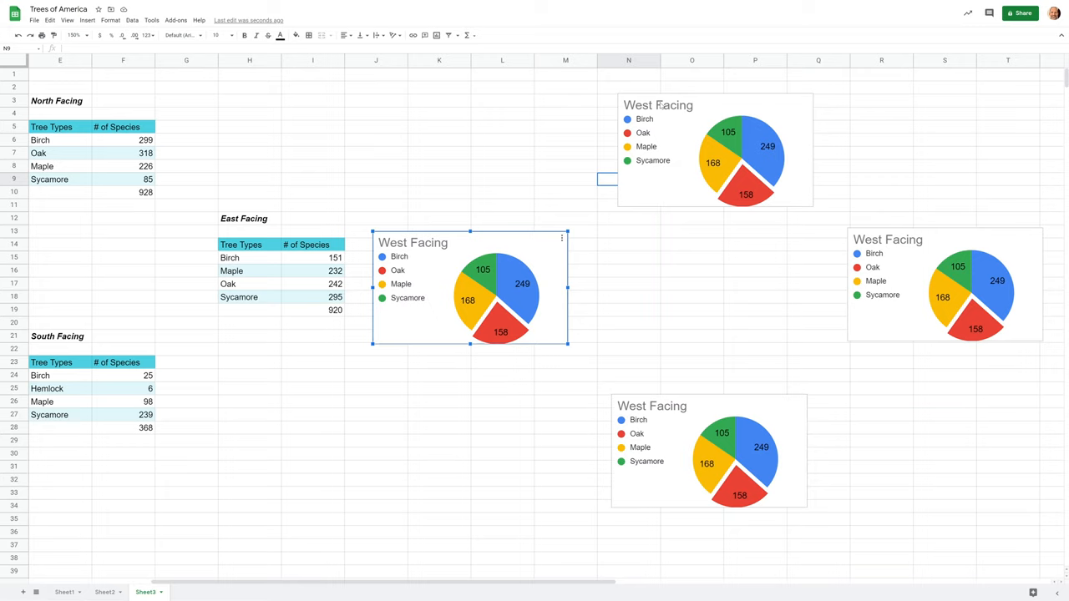
pyautogui.click(715, 151)
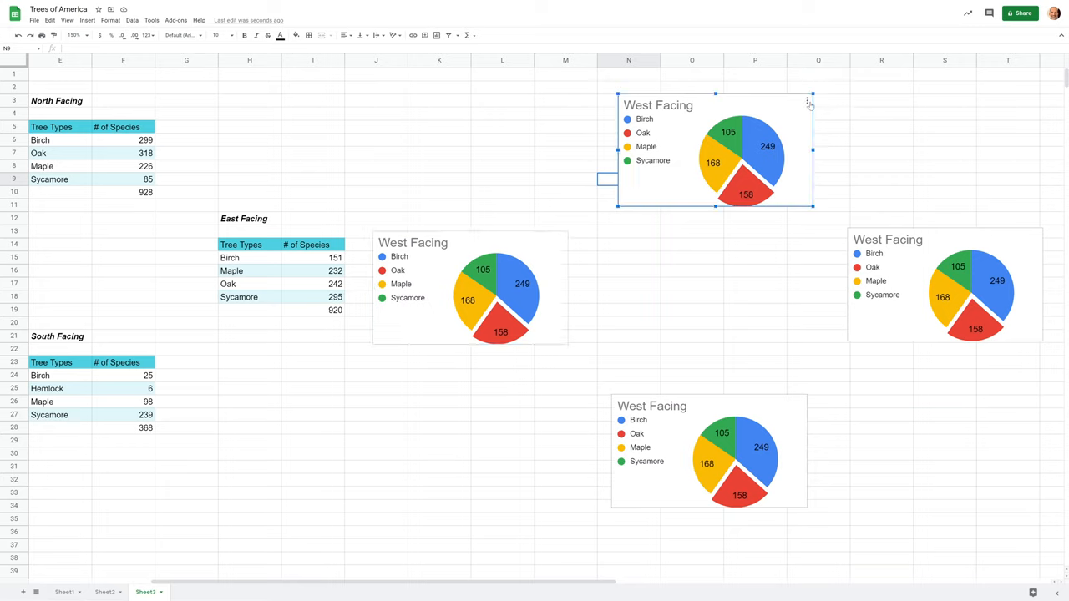
# Step: Change the top chart copy's data range to the North Facing table E5:F9
pyautogui.click(807, 101)
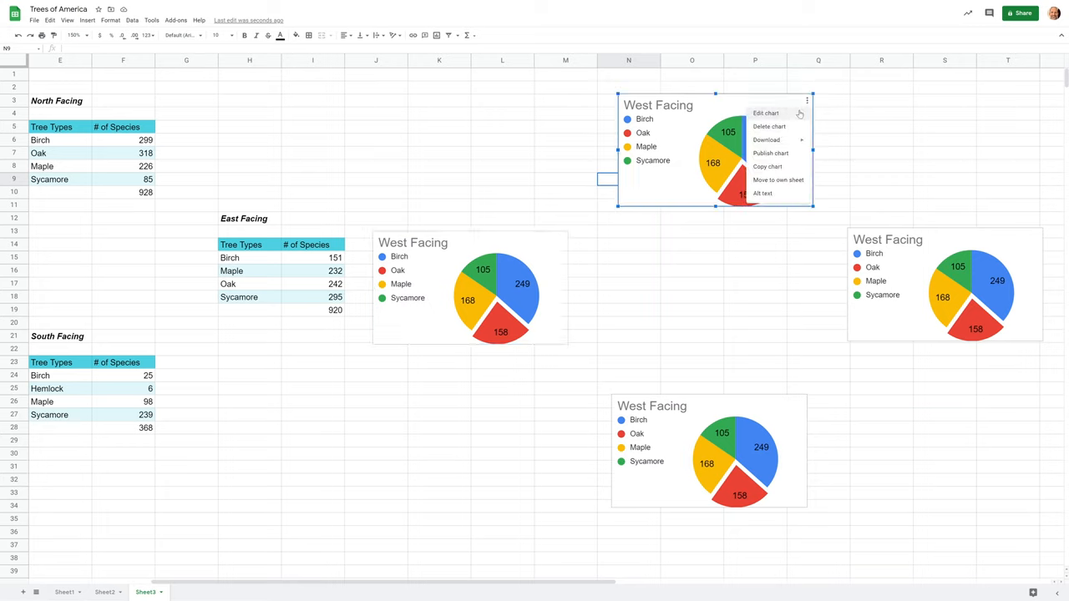
pyautogui.click(765, 113)
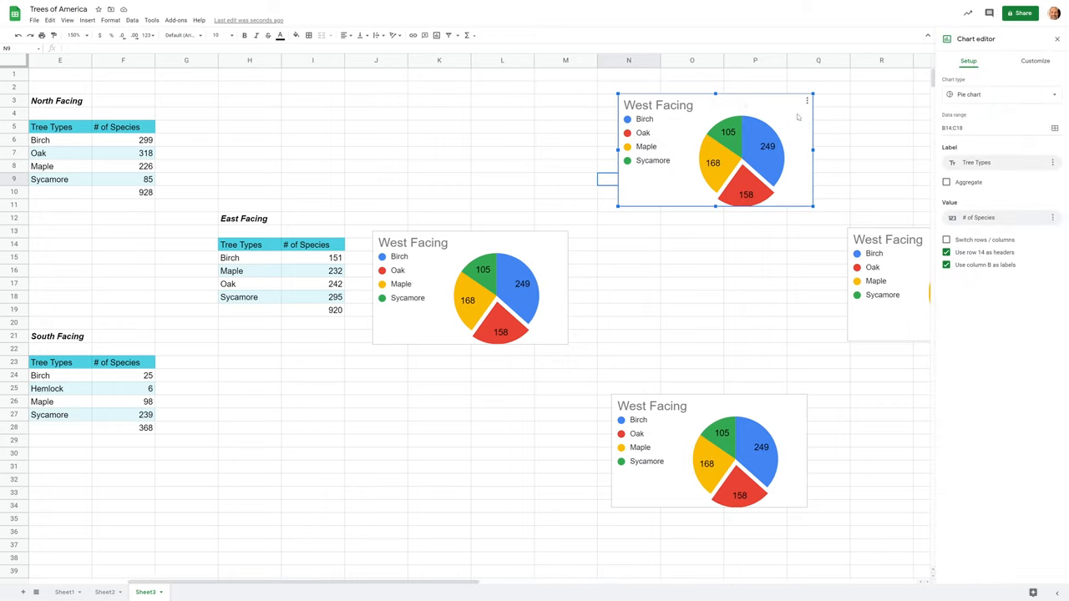
pyautogui.click(999, 127)
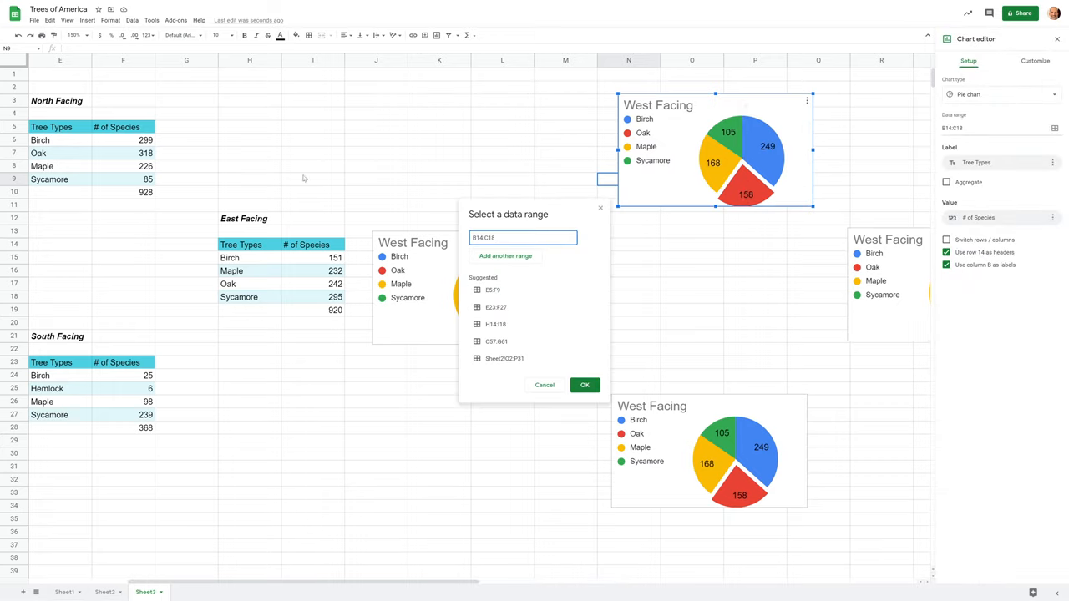
pyautogui.moveTo(60, 127); pyautogui.dragTo(60, 153)
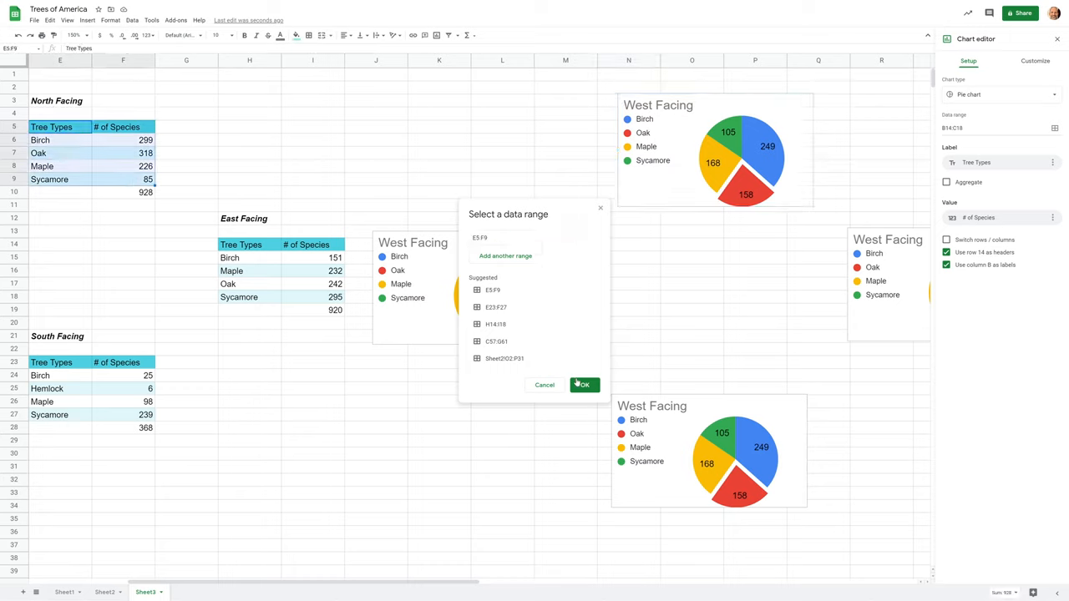
pyautogui.click(583, 384)
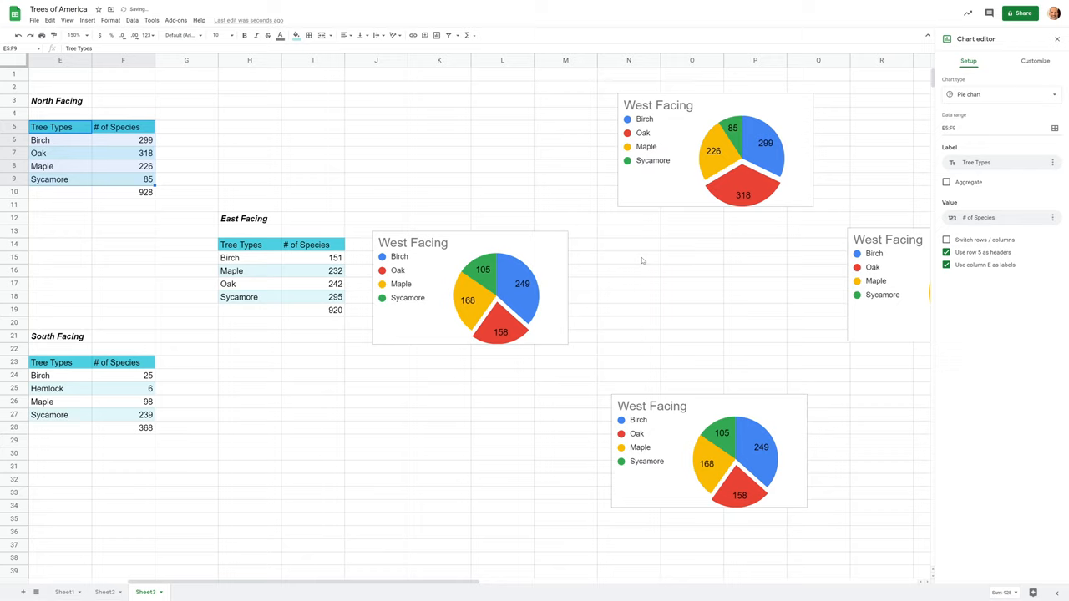
# Step: Retitle the top chart 'North Facing'
pyautogui.click(716, 149)
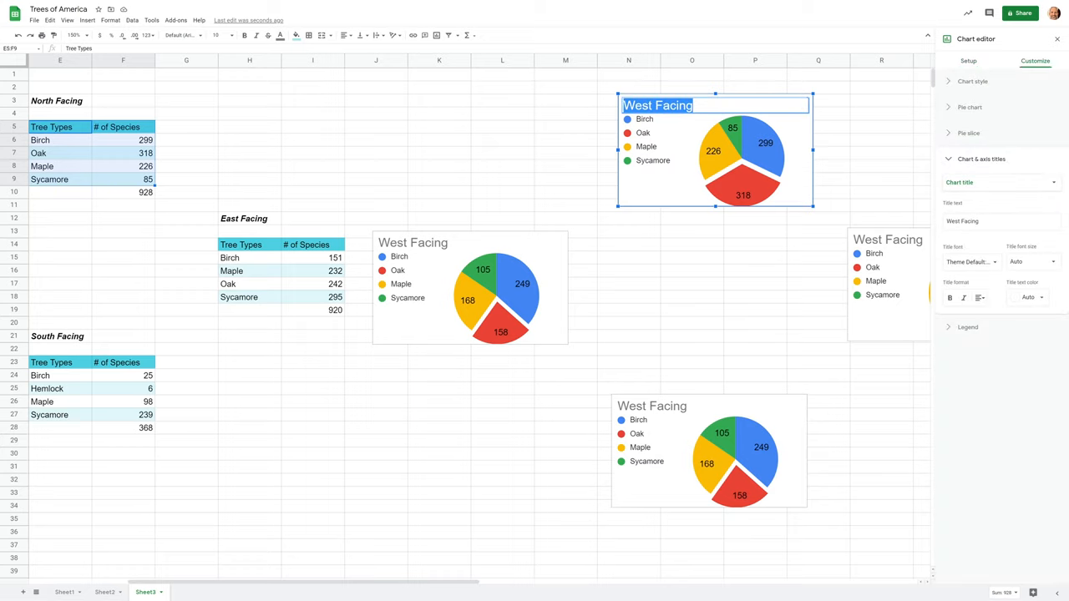
pyautogui.write('North')
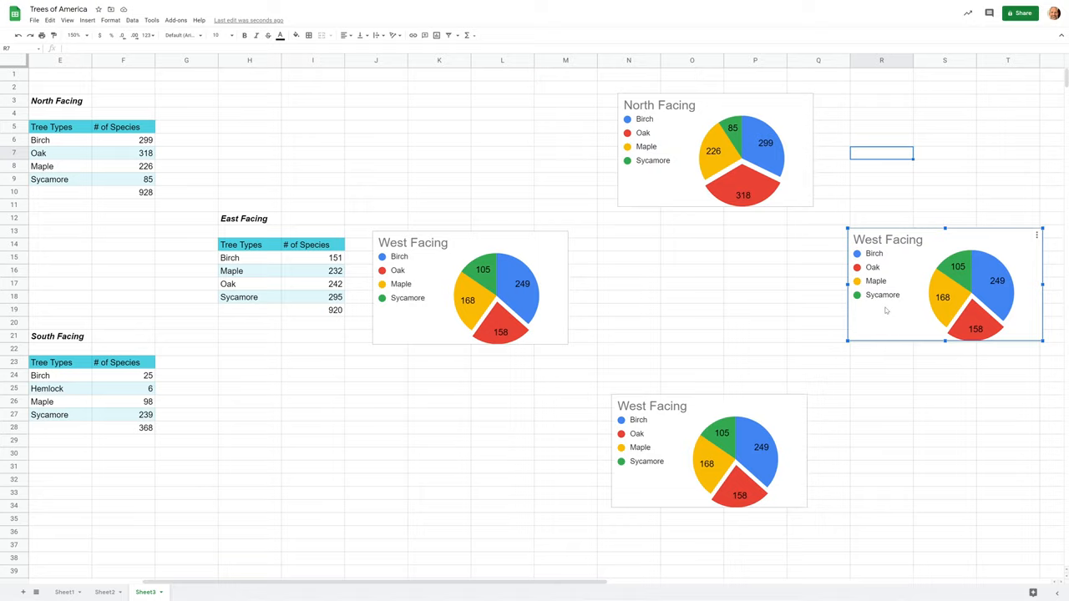
# Step: Change the right-hand chart copy's data range to the East Facing table H14:I18
pyautogui.hscroll(-3)
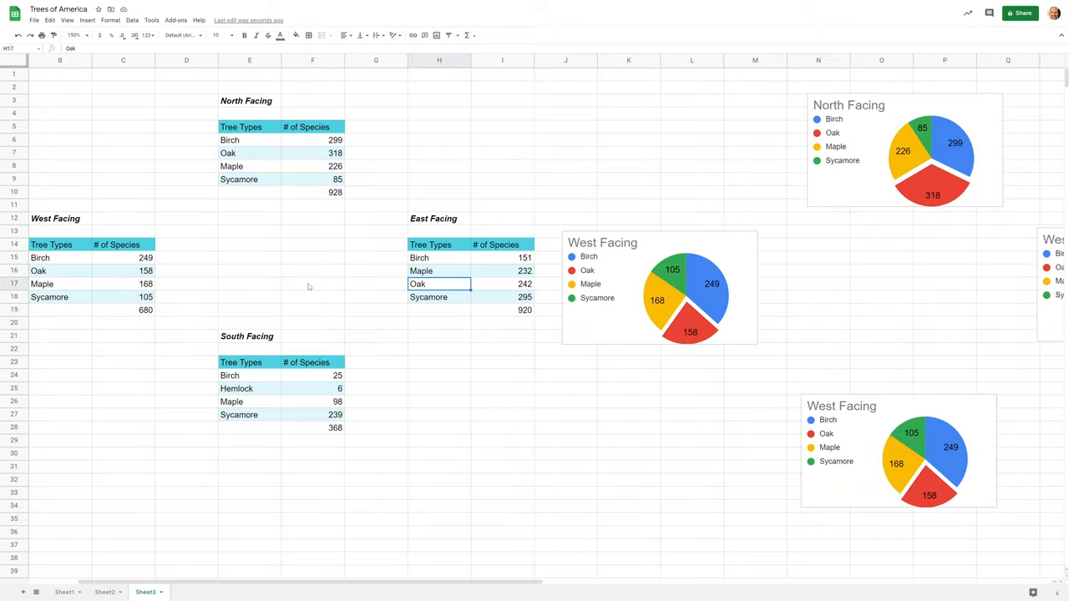
pyautogui.click(440, 257)
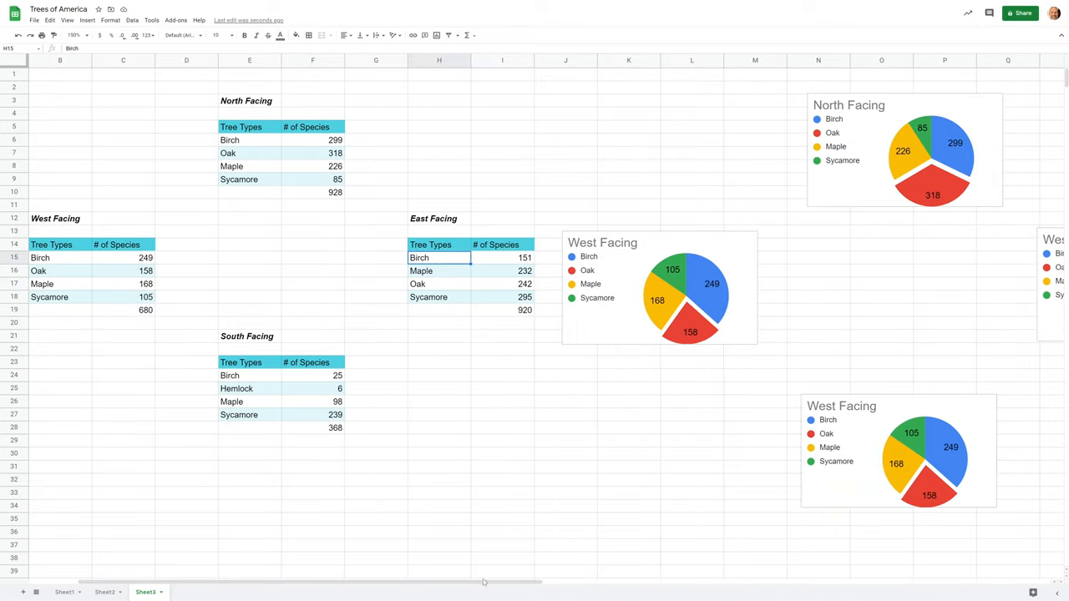
pyautogui.hscroll(3)
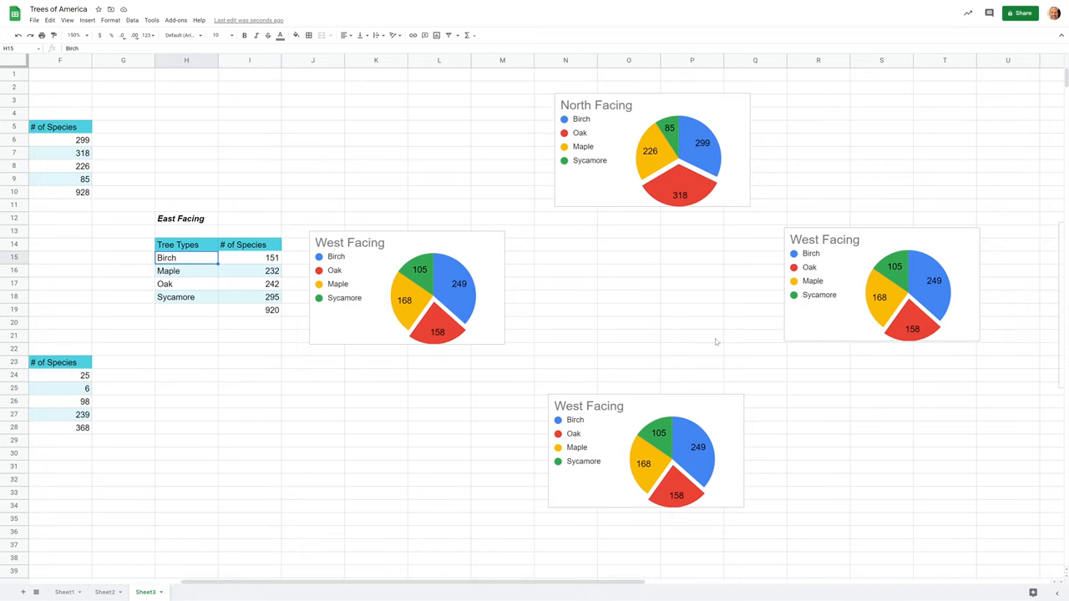
pyautogui.click(882, 284)
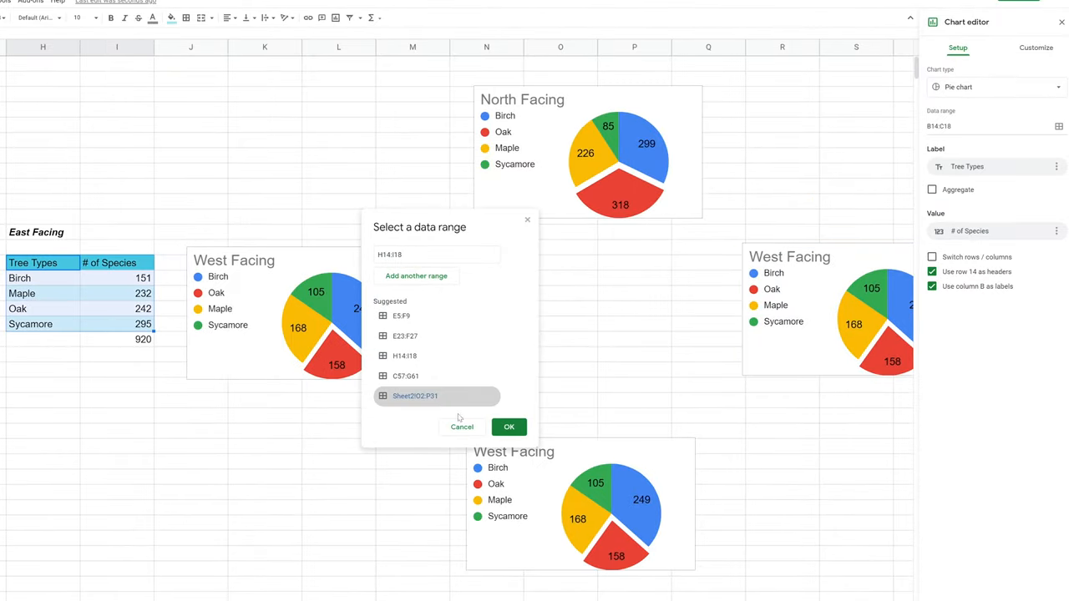
pyautogui.click(508, 428)
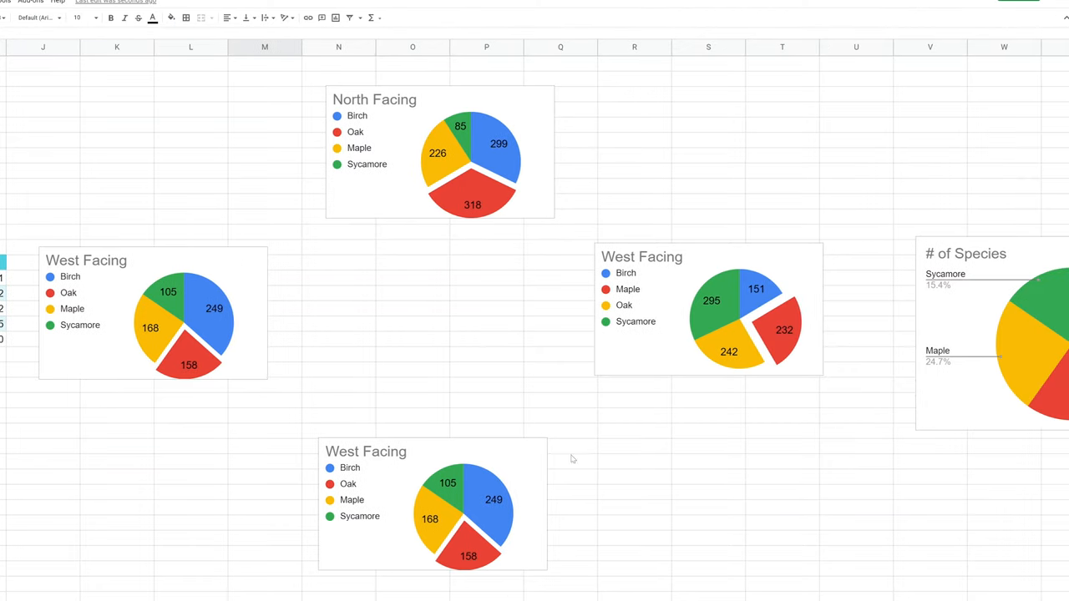
# Step: Recolour the right pie chart's slices so Maple is yellow and Oak is red
pyautogui.click(708, 314)
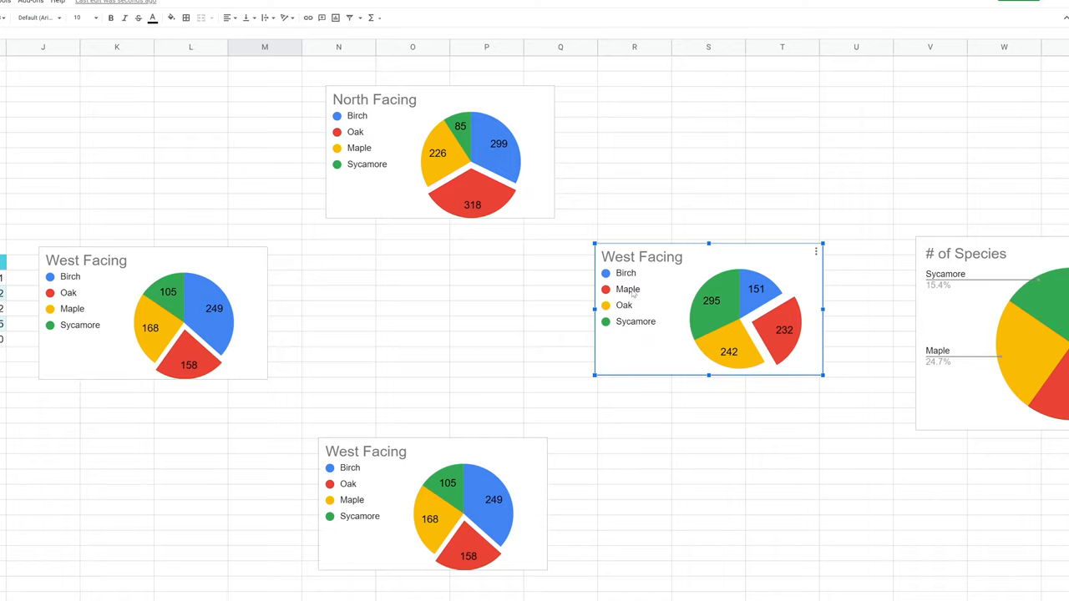
pyautogui.moveTo(705, 261)
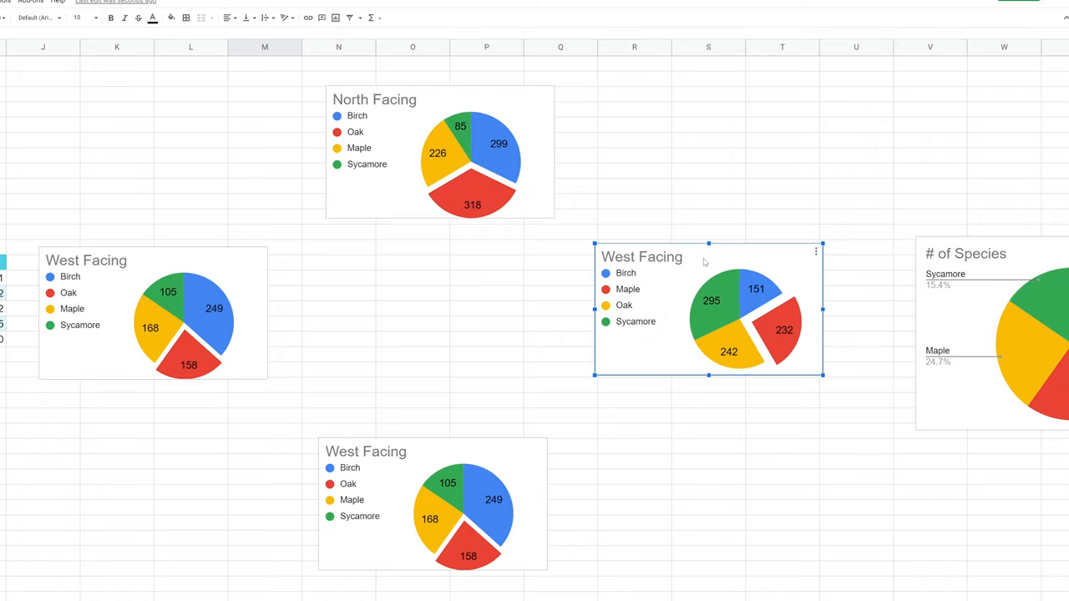
pyautogui.moveTo(745, 279)
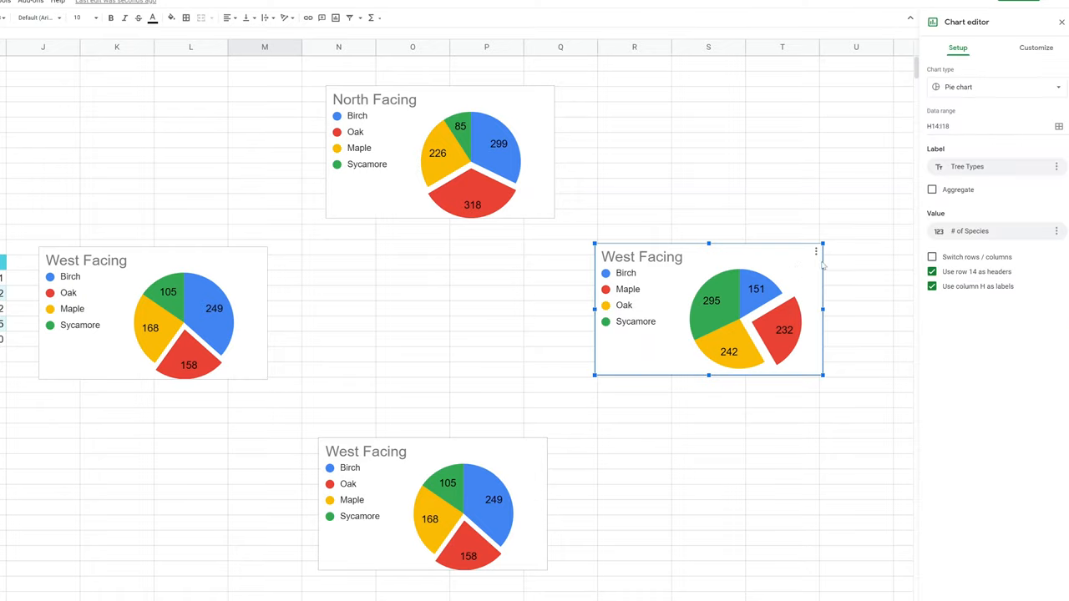
pyautogui.click(1036, 47)
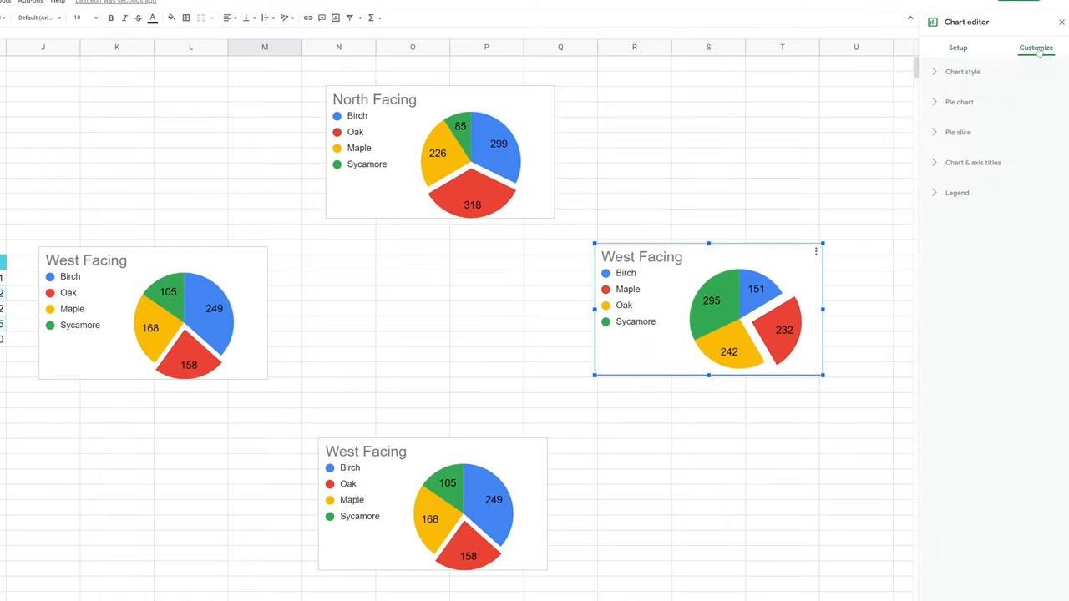
pyautogui.click(959, 132)
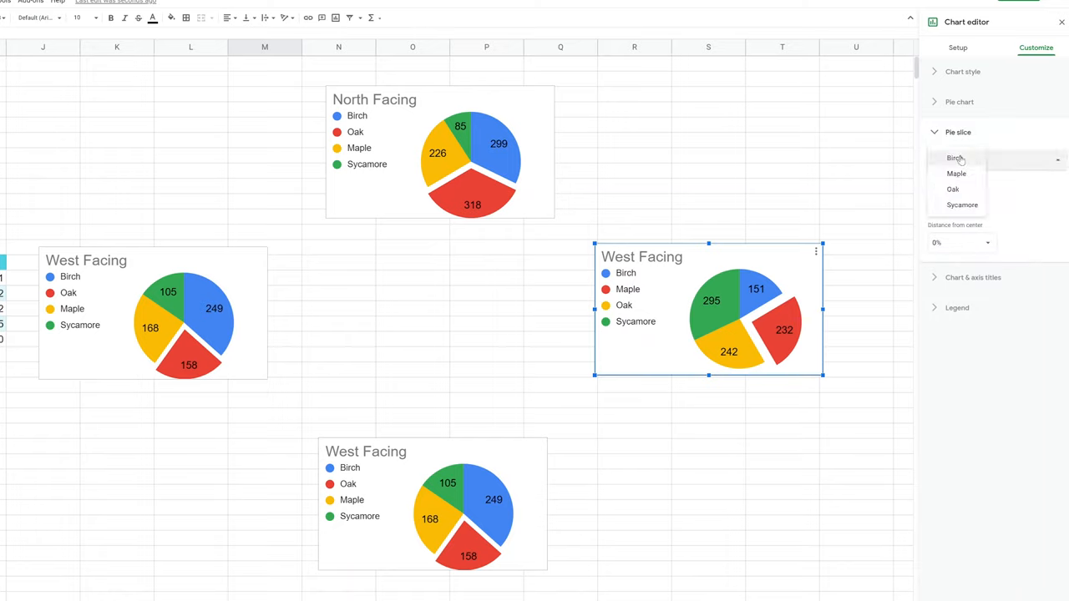
pyautogui.click(956, 174)
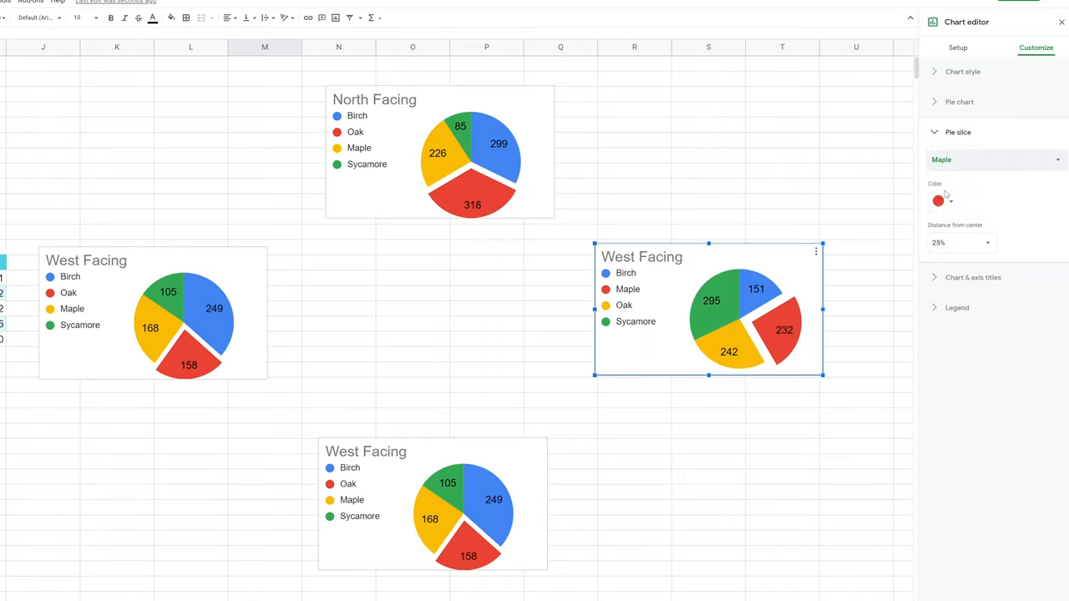
pyautogui.click(939, 201)
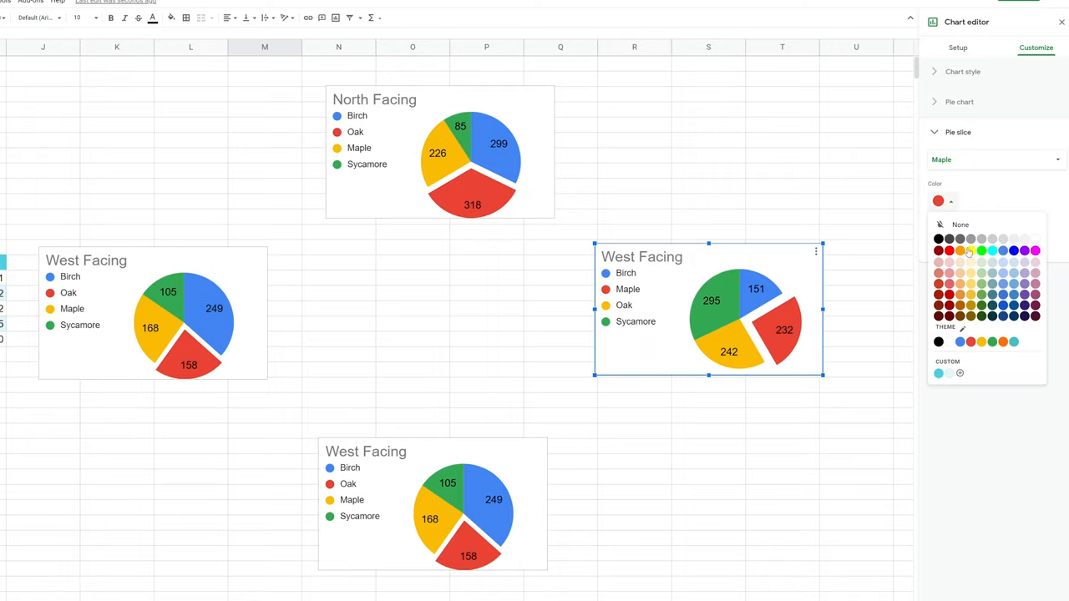
pyautogui.moveTo(959, 257)
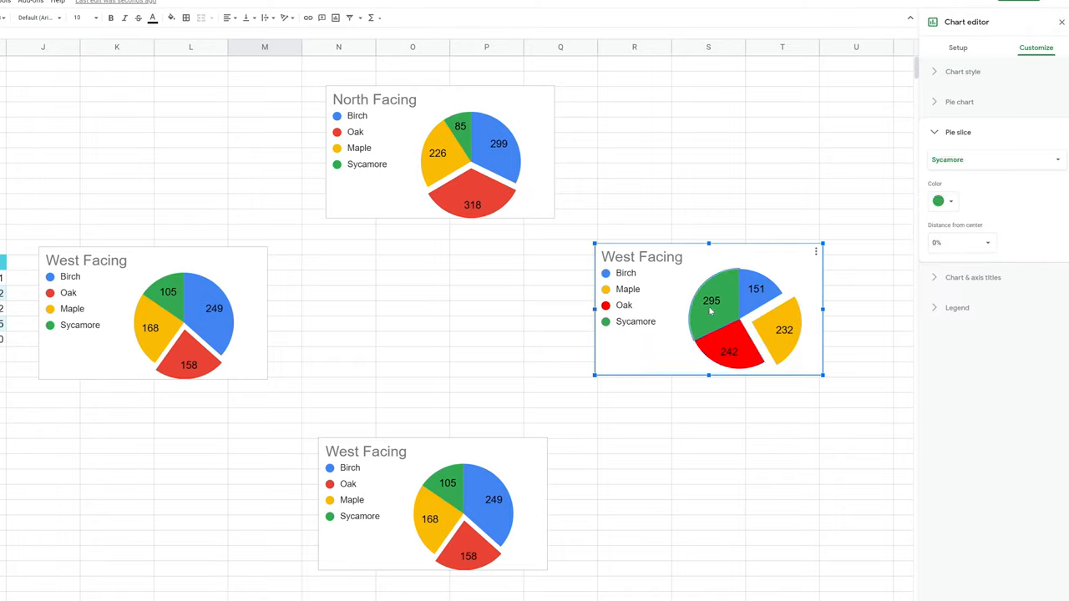
# Step: Point the bottom chart at the South Facing data range E23:F27
pyautogui.click(959, 46)
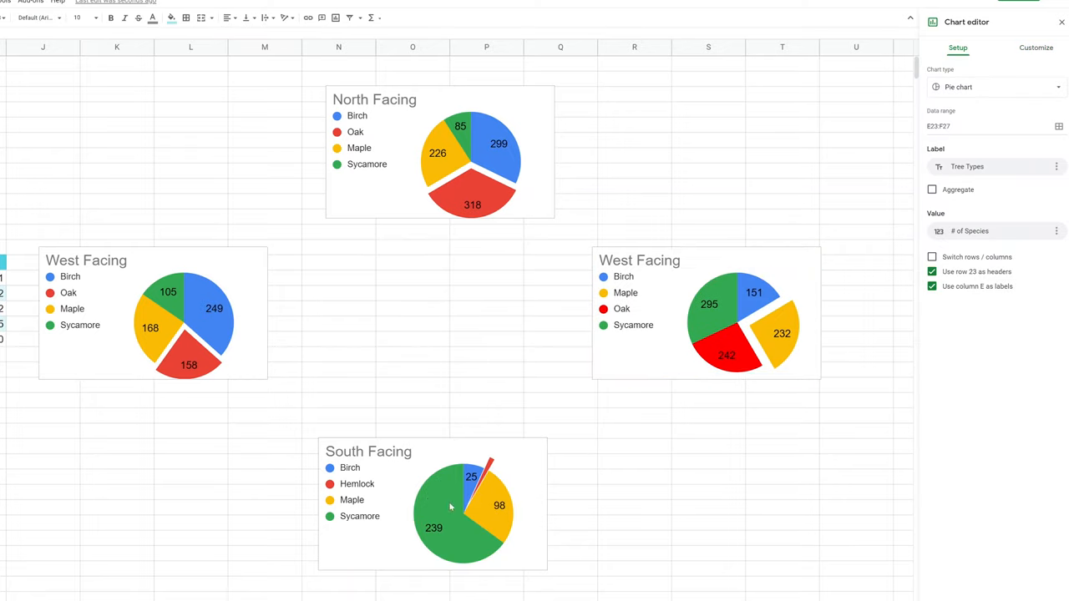
# Step: Colour the Hemlock slice of the South Facing pie chart dark blue
pyautogui.click(451, 508)
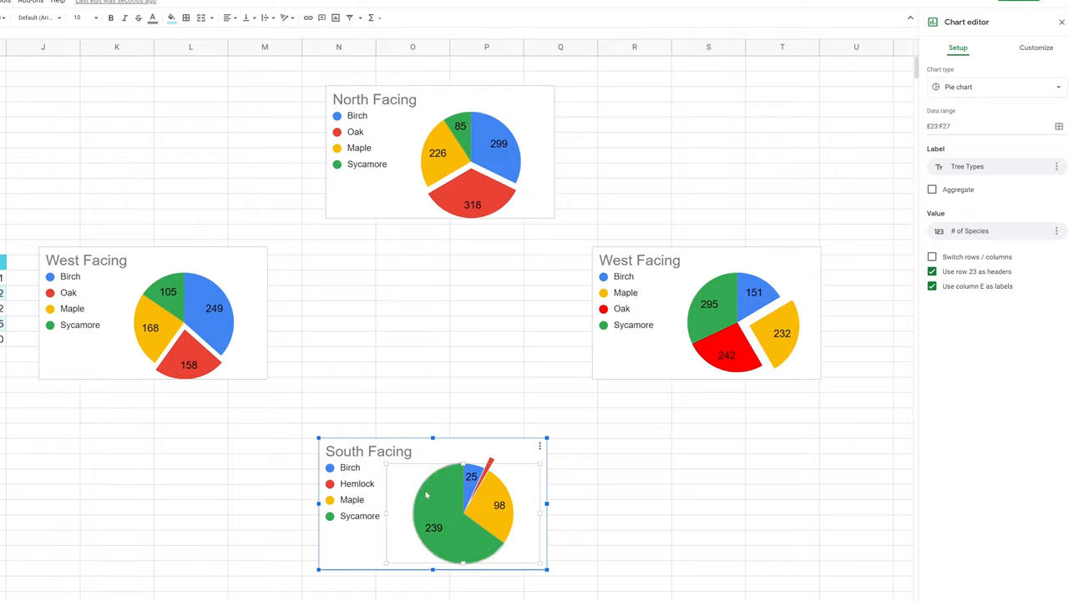
pyautogui.click(1035, 47)
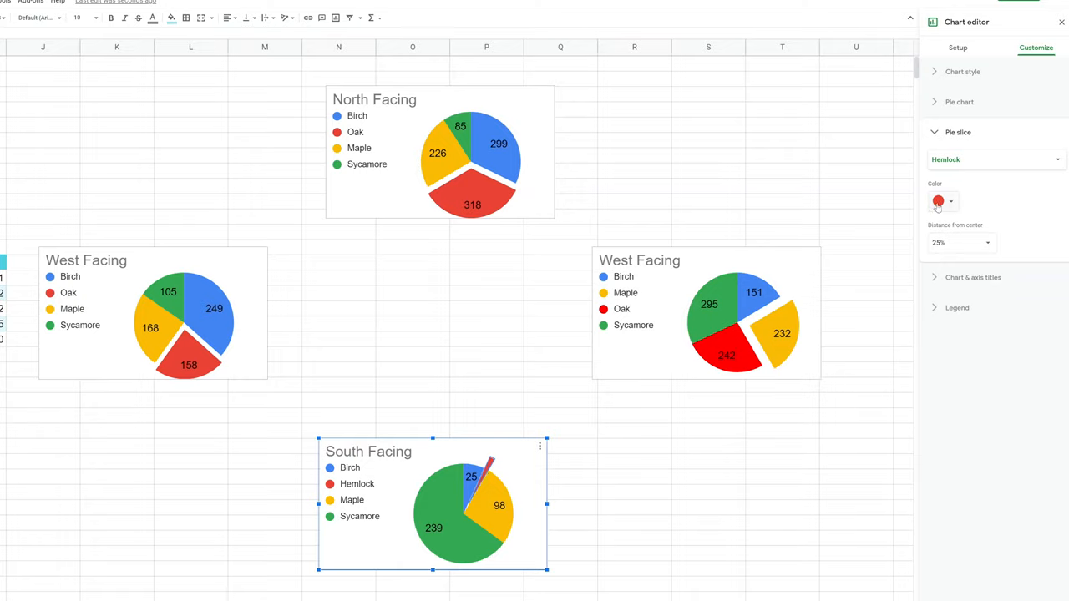
pyautogui.click(942, 201)
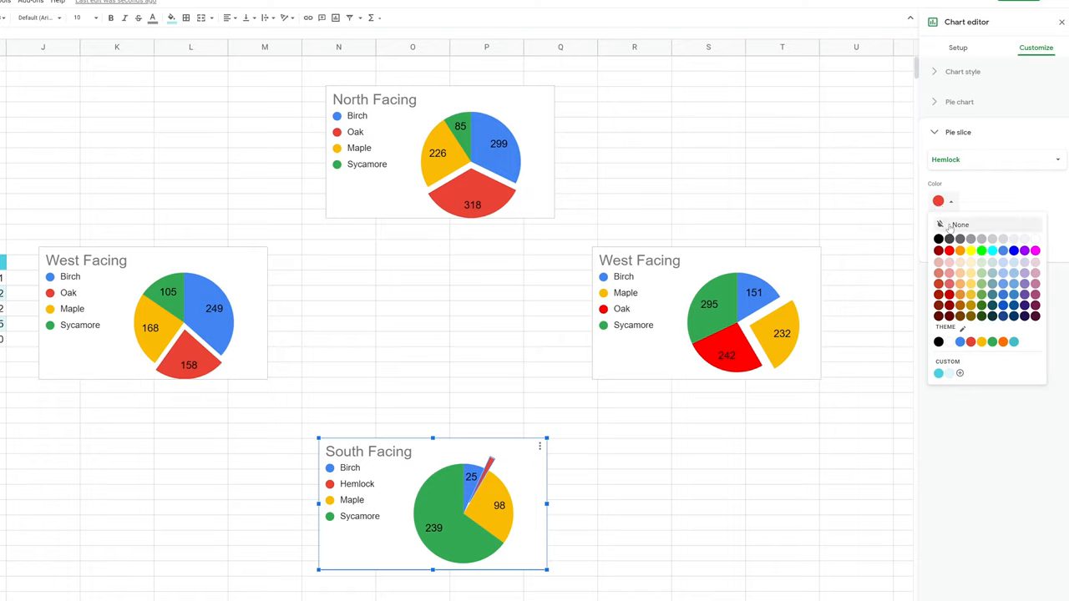
pyautogui.click(1013, 251)
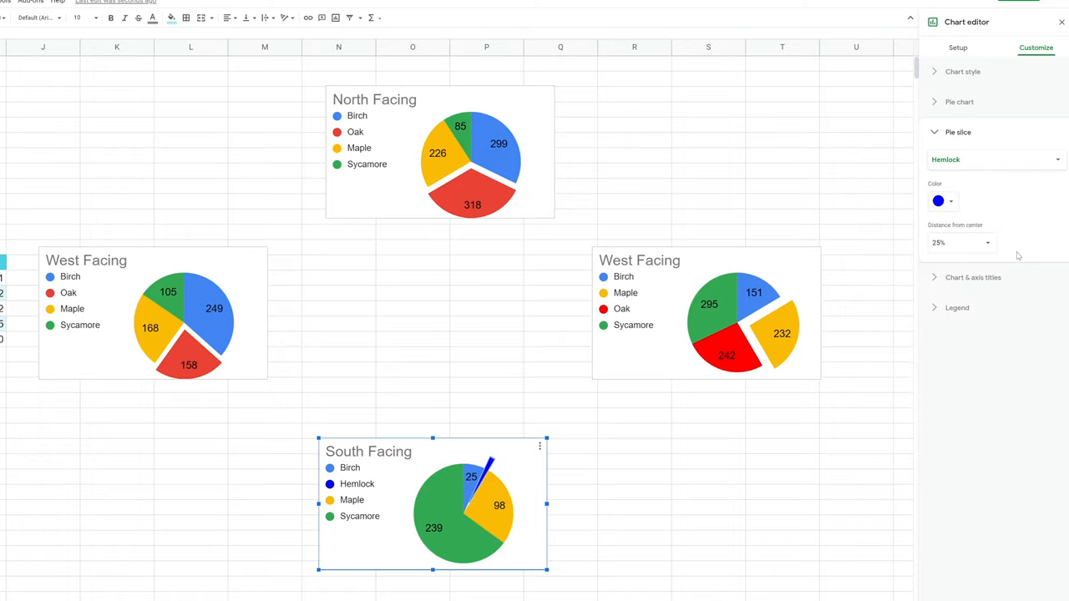
pyautogui.click(635, 461)
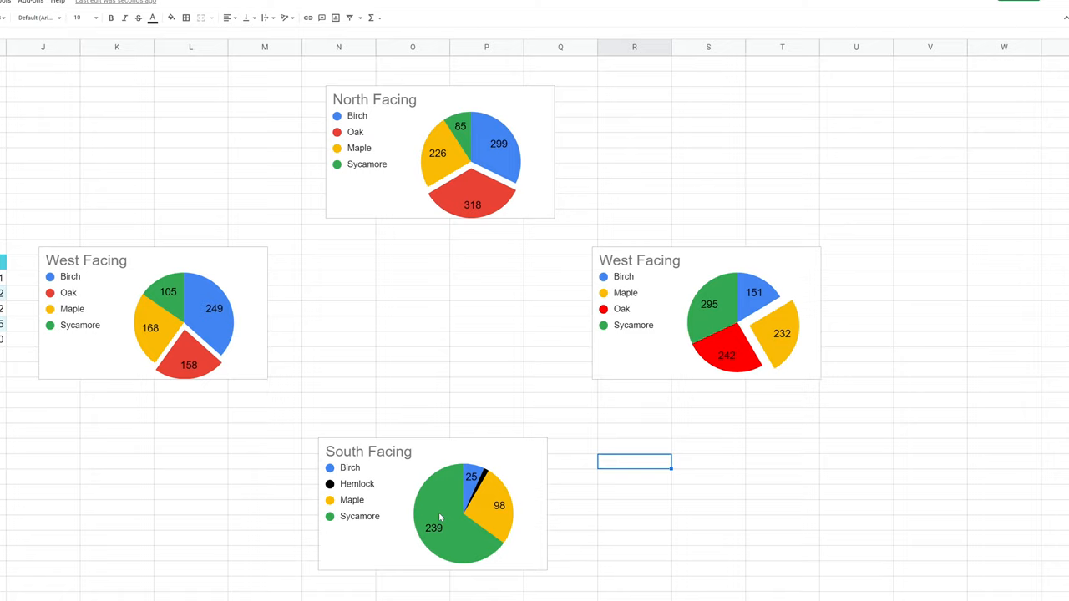
pyautogui.moveTo(481, 492)
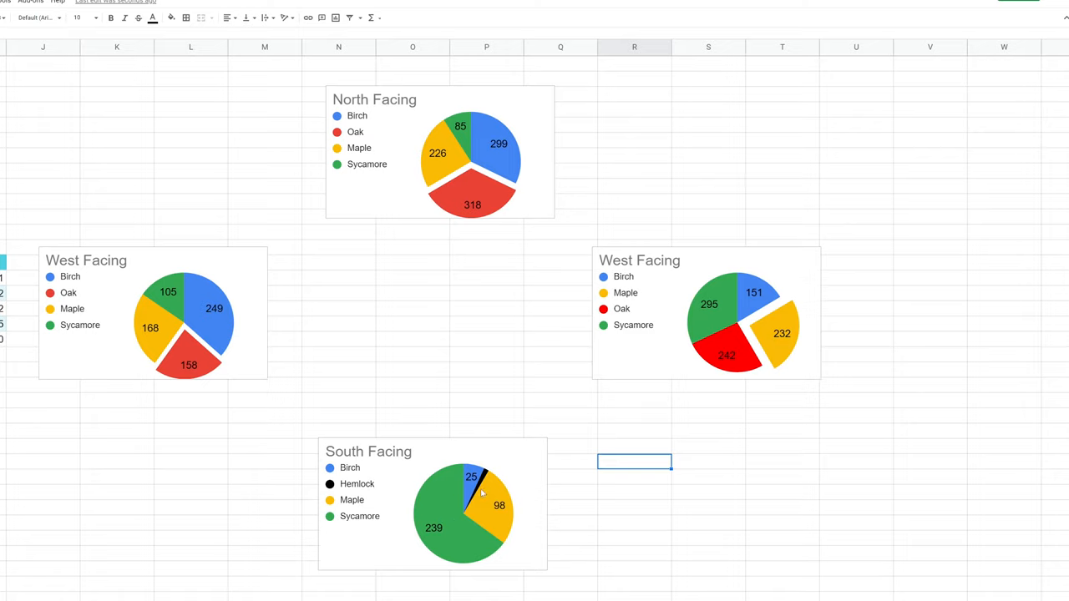
pyautogui.click(481, 492)
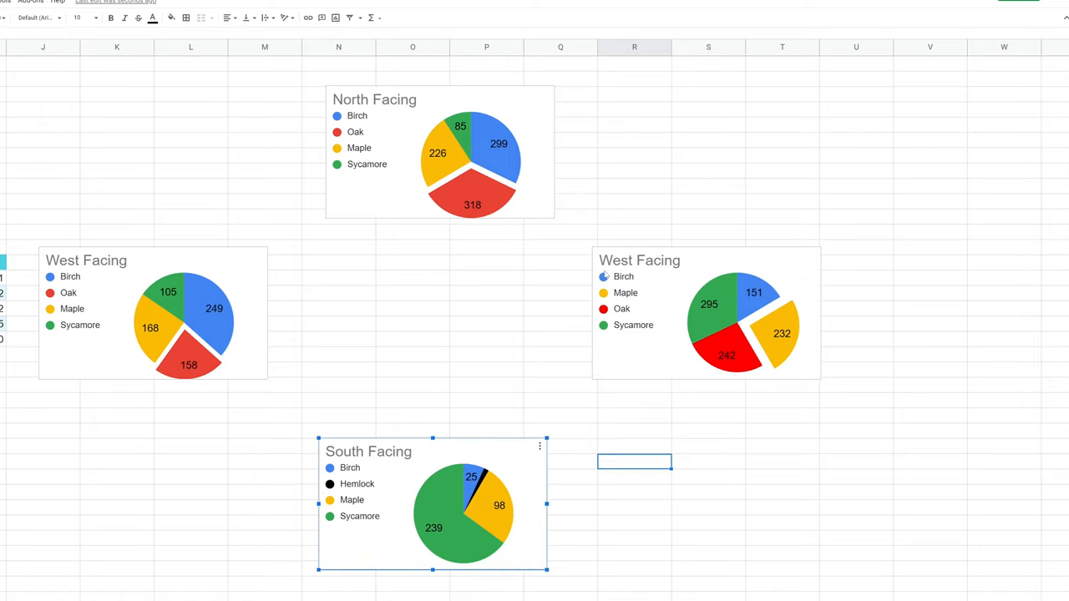
pyautogui.moveTo(431, 433)
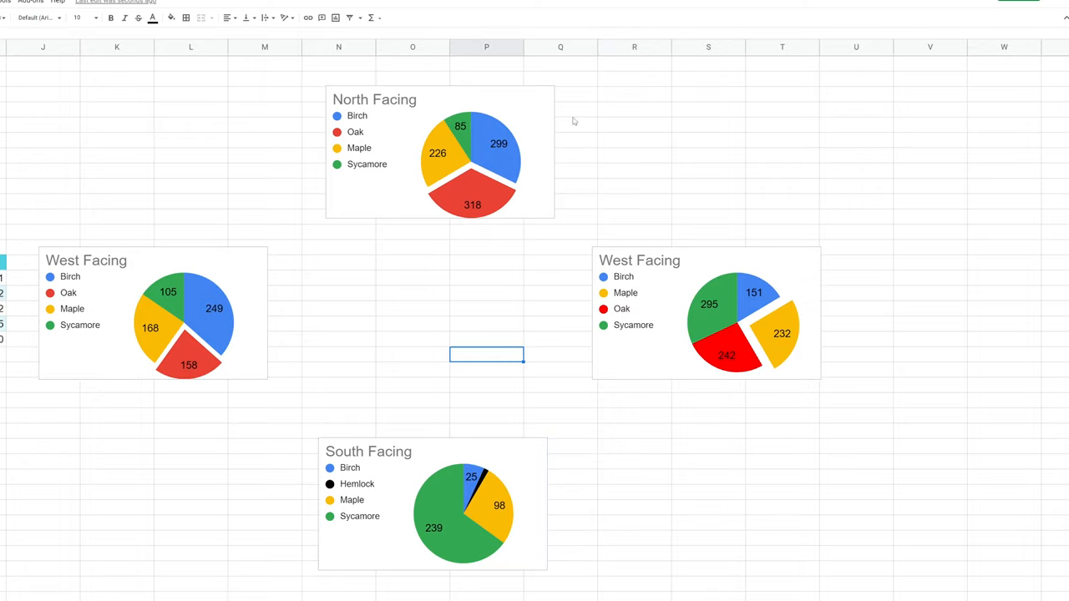
pyautogui.moveTo(154, 150)
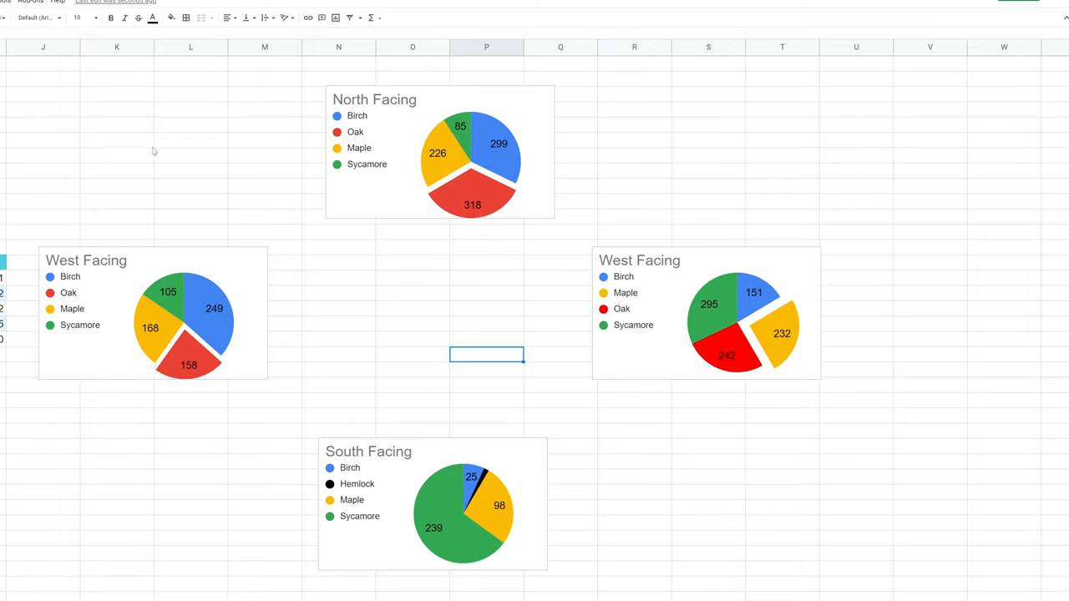
pyautogui.moveTo(759, 264)
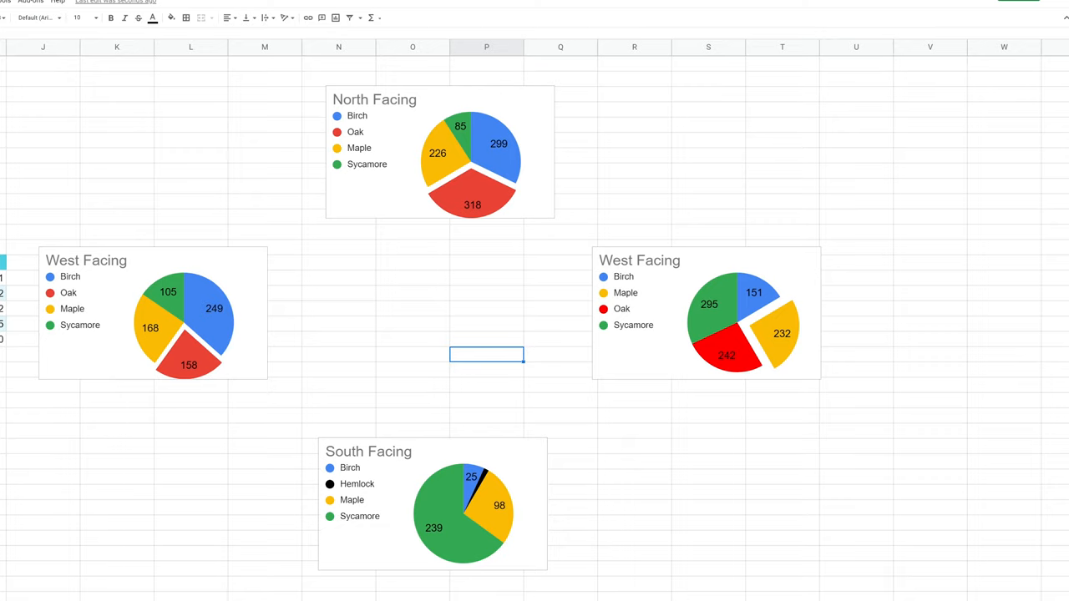
pyautogui.hscroll(-3)
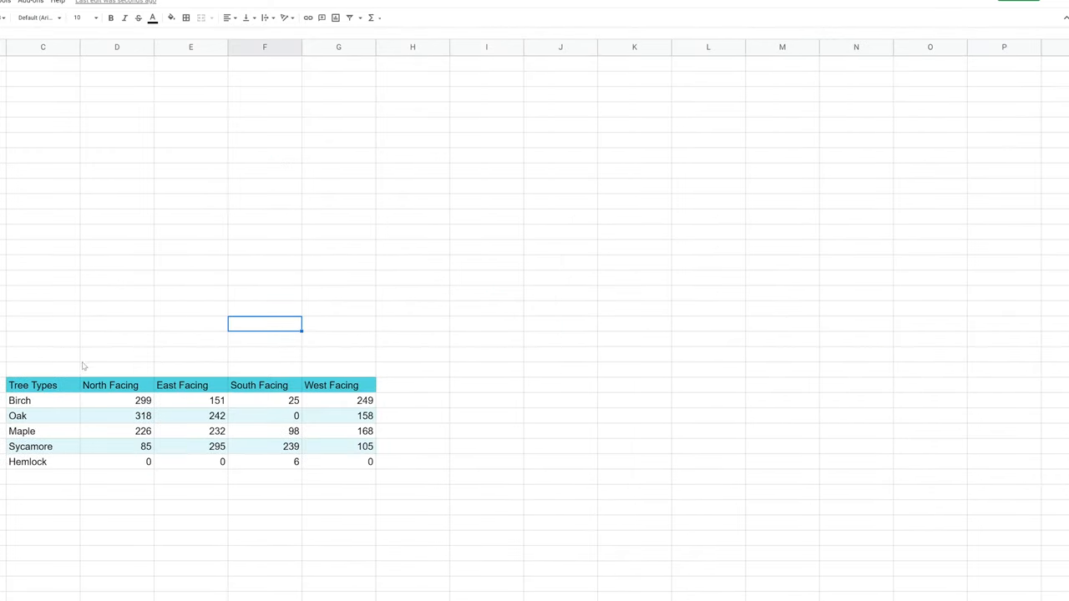
# Step: Scroll to the Tree Types table and select the four-slope count range C59:G64
pyautogui.scroll(3)
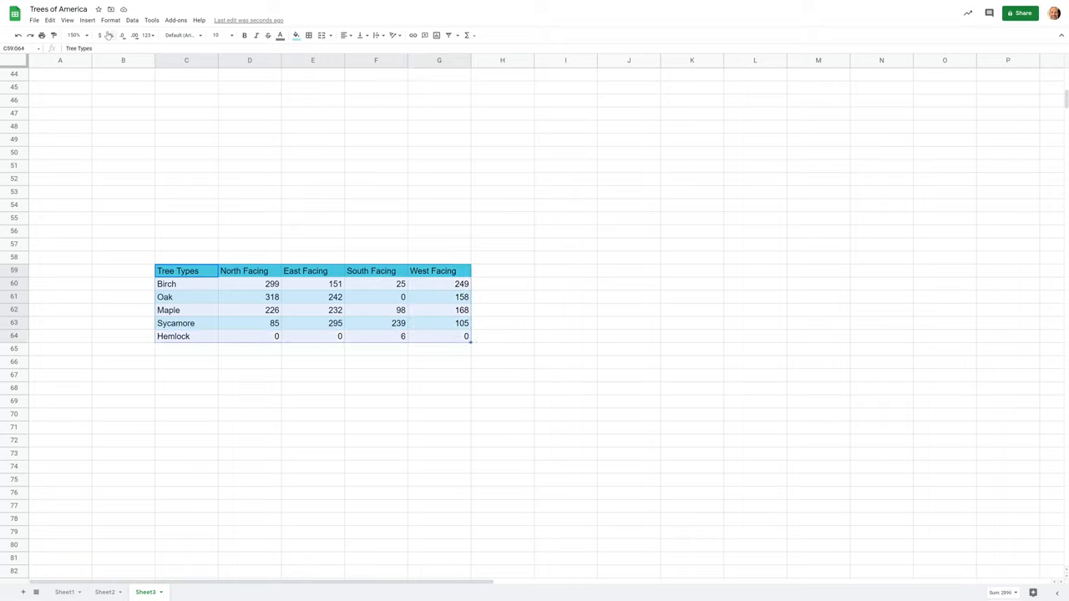
pyautogui.click(87, 20)
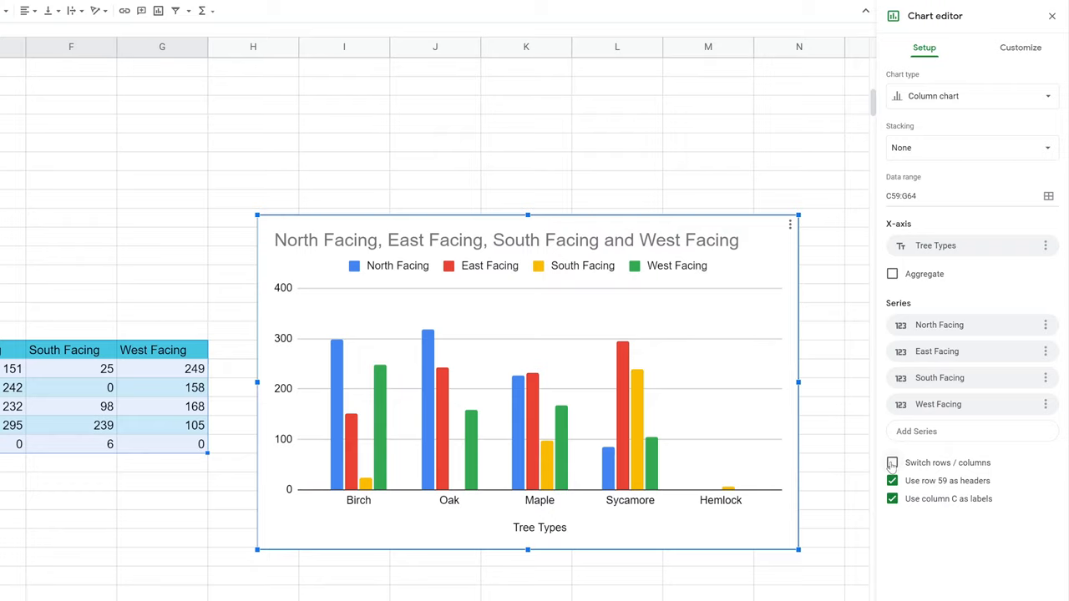
# Step: Switch rows and columns so bars cluster by slope with tree types as coloured series
pyautogui.click(892, 463)
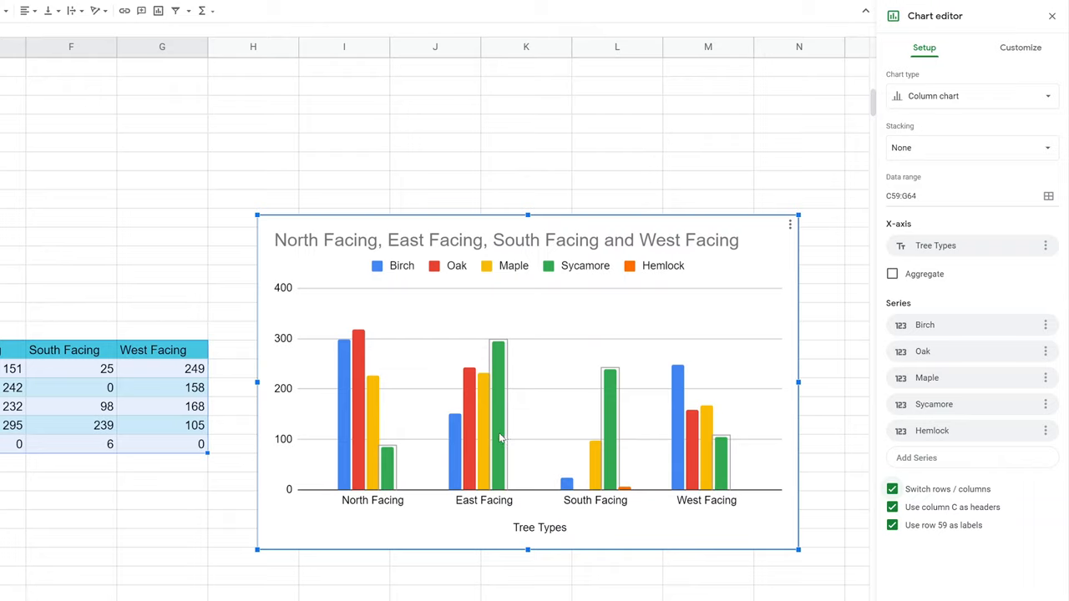
pyautogui.moveTo(487, 307)
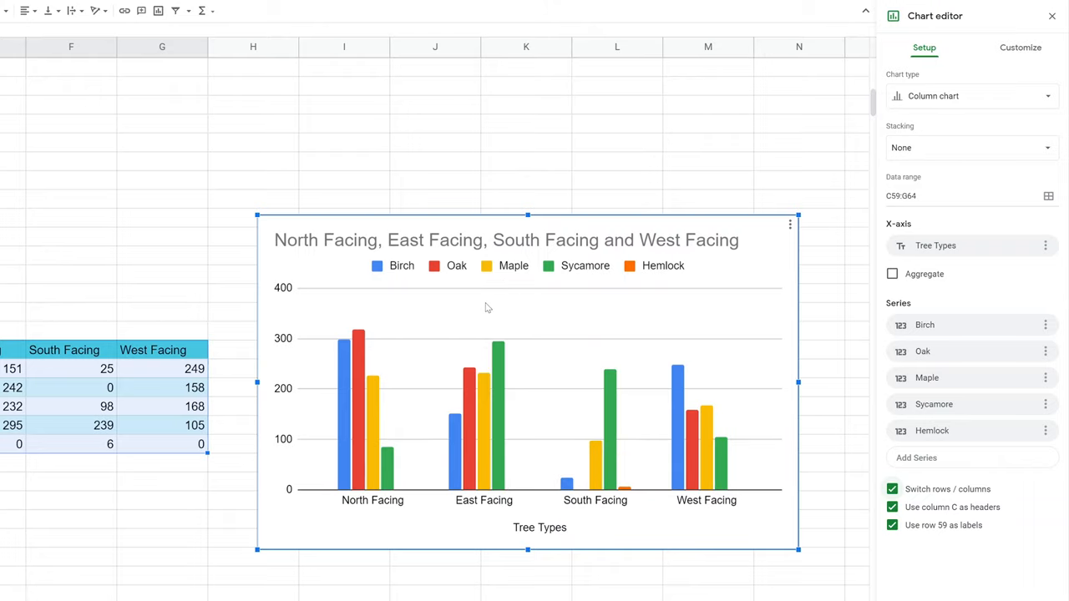
pyautogui.moveTo(356, 374)
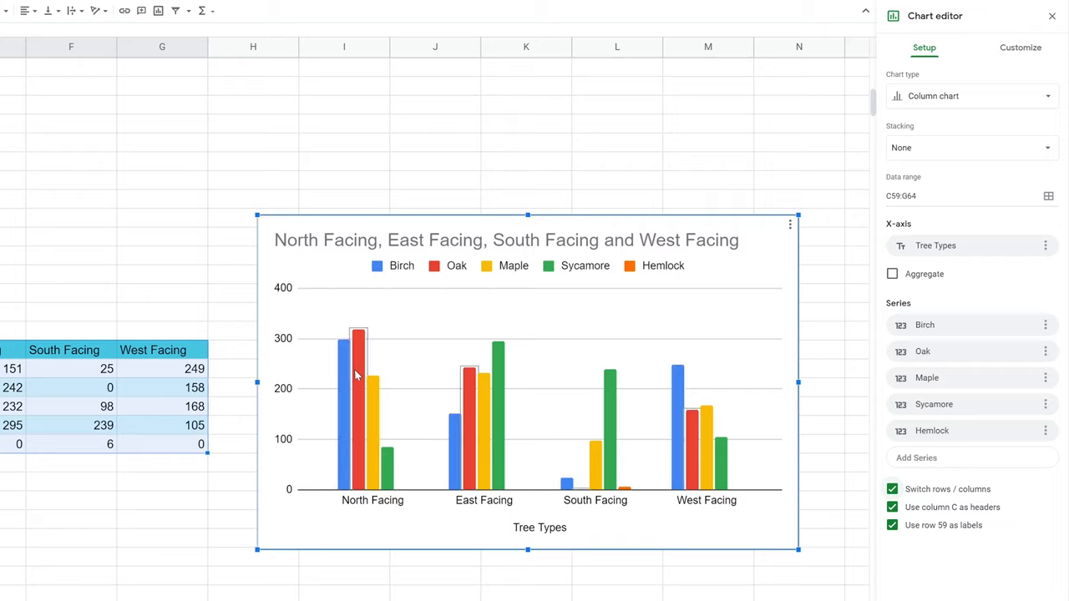
pyautogui.moveTo(384, 376)
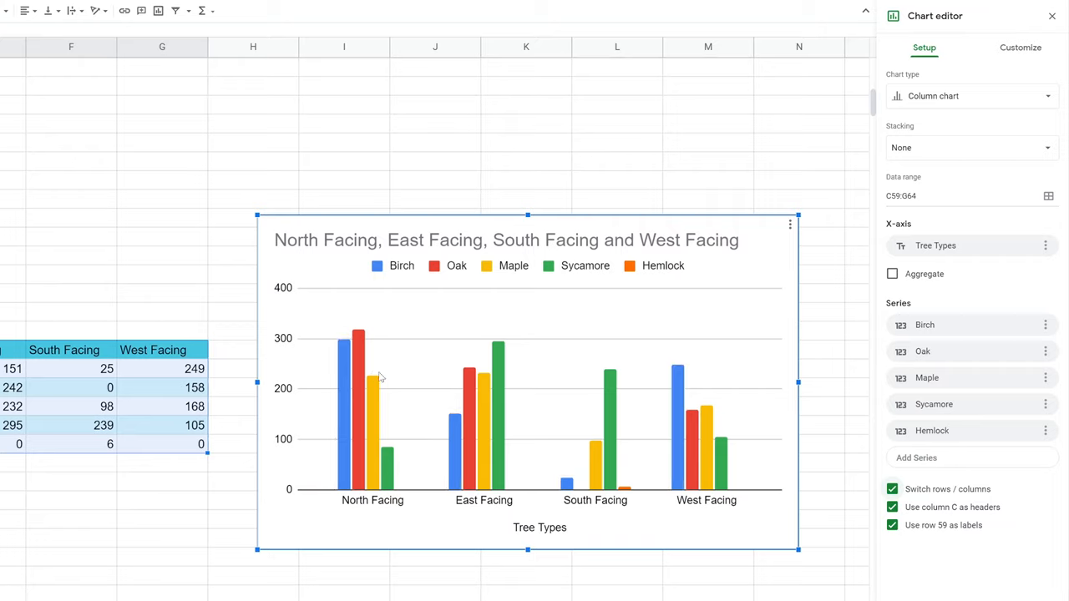
pyautogui.moveTo(351, 398)
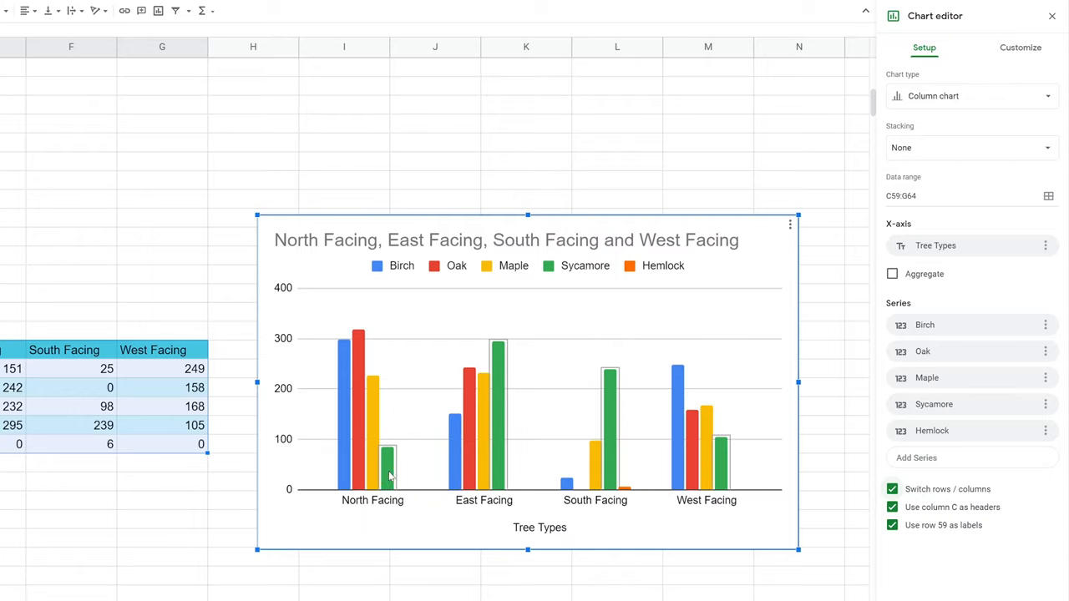
pyautogui.moveTo(972, 96)
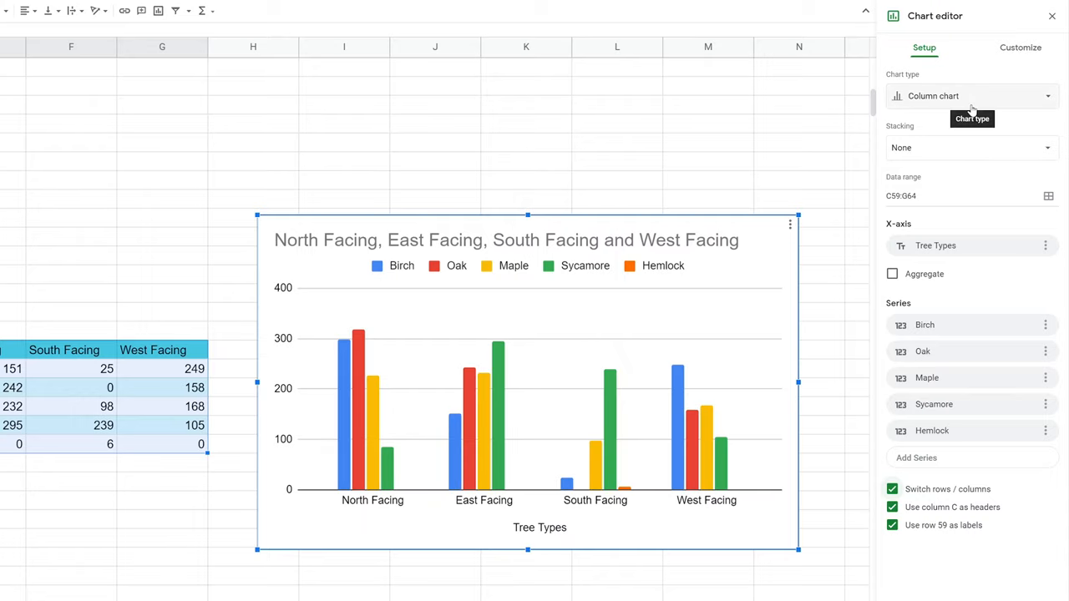
# Step: Change the chart to stacked columns and switch rows/columns so each slope stacks its tree types
pyautogui.click(973, 95)
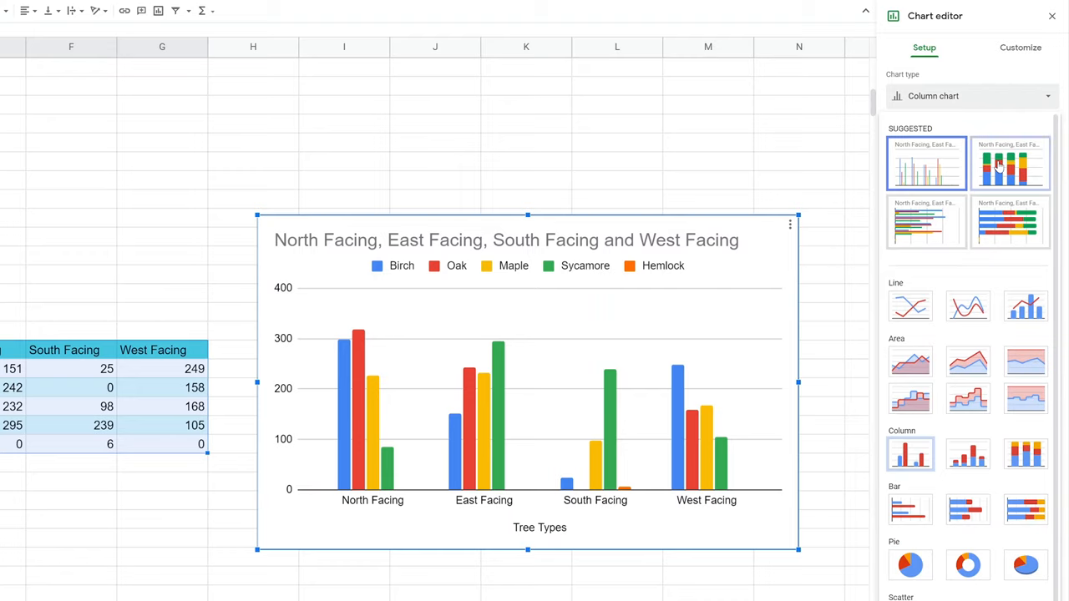
pyautogui.click(1011, 162)
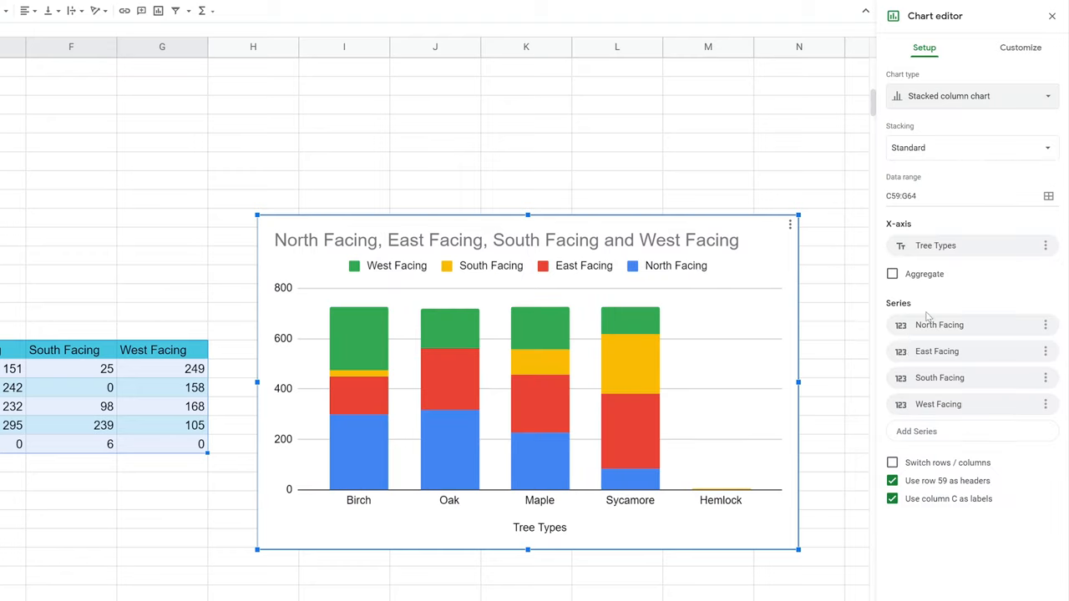
pyautogui.click(892, 461)
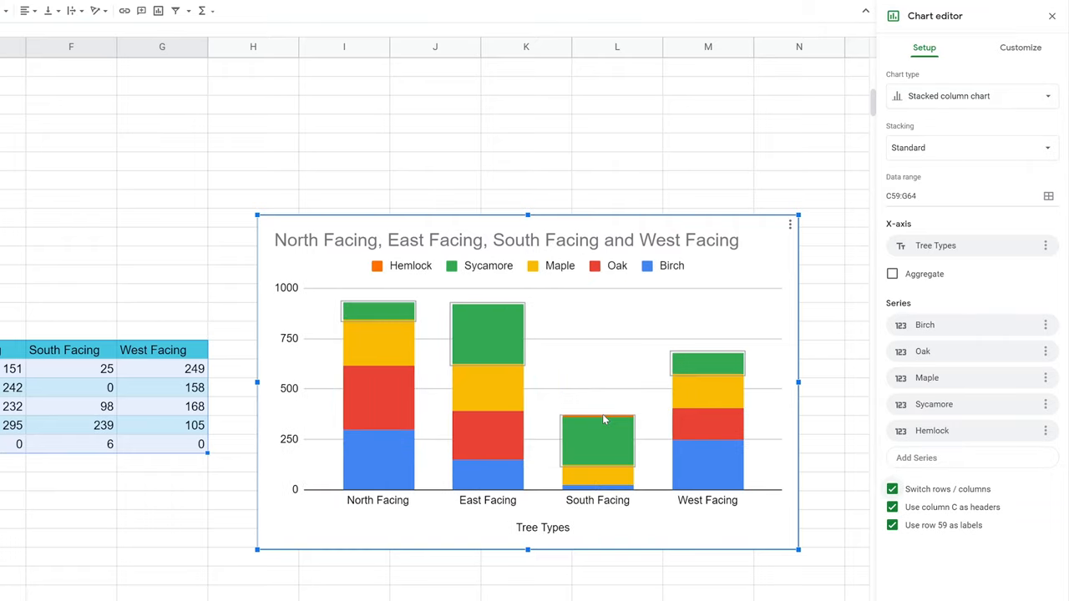
pyautogui.moveTo(602, 394)
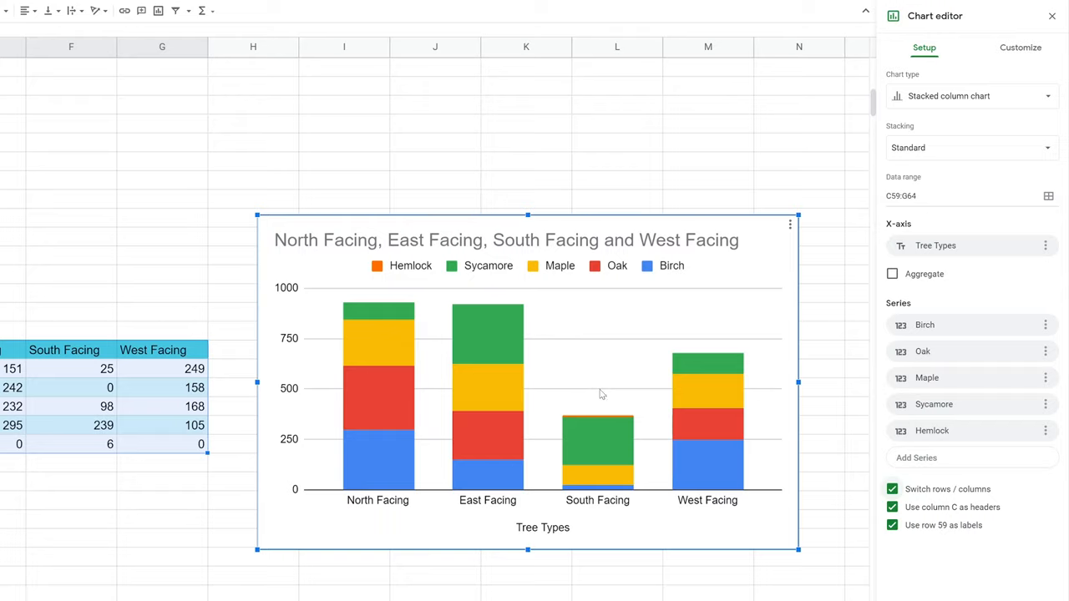
pyautogui.moveTo(551, 366)
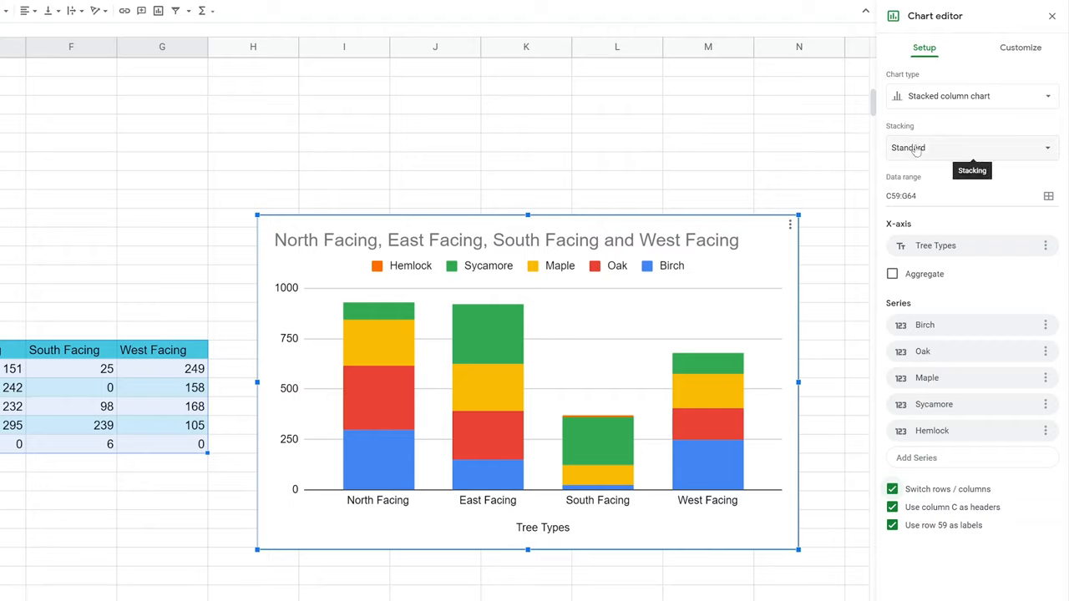
pyautogui.click(969, 147)
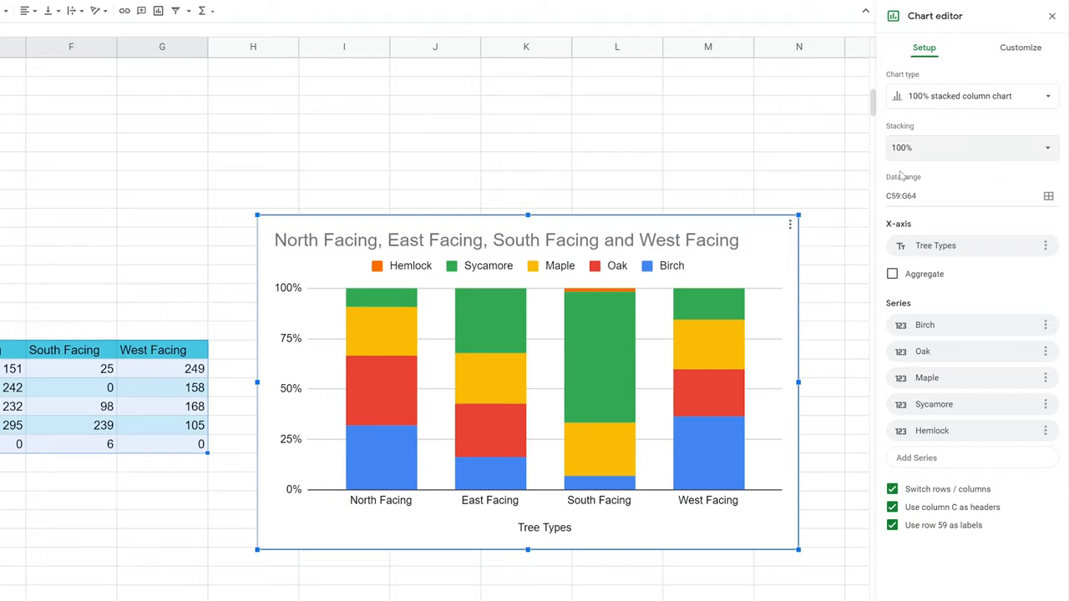
pyautogui.moveTo(410, 326)
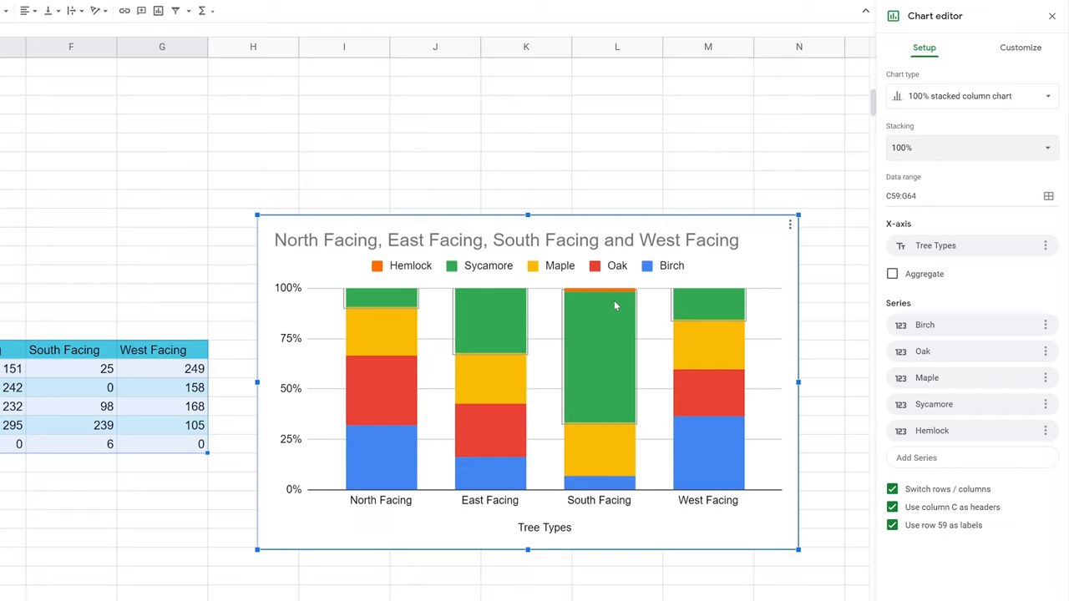
pyautogui.moveTo(612, 344)
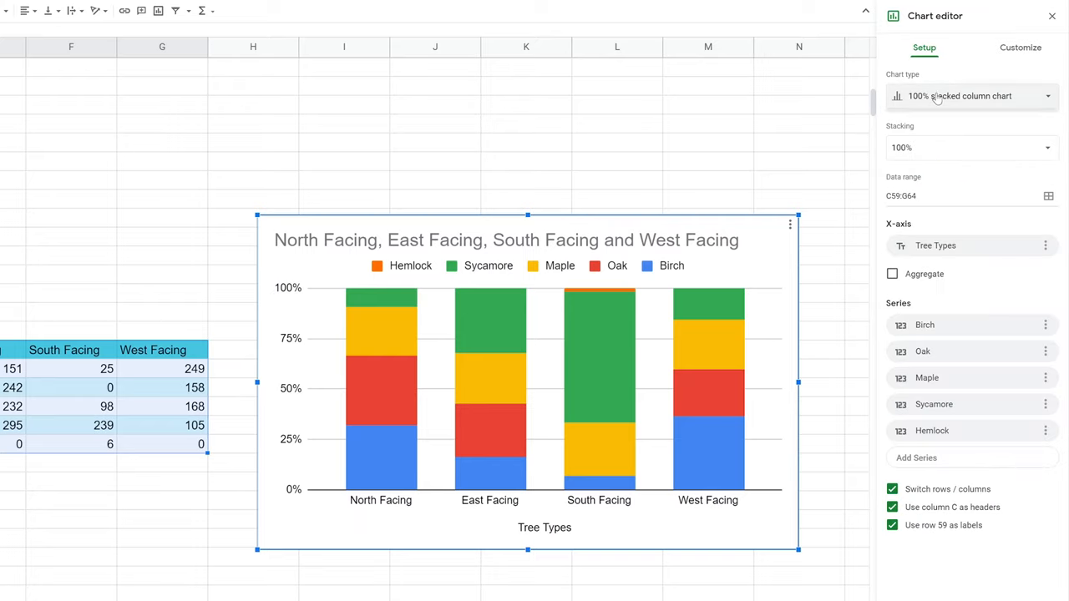
pyautogui.click(969, 147)
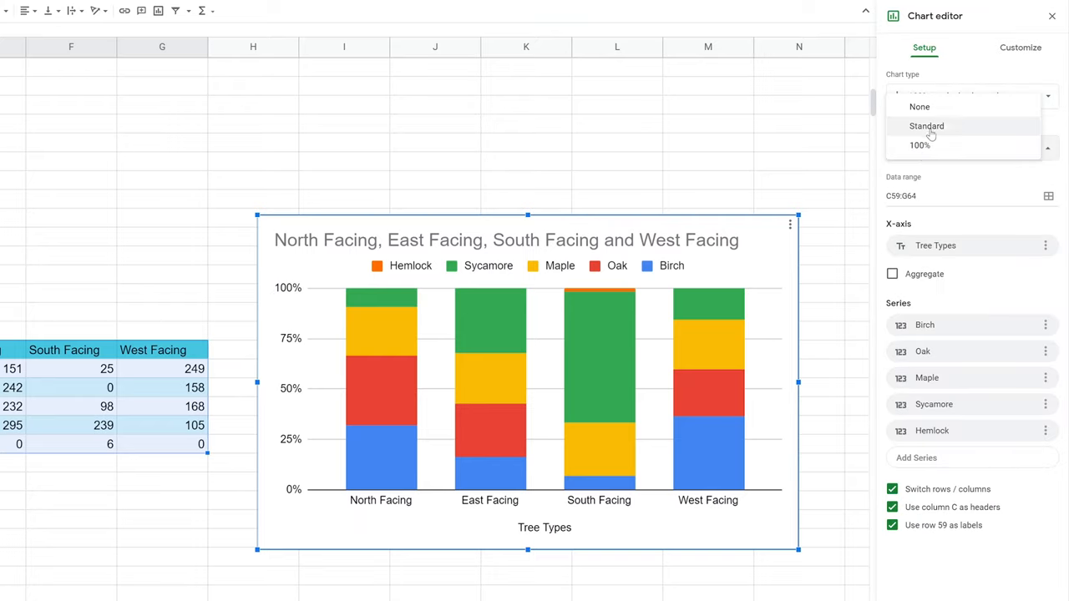
pyautogui.click(925, 126)
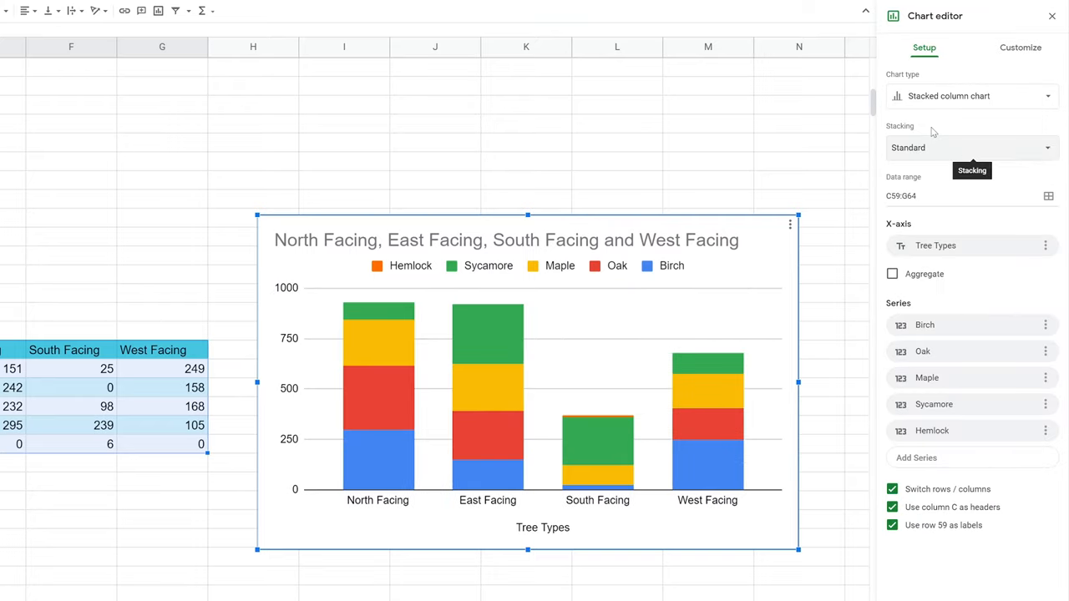